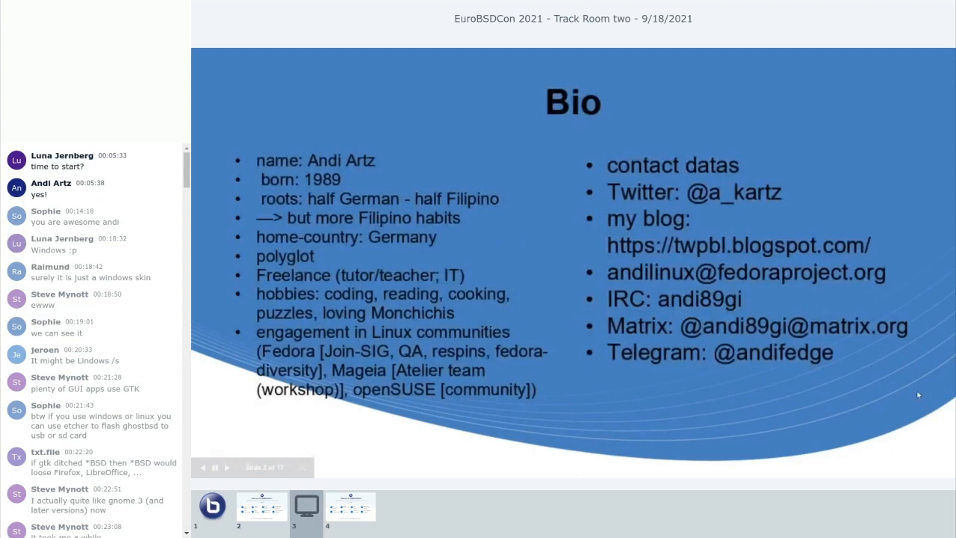
mouse_move(936, 400)
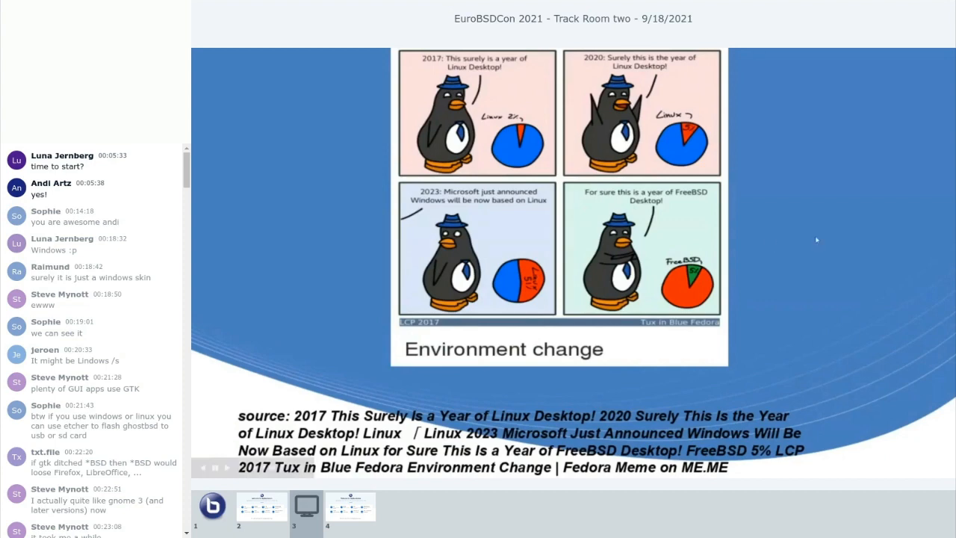
mouse_move(841, 254)
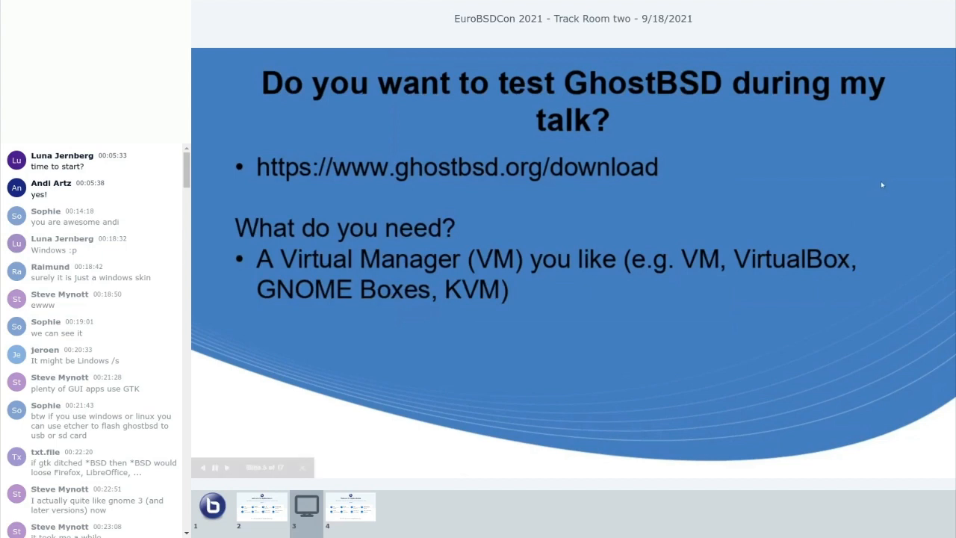
mouse_move(858, 236)
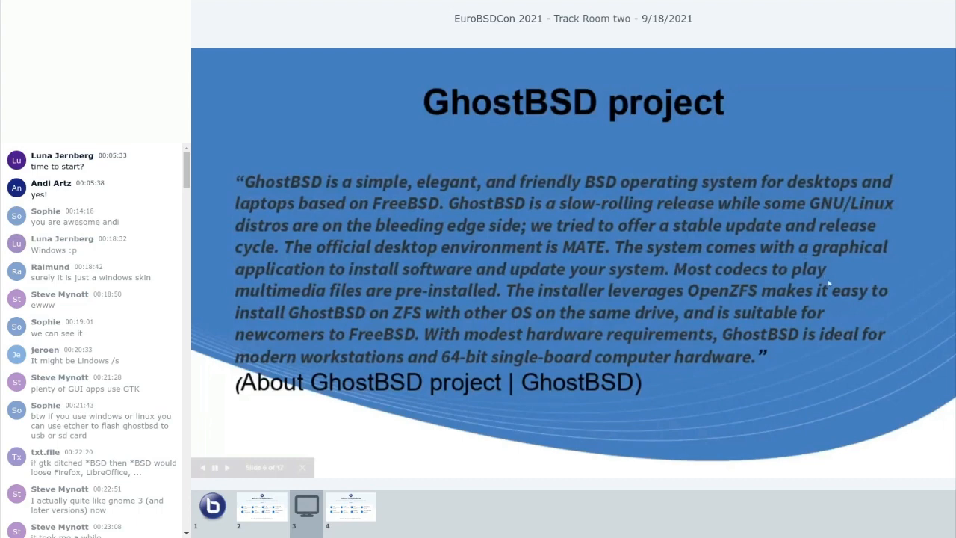
mouse_move(837, 309)
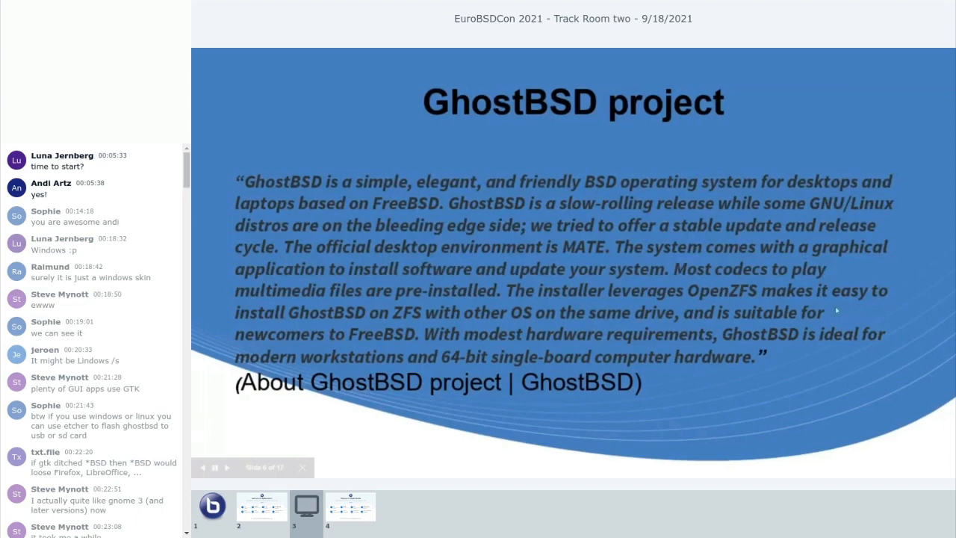
mouse_move(825, 269)
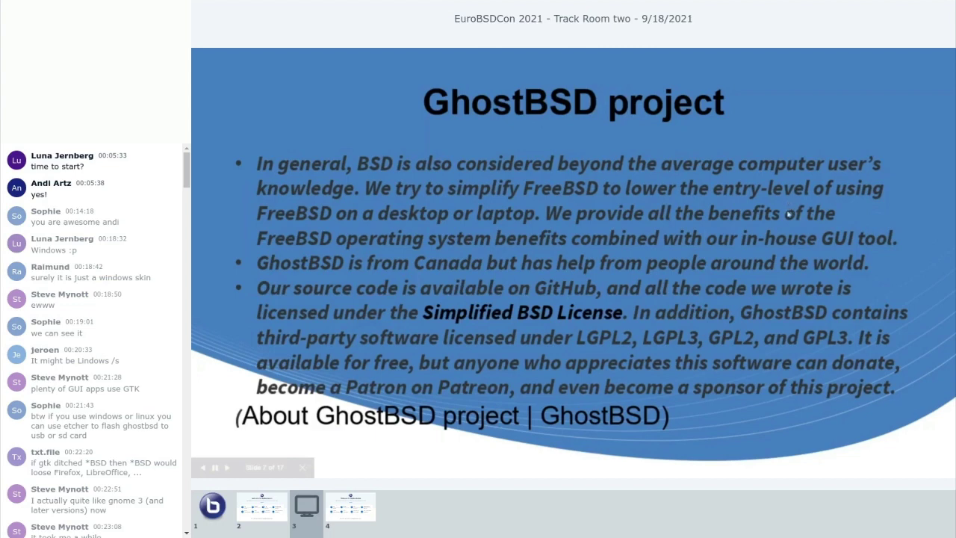
mouse_move(792, 230)
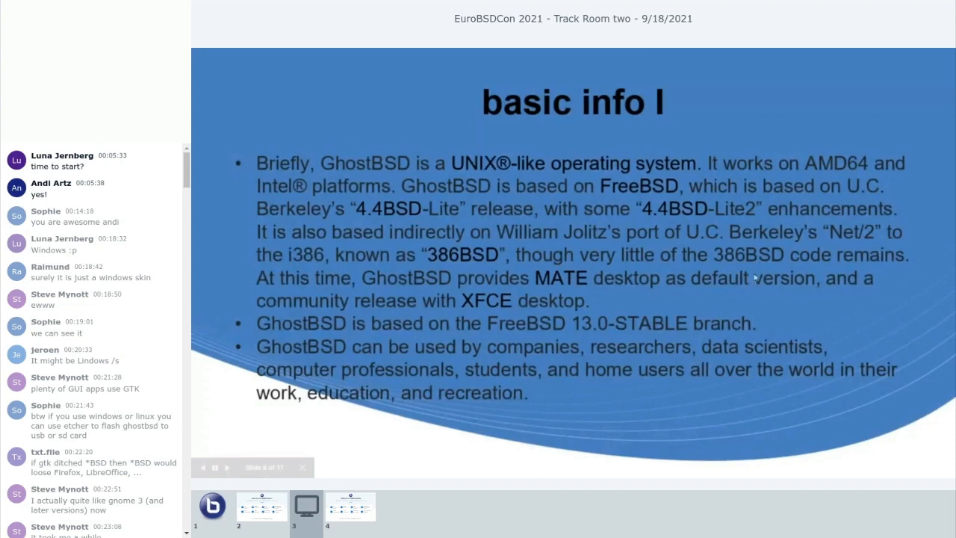
click(227, 466)
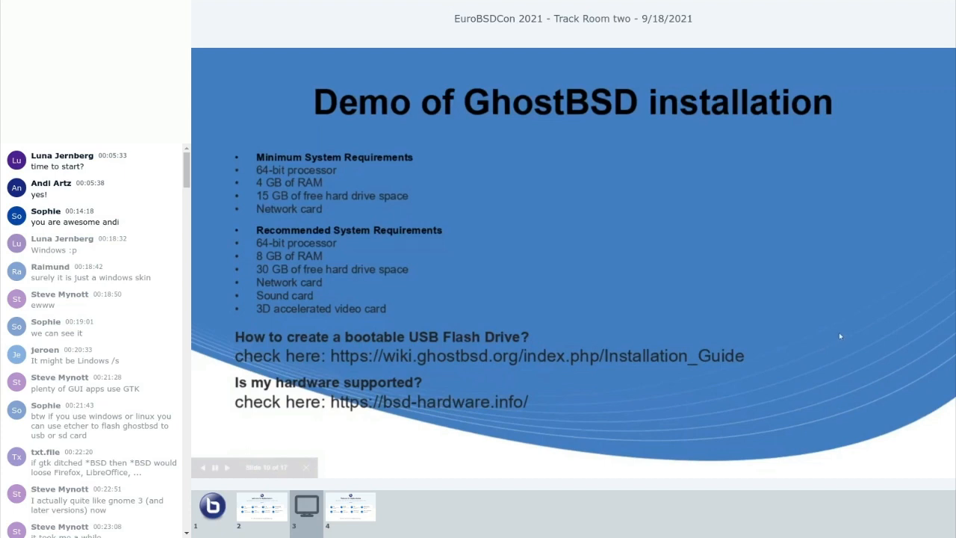
mouse_move(843, 324)
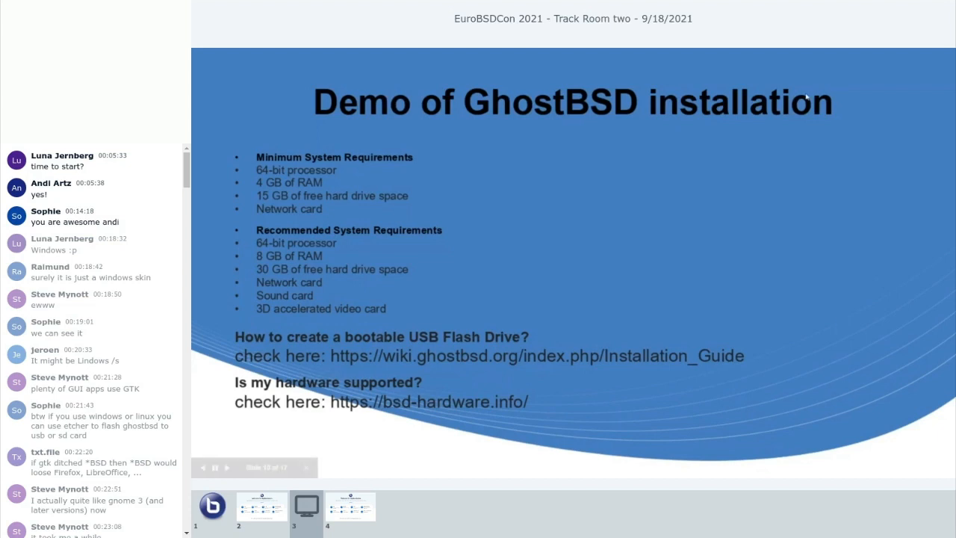
mouse_move(807, 96)
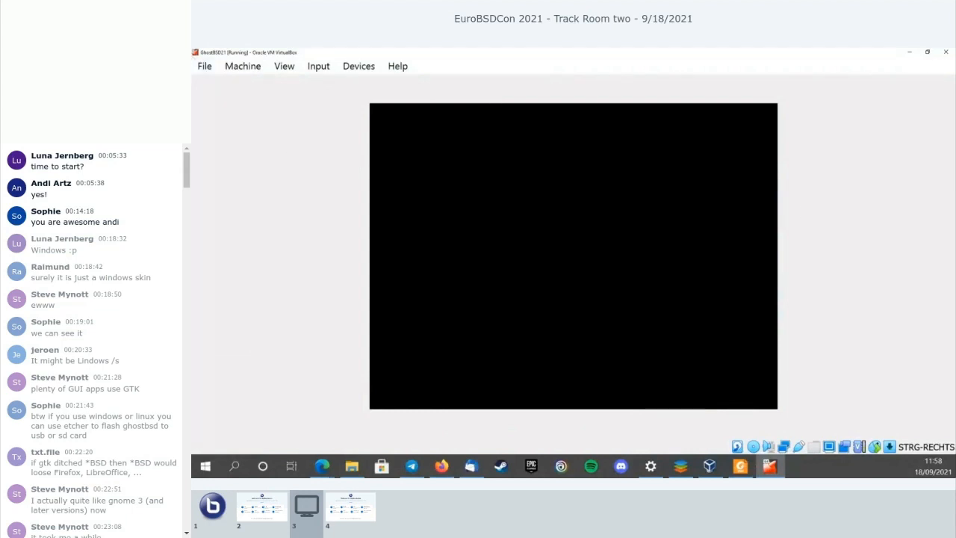
mouse_move(305, 129)
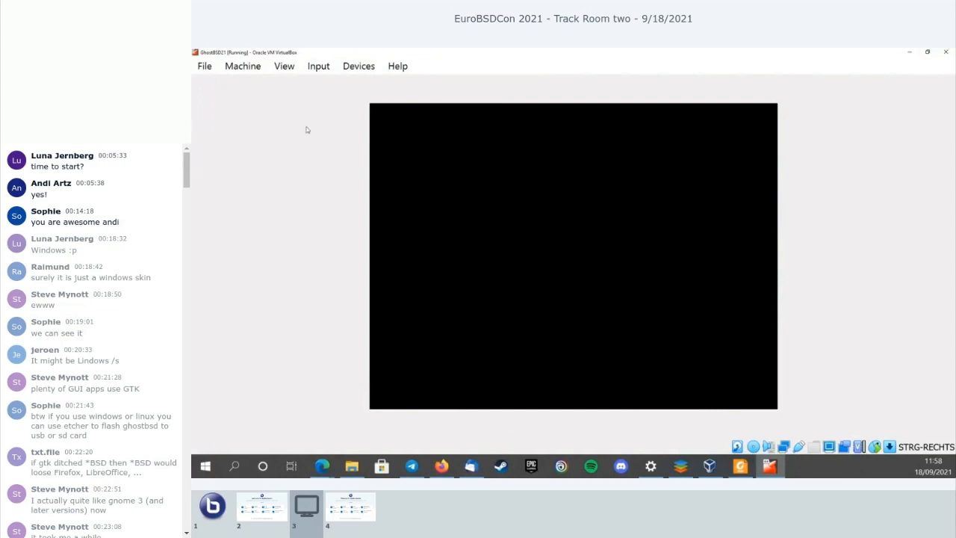
Step: Focus the VM, dismiss the mouse-capture notice and log in to the GhostBSD live session
click(574, 254)
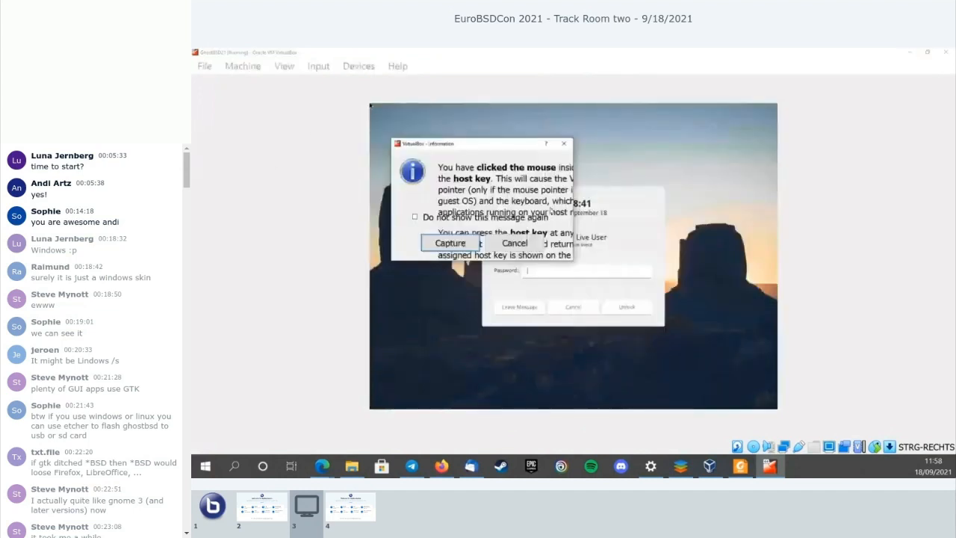
click(450, 242)
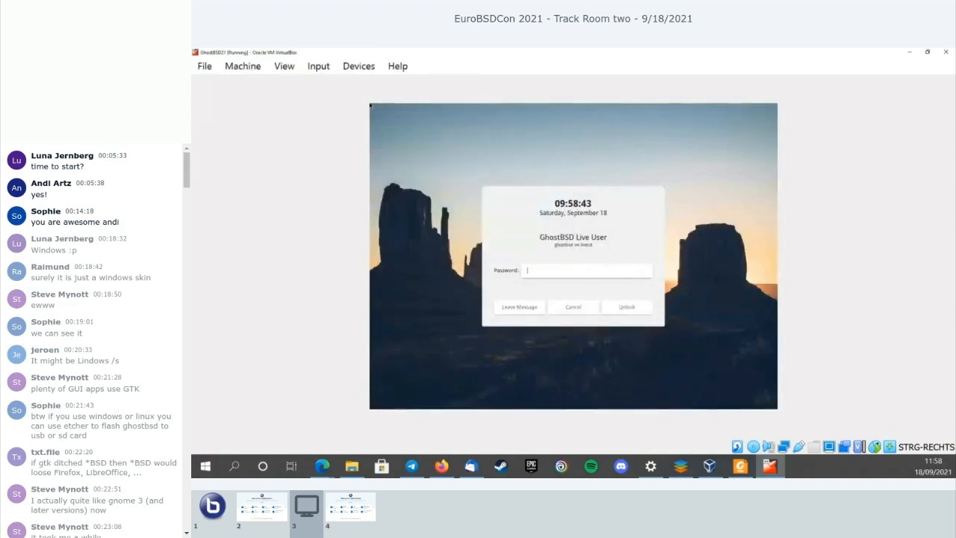
mouse_move(275, 179)
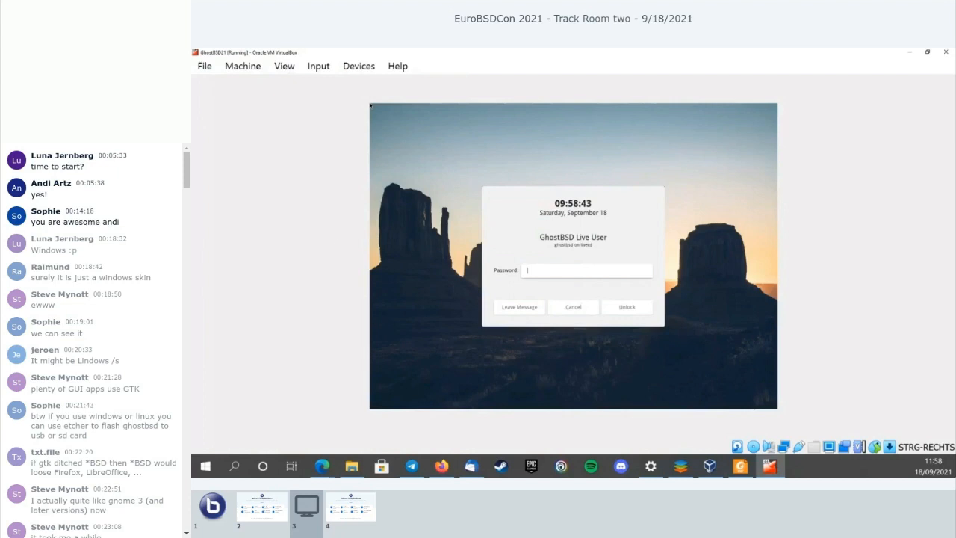
click(574, 254)
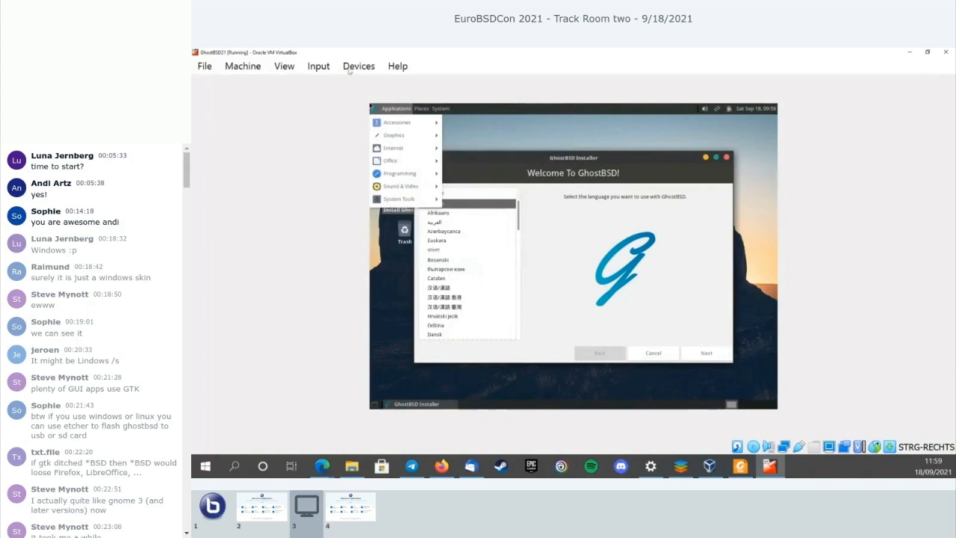
Step: Close the running GhostBSD VM and confirm 'Power off the machine' in the close dialog
click(397, 66)
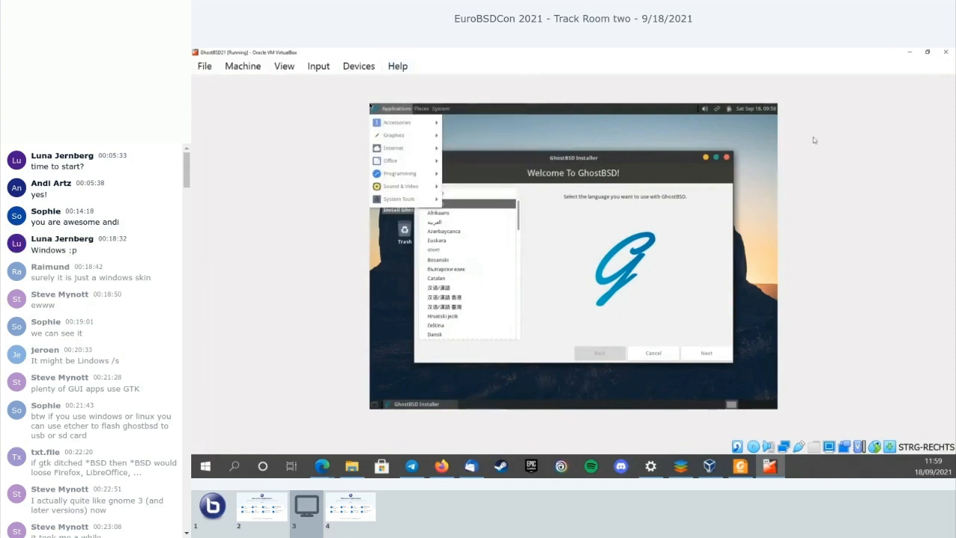
click(242, 66)
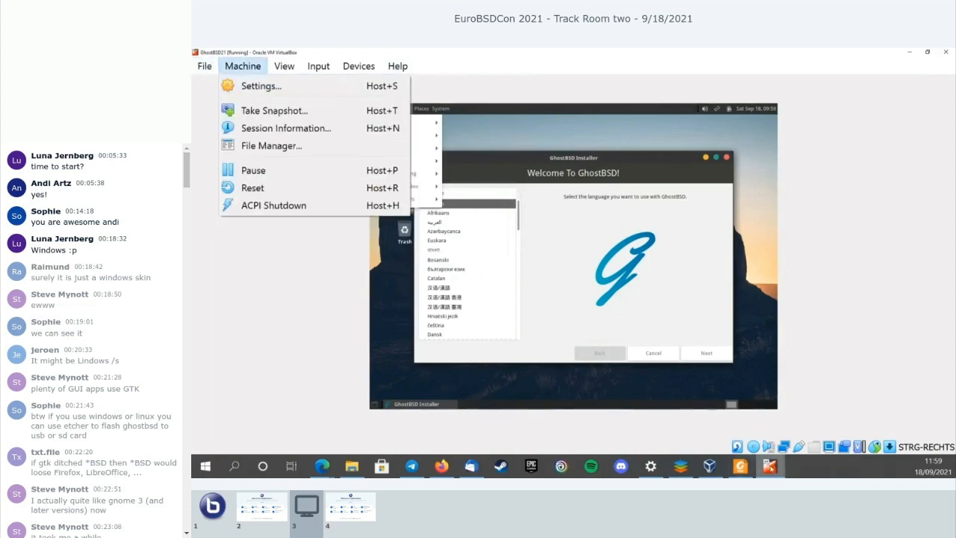
right_click(770, 466)
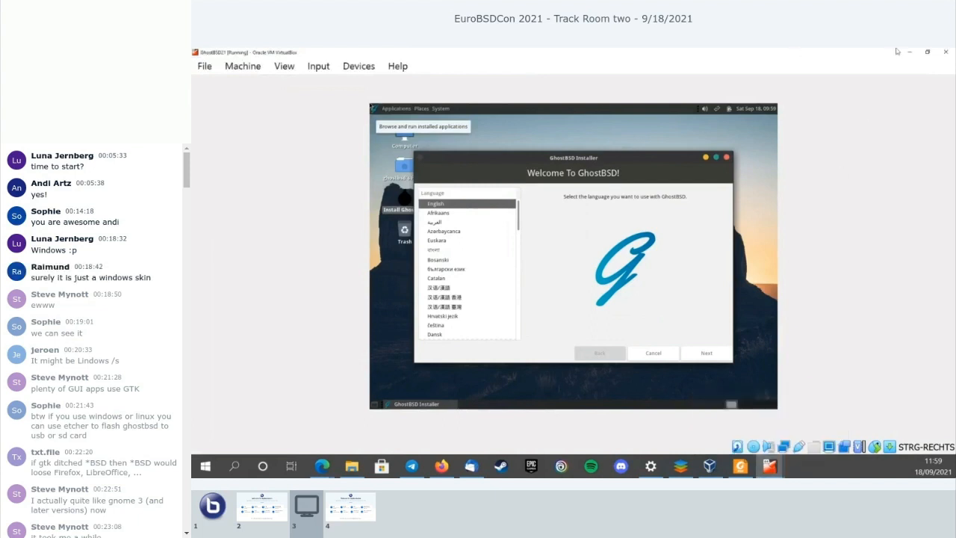
click(945, 51)
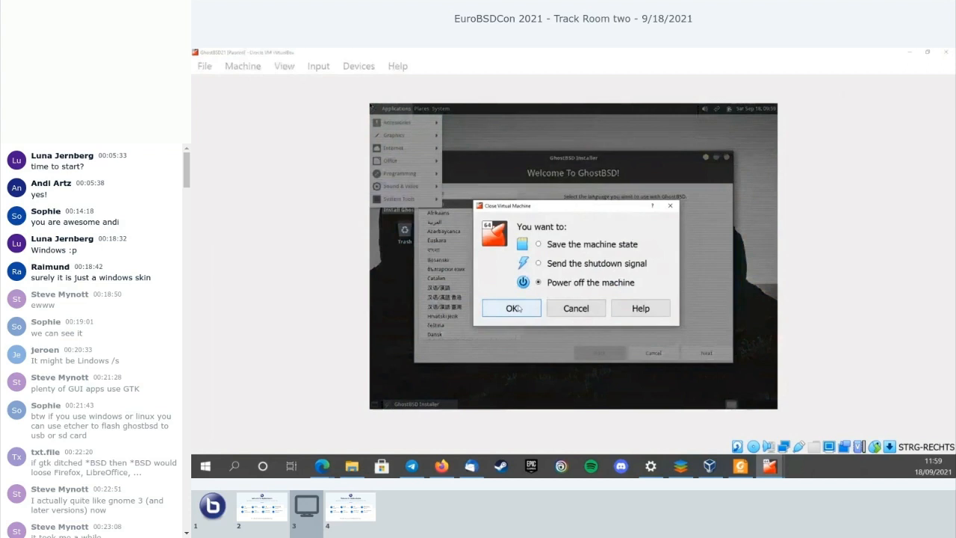
click(511, 308)
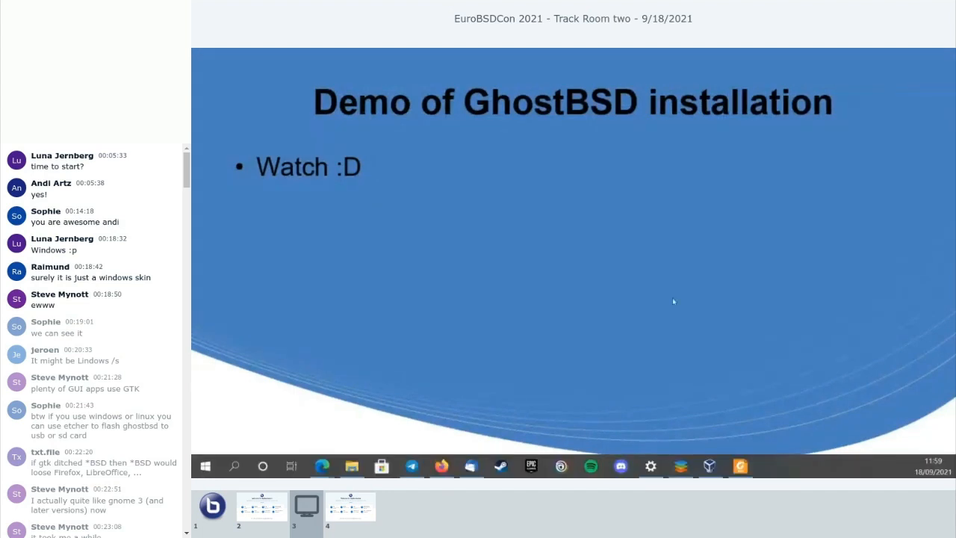
Step: Share the VirtualBox VM window so the GhostBSD boot console is visible
click(708, 466)
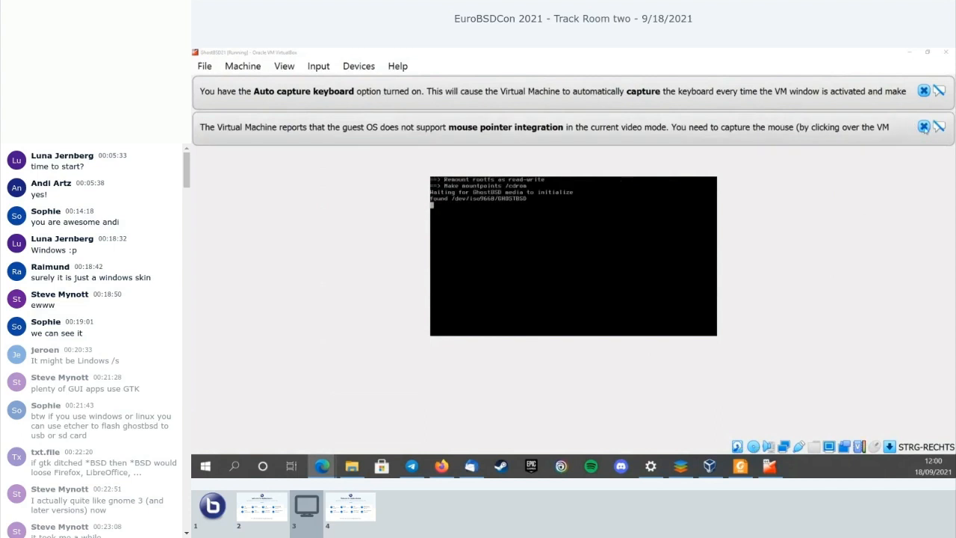
Step: Start the GhostBSD virtual machine and let it boot toward the live desktop
click(923, 91)
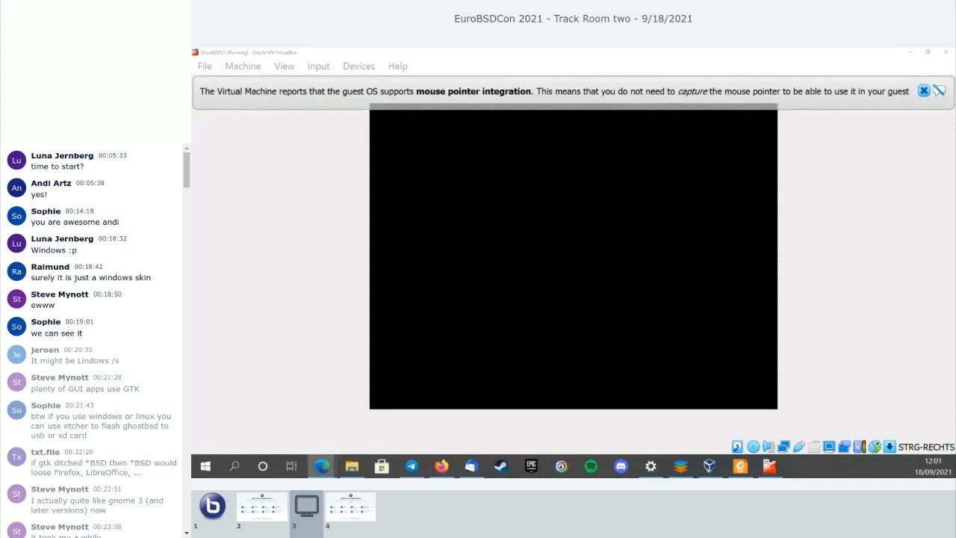
mouse_move(759, 280)
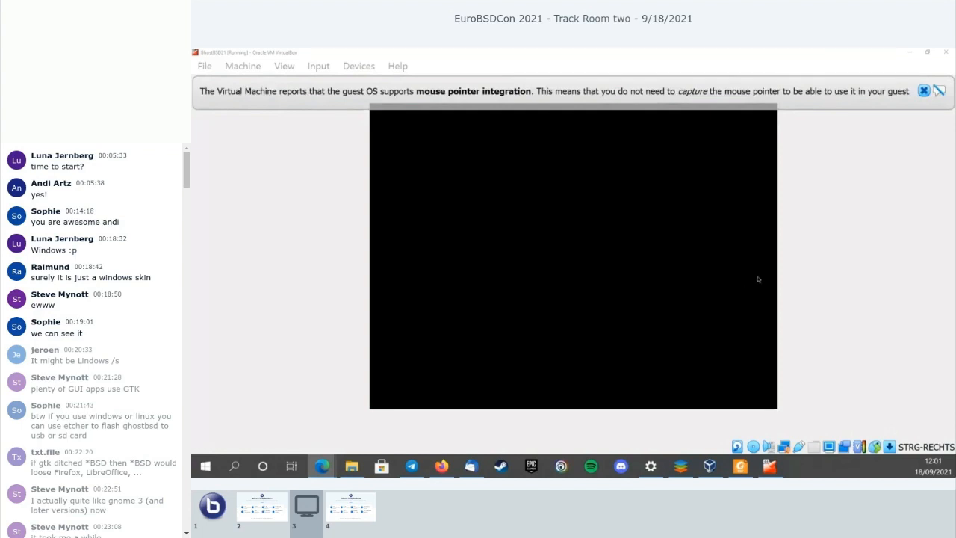
mouse_move(765, 263)
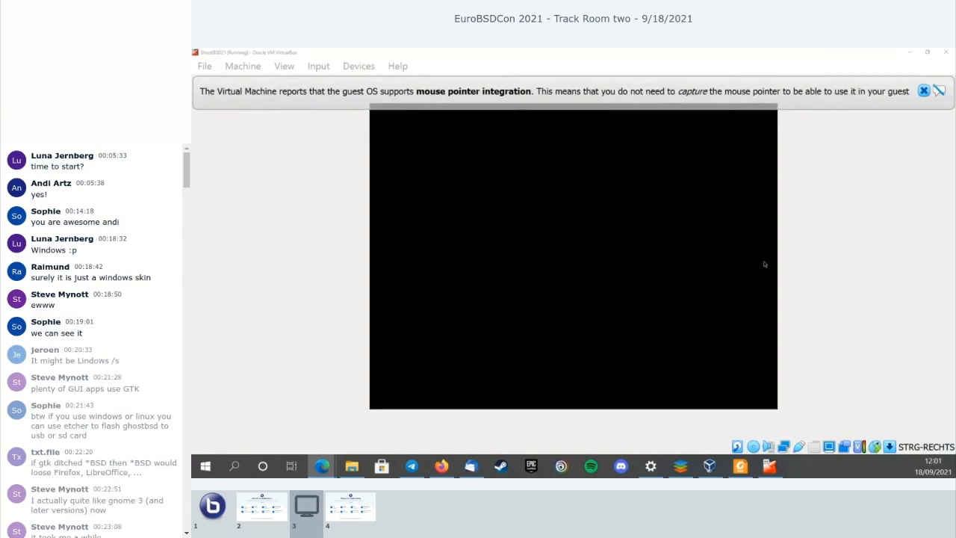
mouse_move(774, 263)
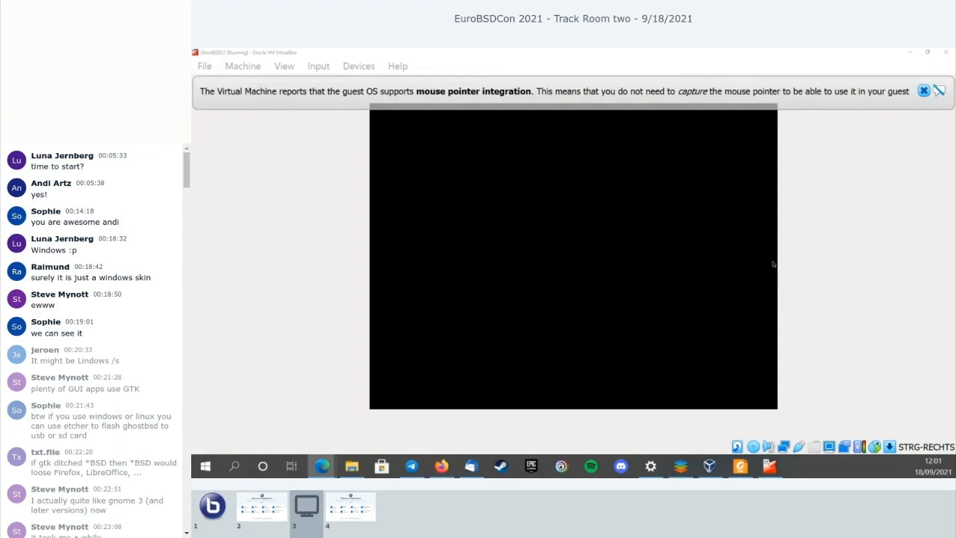
mouse_move(759, 258)
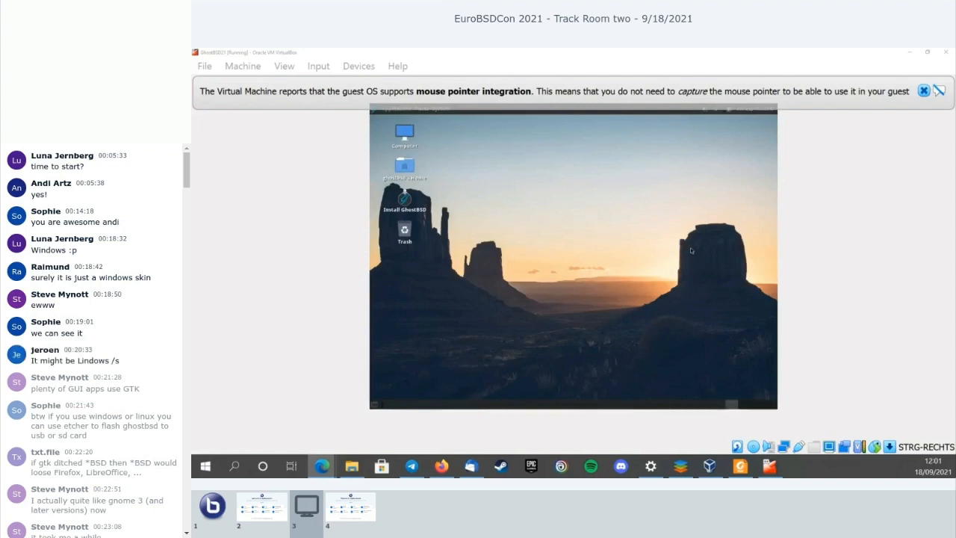
mouse_move(709, 239)
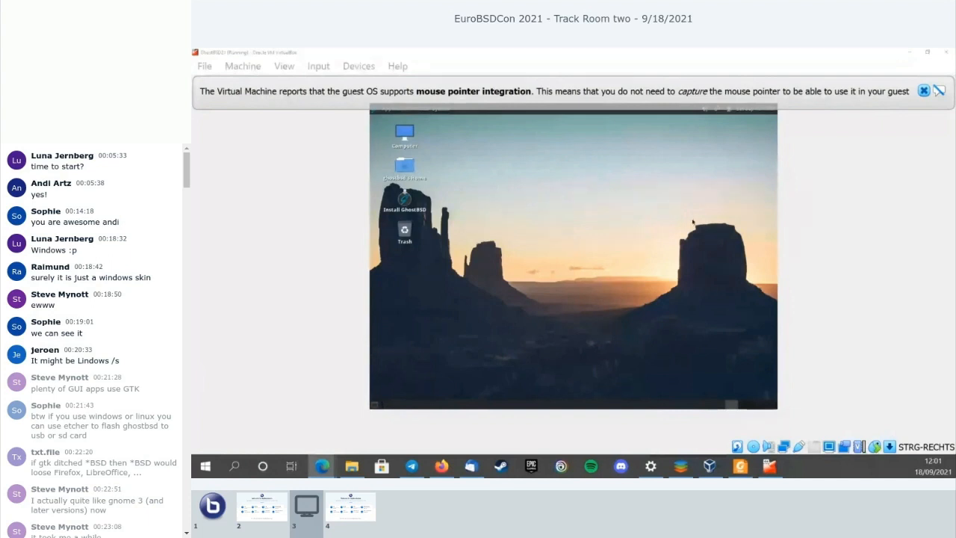
mouse_move(689, 248)
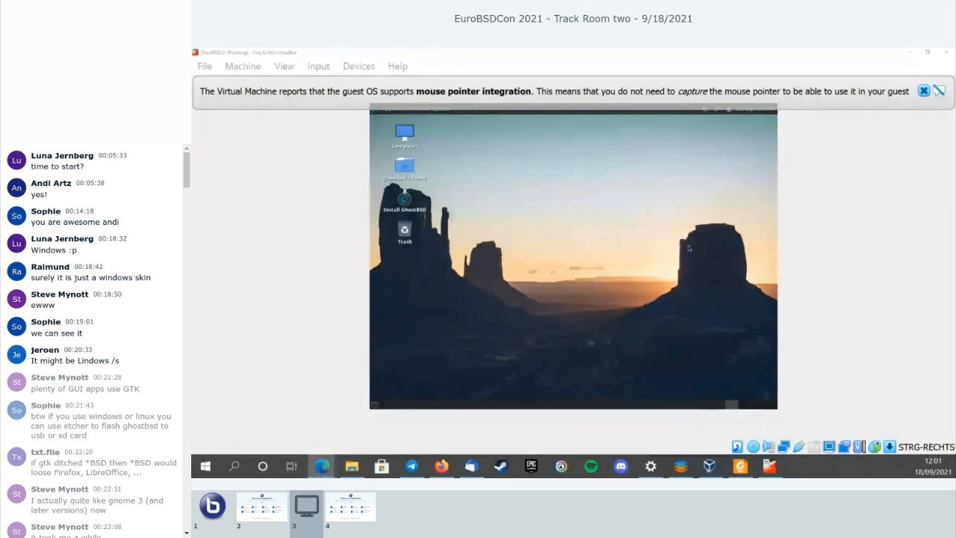
mouse_move(681, 254)
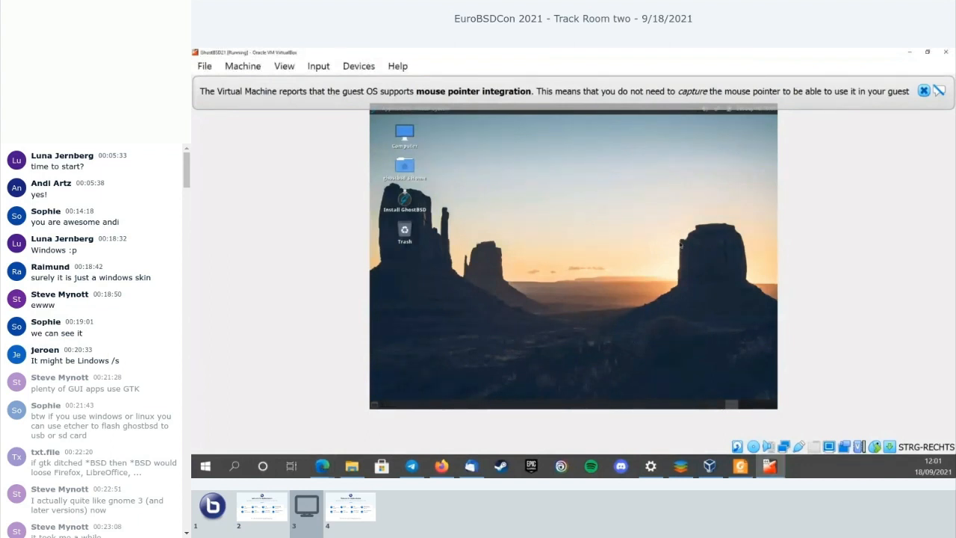
mouse_move(680, 245)
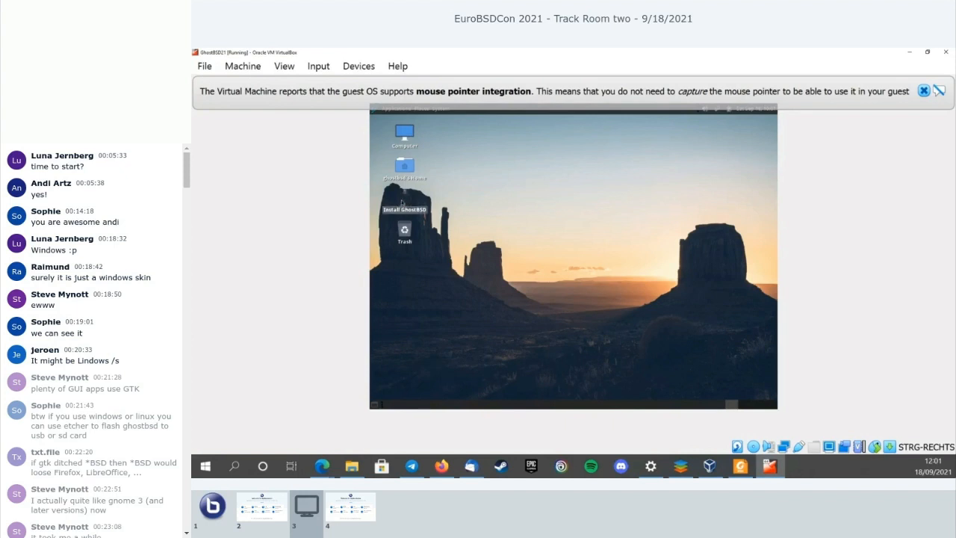
mouse_move(520, 209)
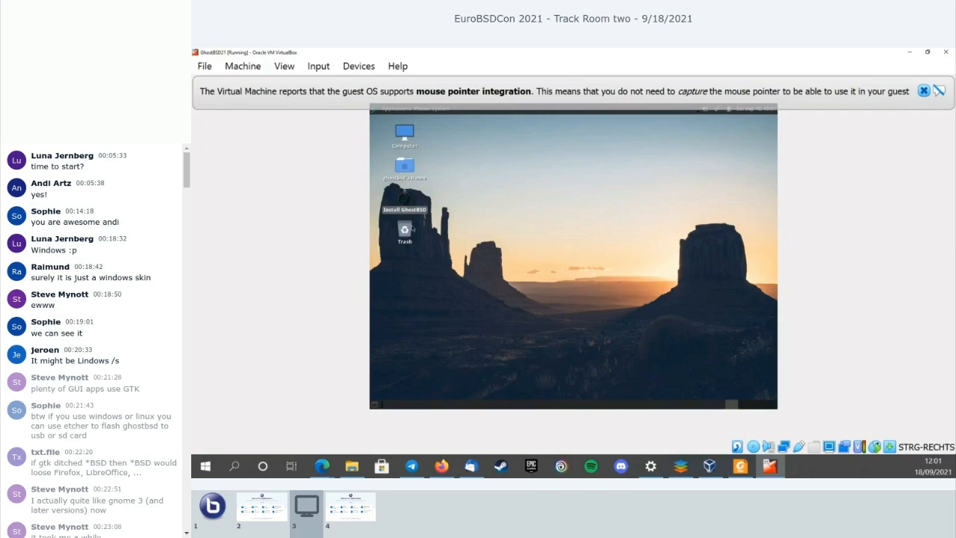
Step: Launch 'Install GhostBSD' from the desktop and reach the welcome language screen
double_click(405, 209)
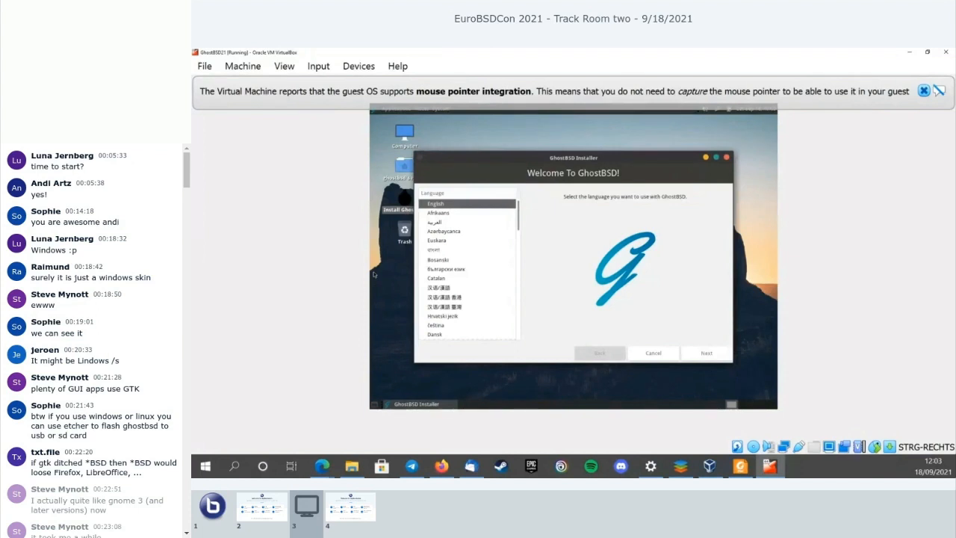
mouse_move(285, 233)
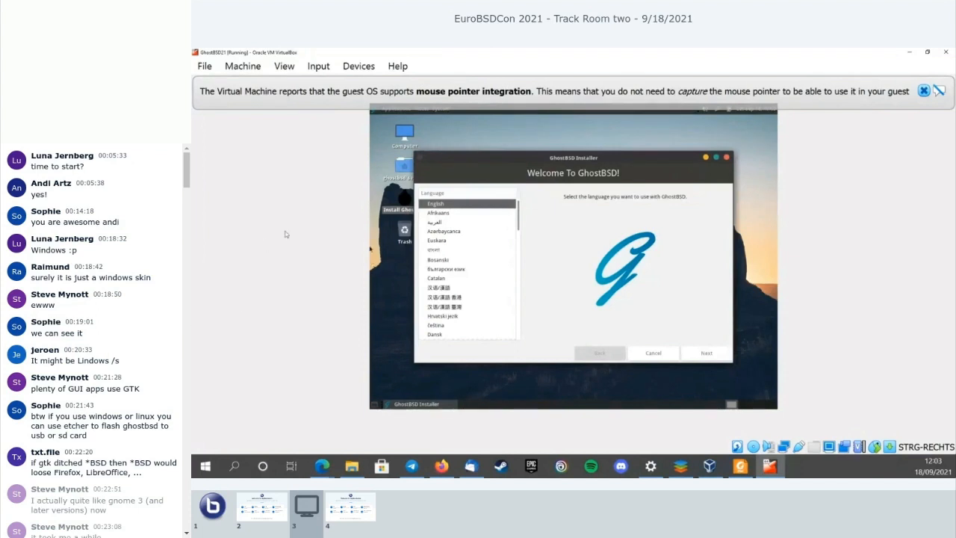
mouse_move(719, 269)
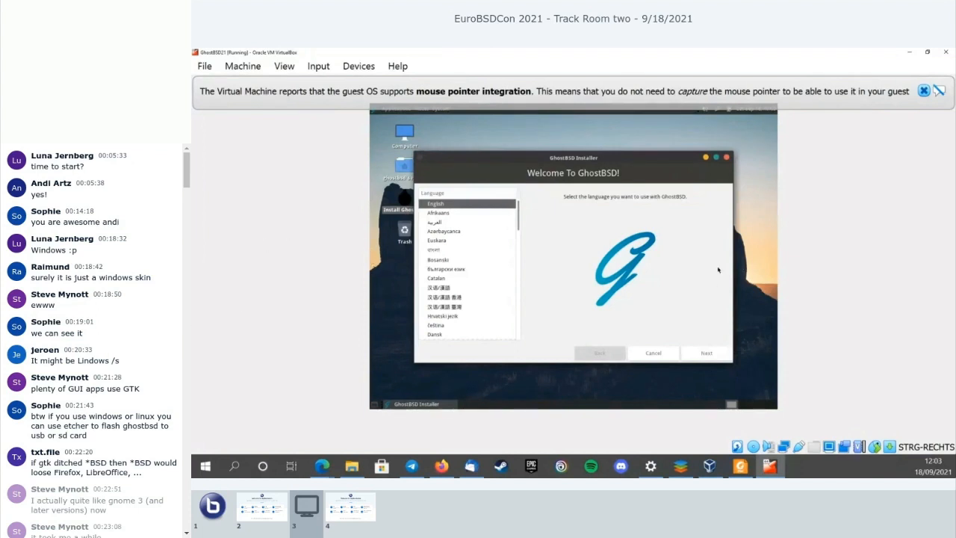
mouse_move(656, 287)
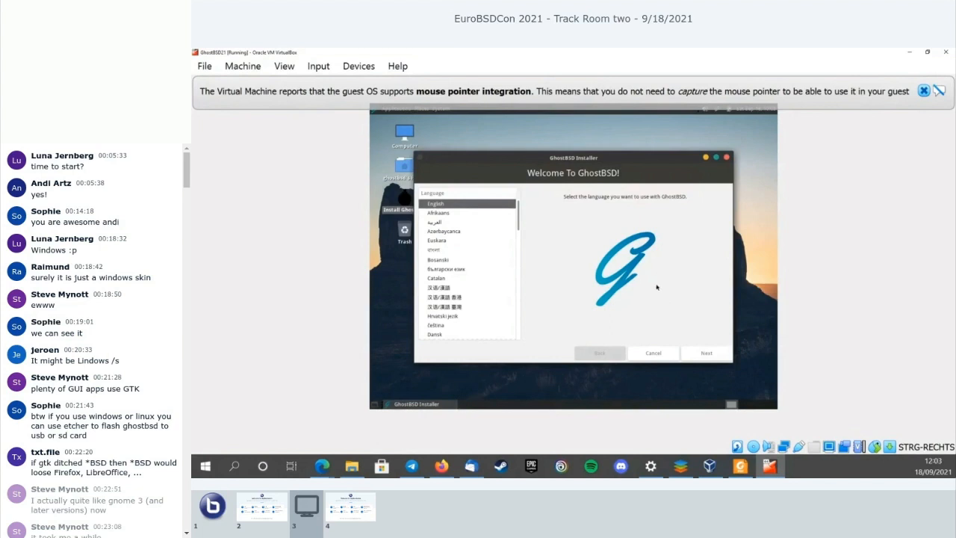
mouse_move(660, 284)
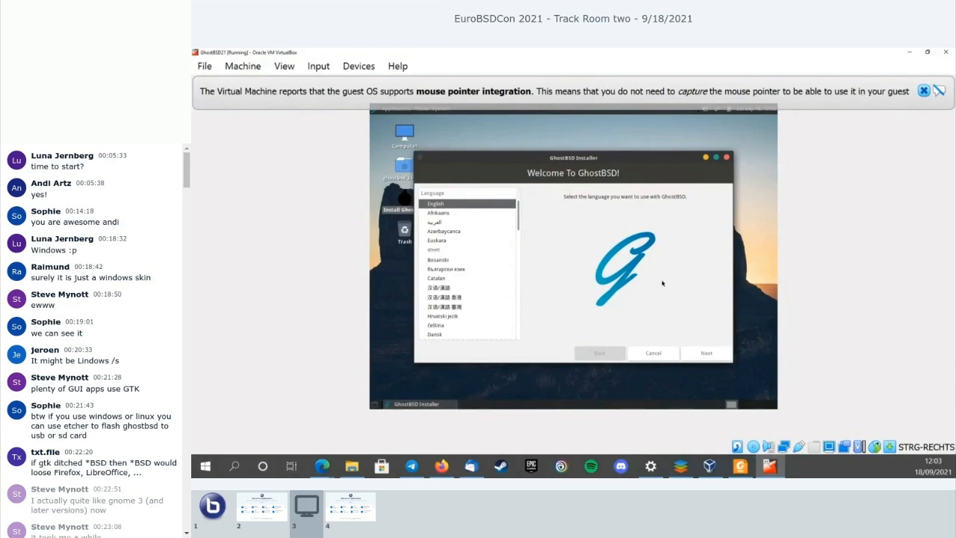
mouse_move(577, 332)
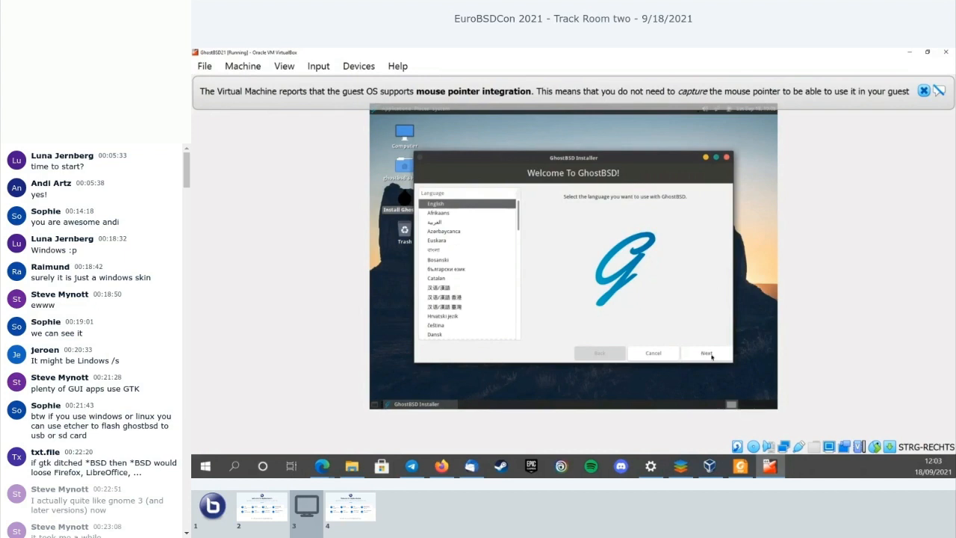
mouse_move(705, 357)
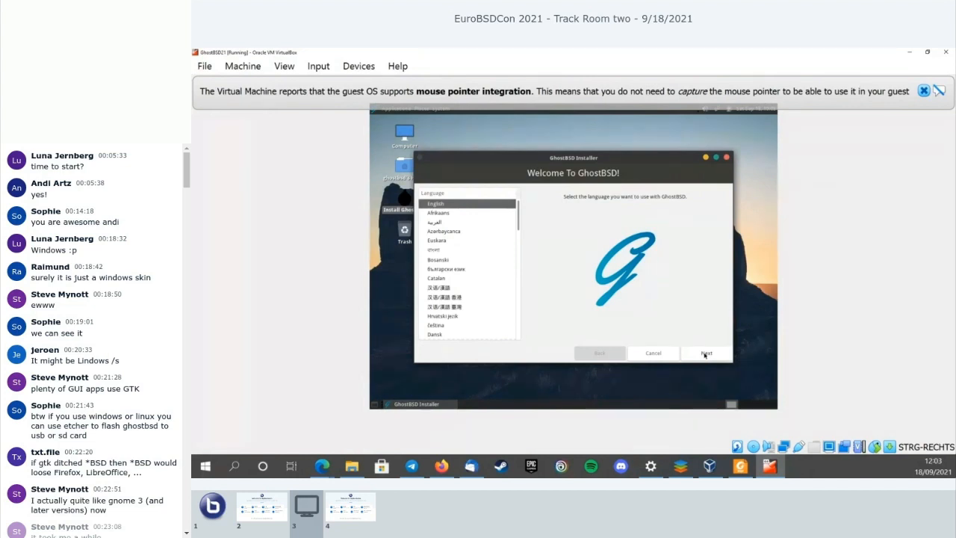
mouse_move(699, 306)
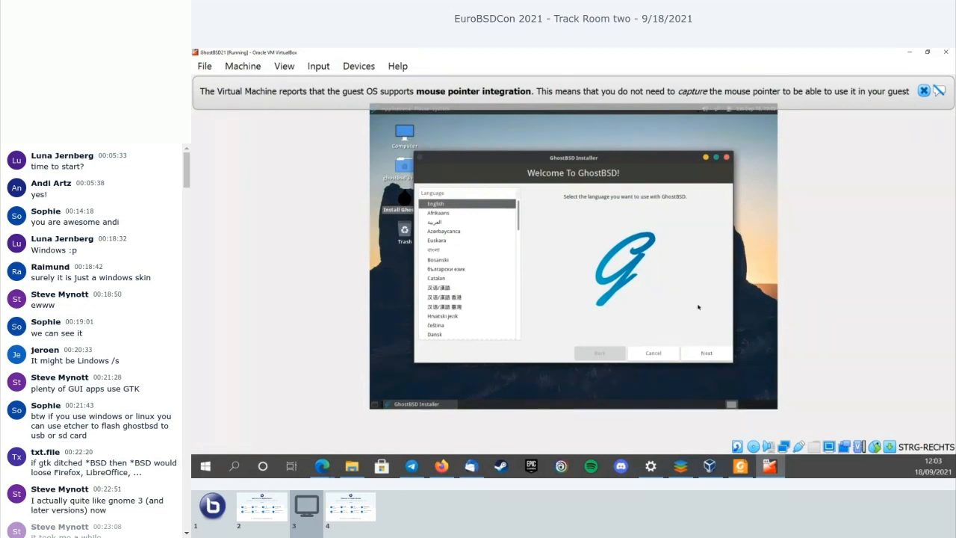
mouse_move(661, 319)
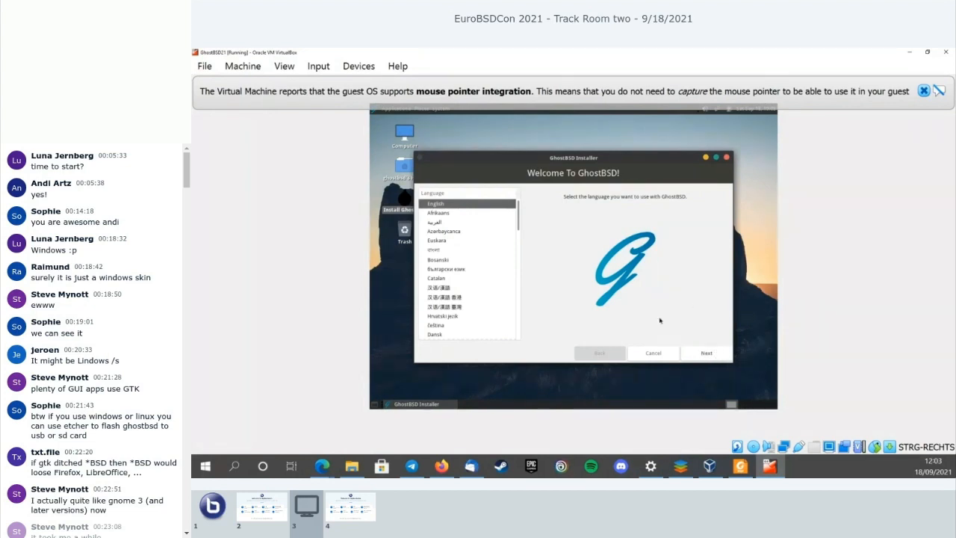
scroll(down, 3)
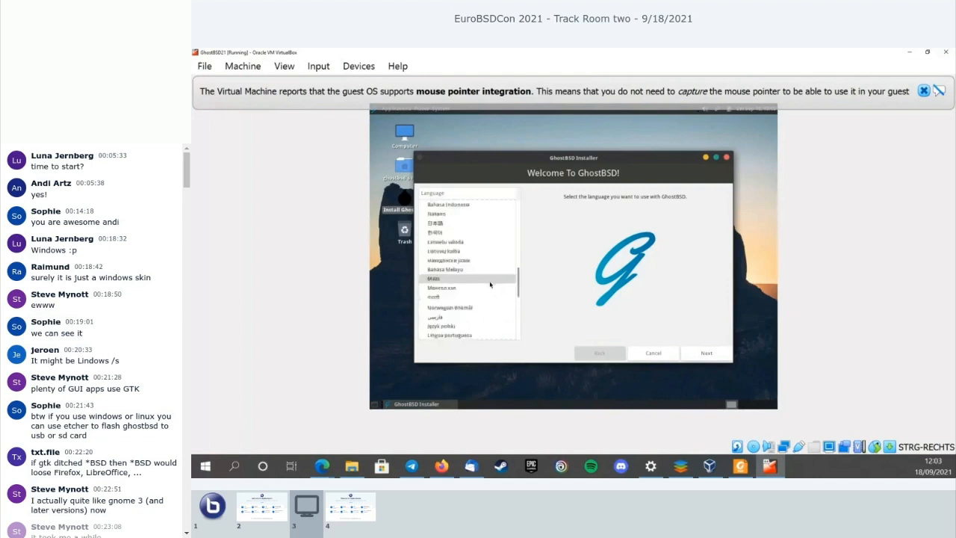
scroll(up, 3)
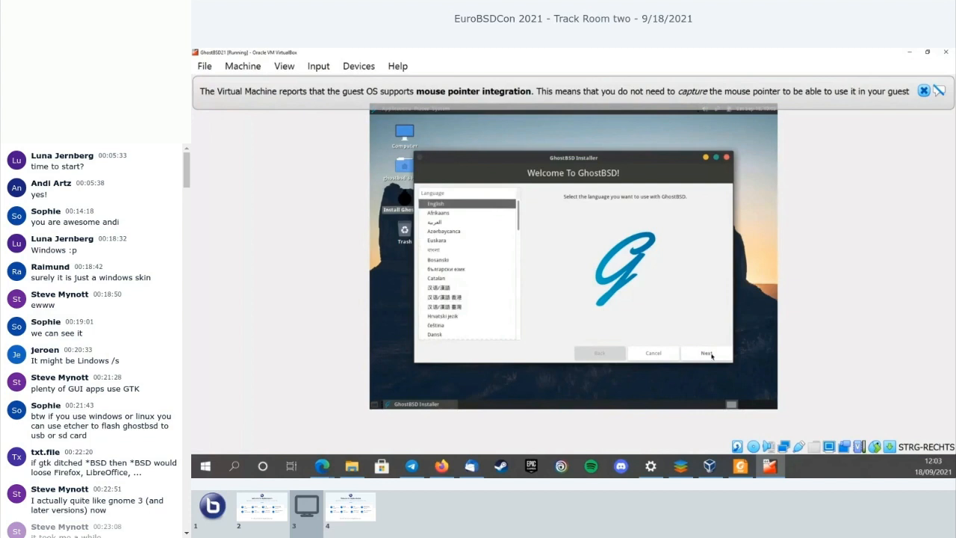
Step: Continue past language selection and choose a German keyboard layout
click(706, 353)
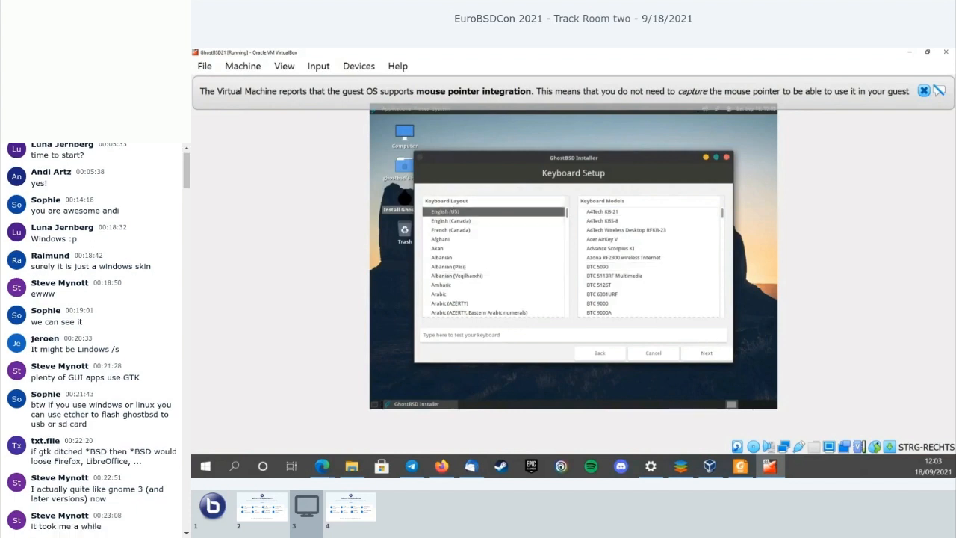
scroll(down, 3)
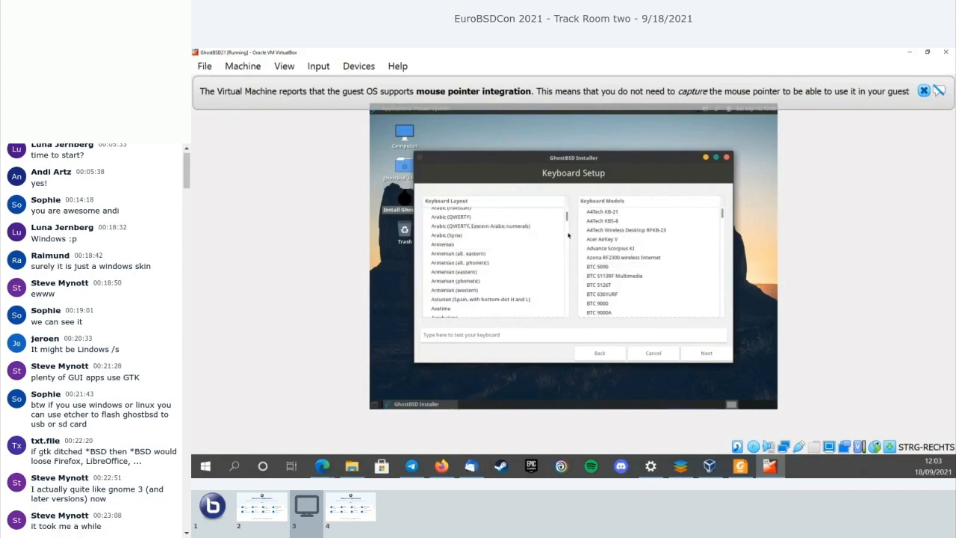
scroll(down, 3)
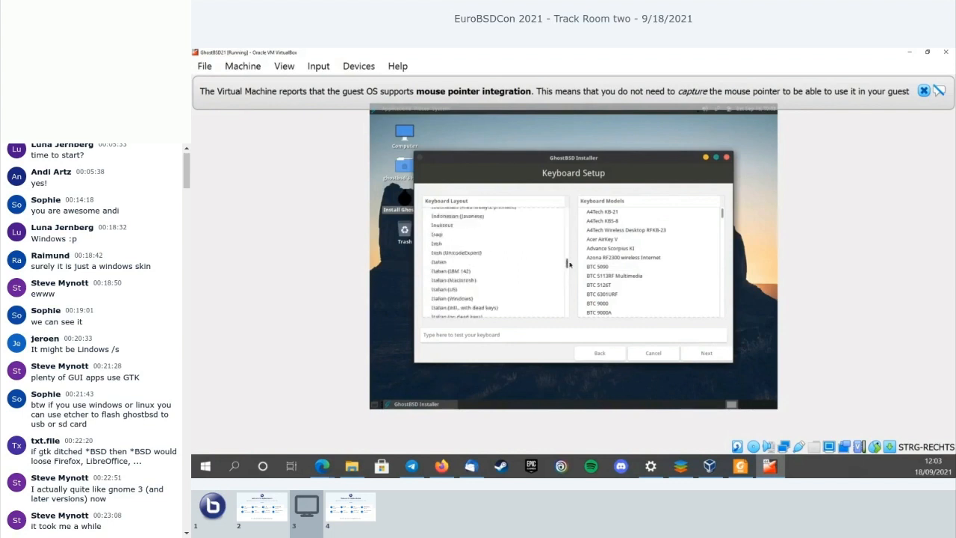
scroll(down, 3)
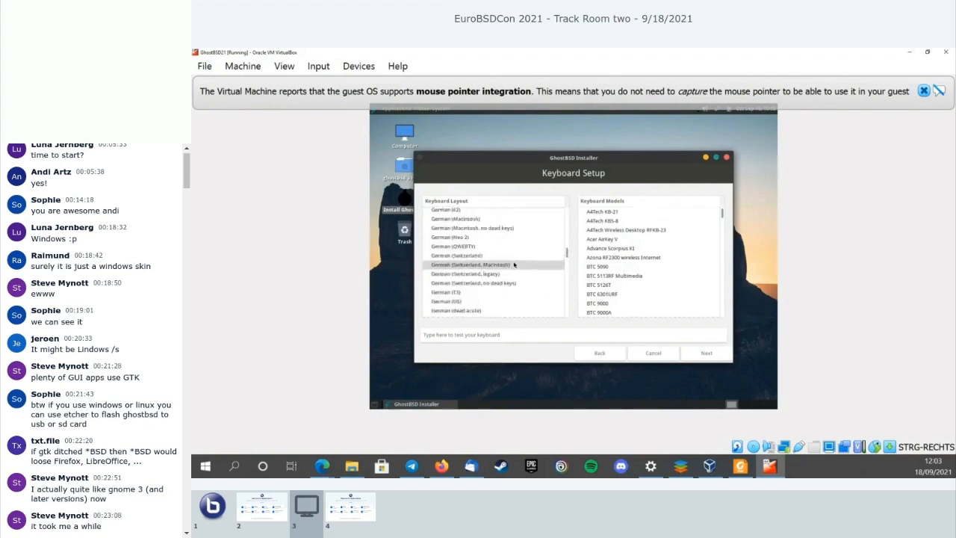
scroll(up, 3)
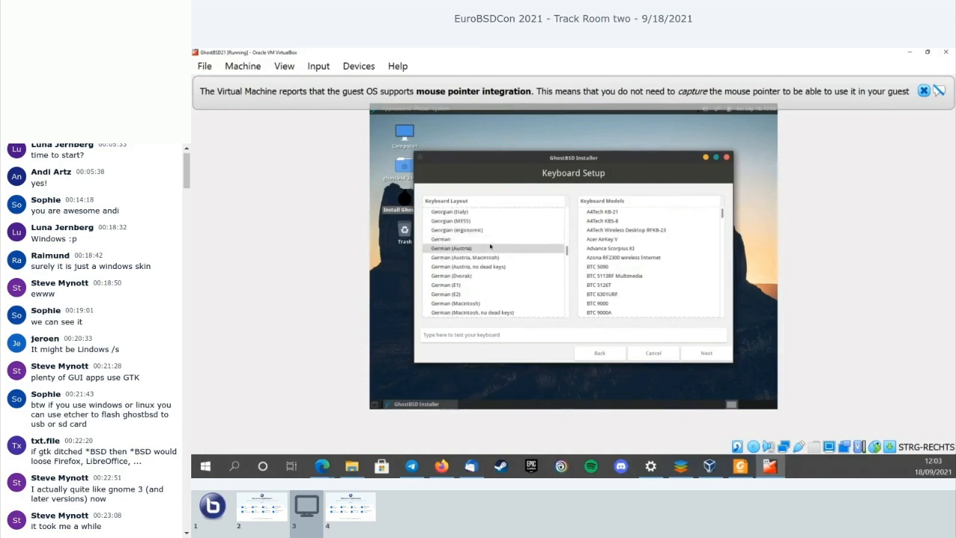
click(463, 239)
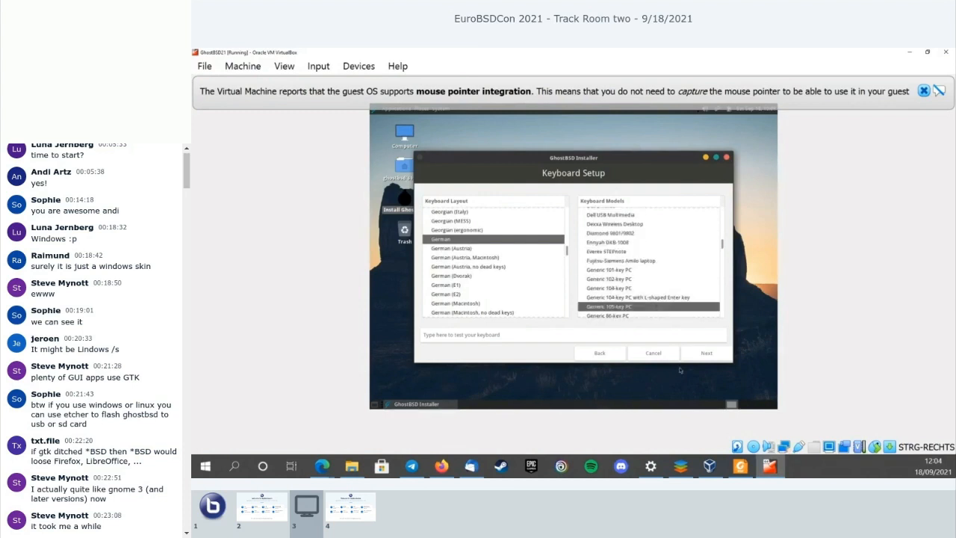
Step: Advance to Time Zone Selection and pick Europe as the continent
click(706, 352)
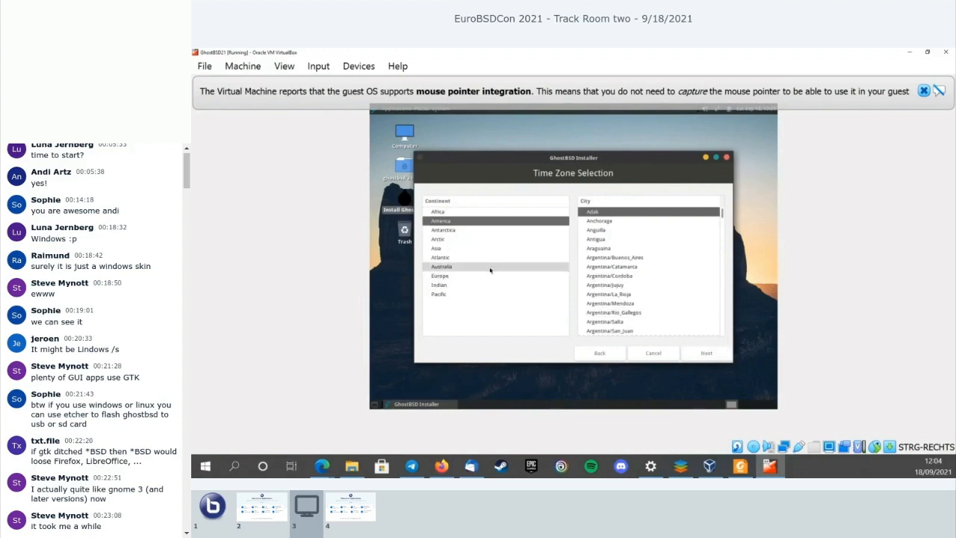
click(440, 275)
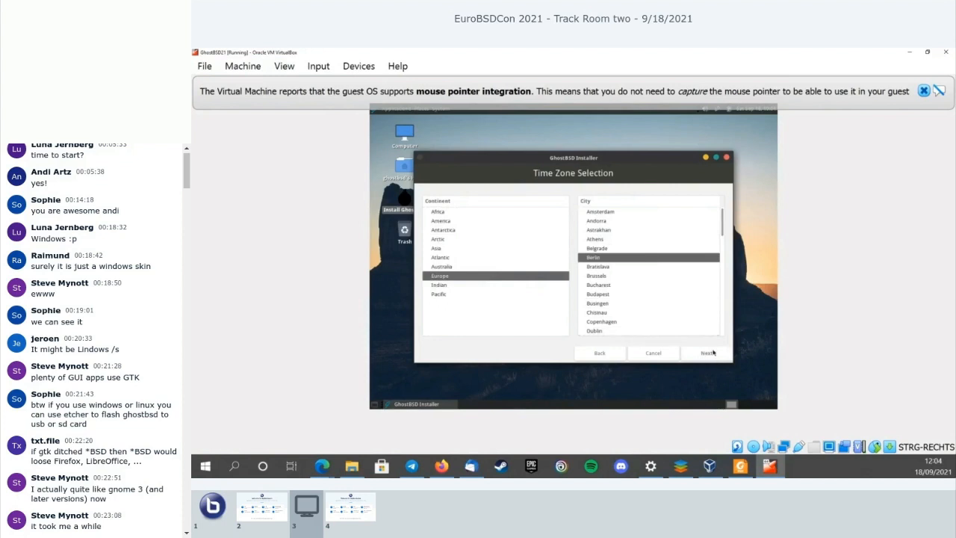
Step: Advance to Installation Type, keeping Full disk configuration selected
click(705, 353)
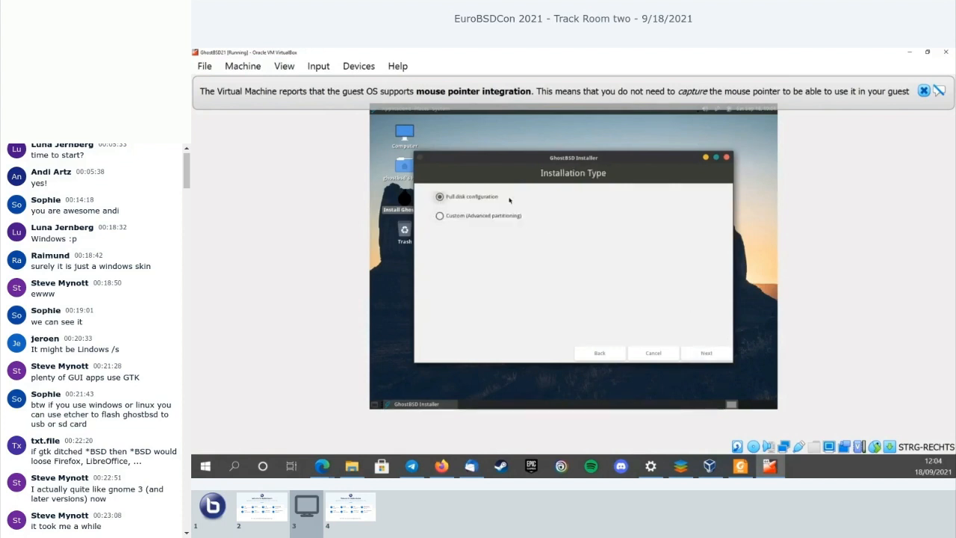
mouse_move(639, 200)
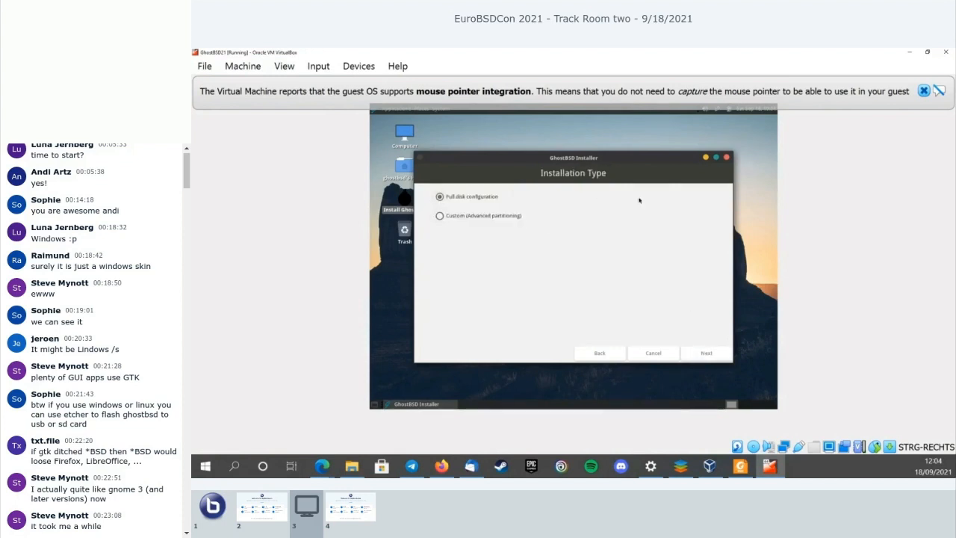
mouse_move(605, 224)
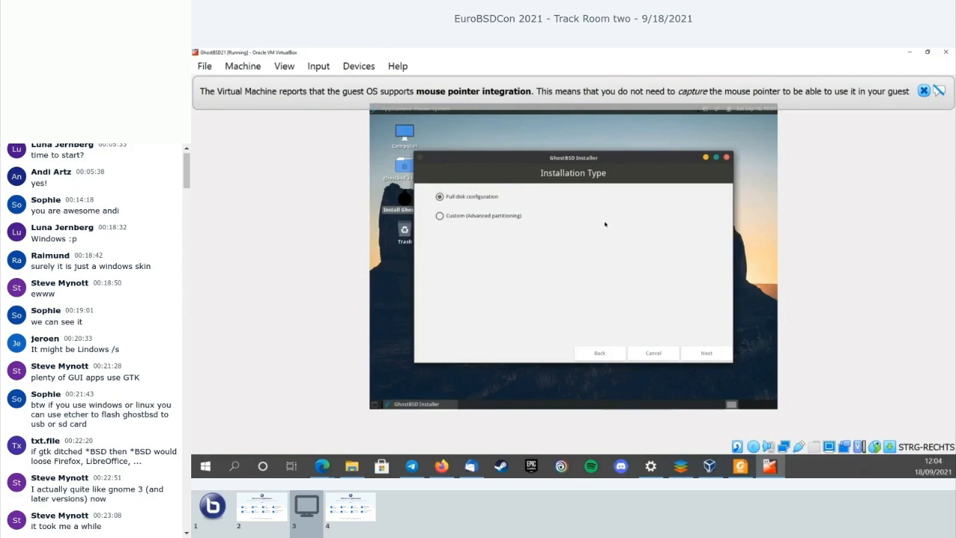
mouse_move(538, 209)
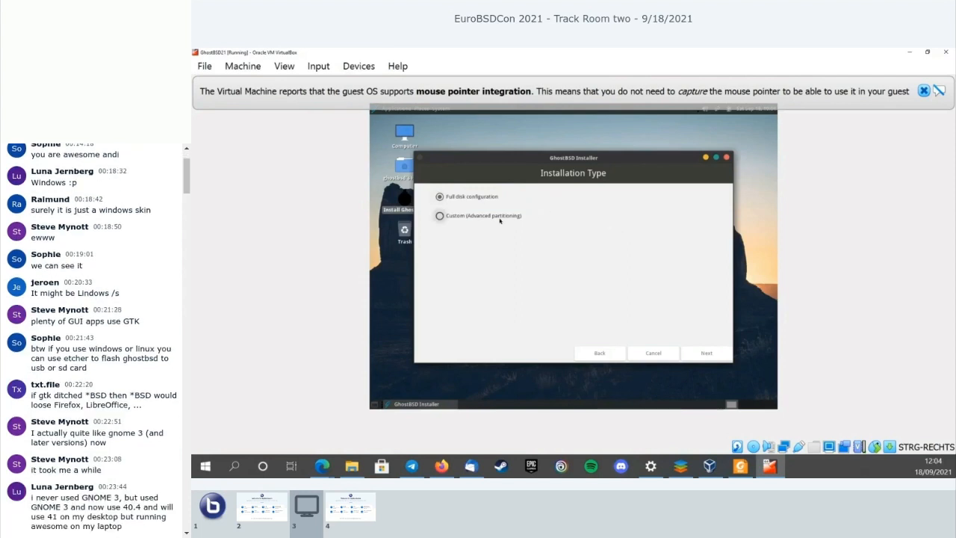
mouse_move(520, 223)
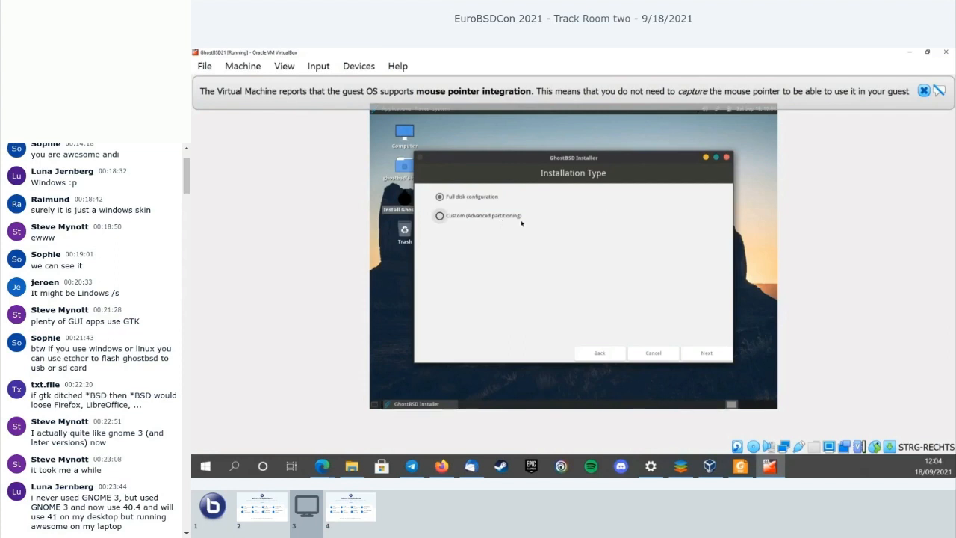
mouse_move(502, 215)
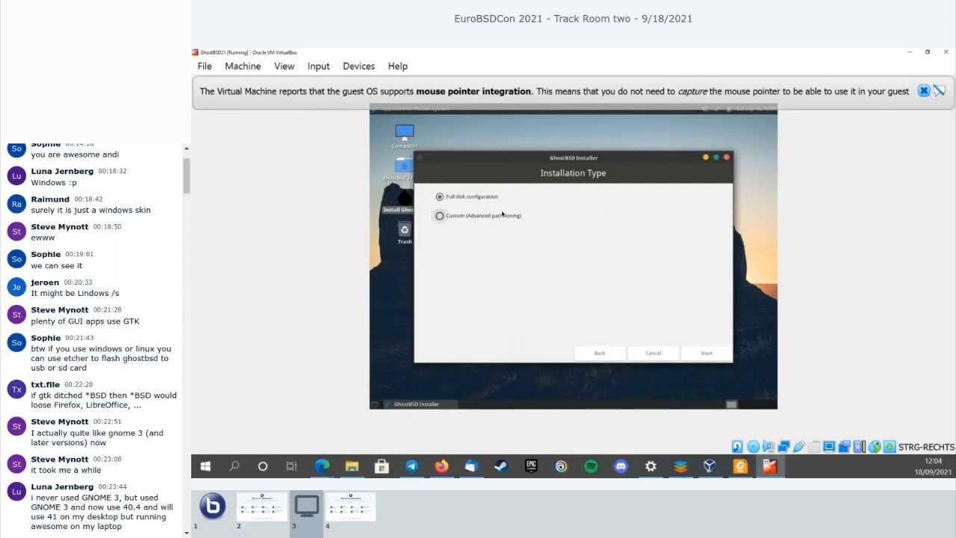
mouse_move(611, 225)
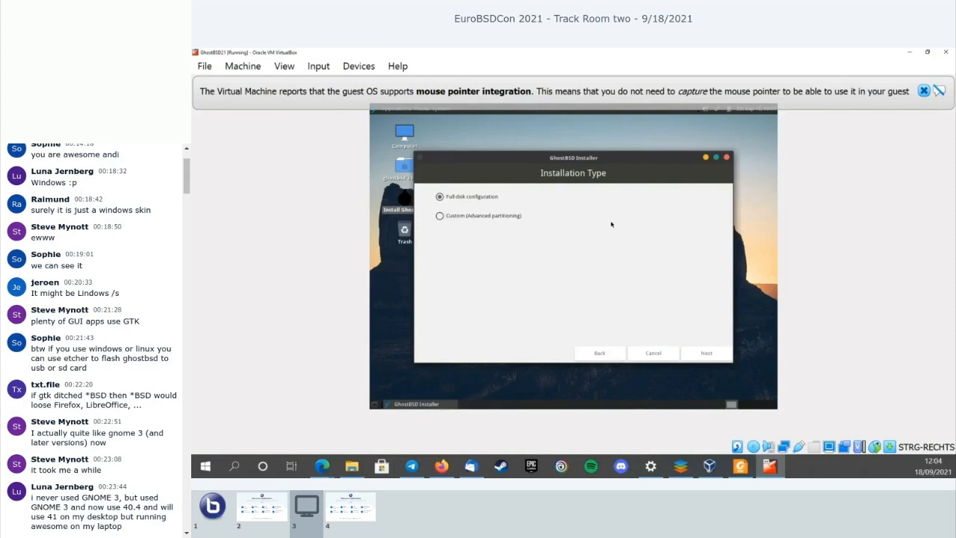
scroll(down, 3)
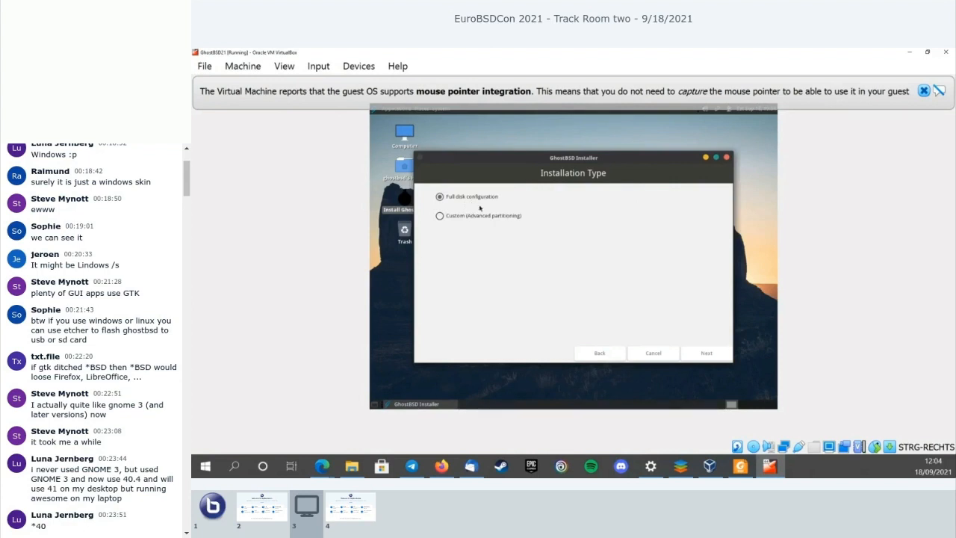
mouse_move(717, 365)
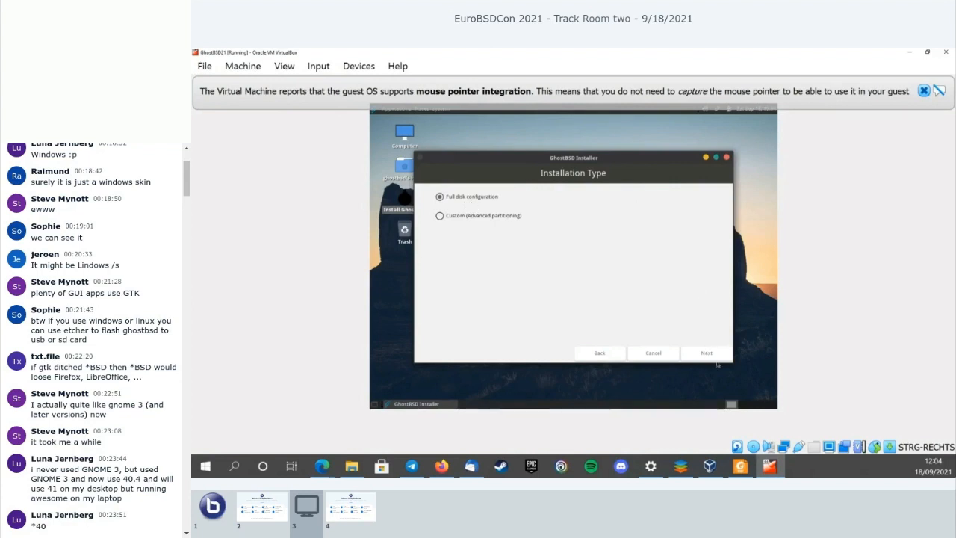
Step: On ZFS Configuration, review pool types and tick the ada0 VBOX HARDDISK as install target
click(706, 353)
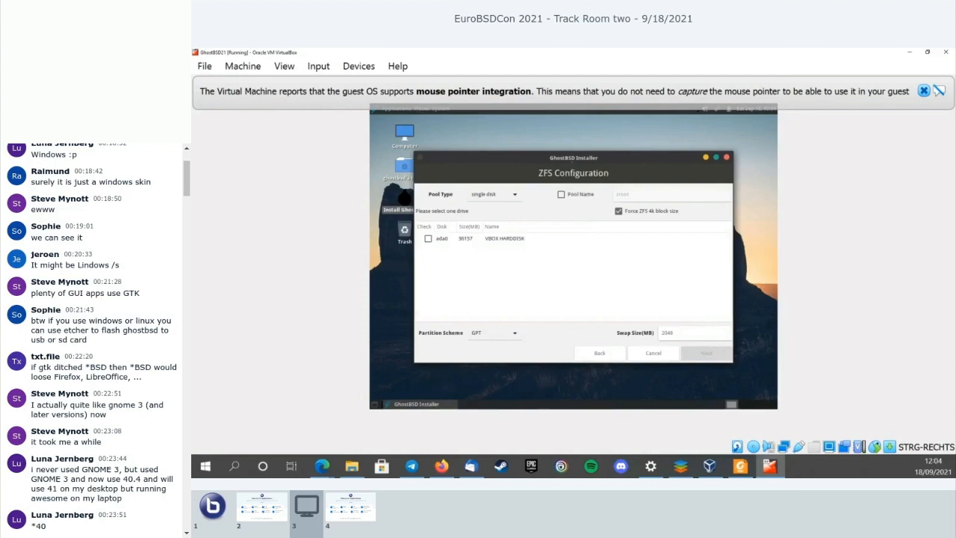
mouse_move(585, 272)
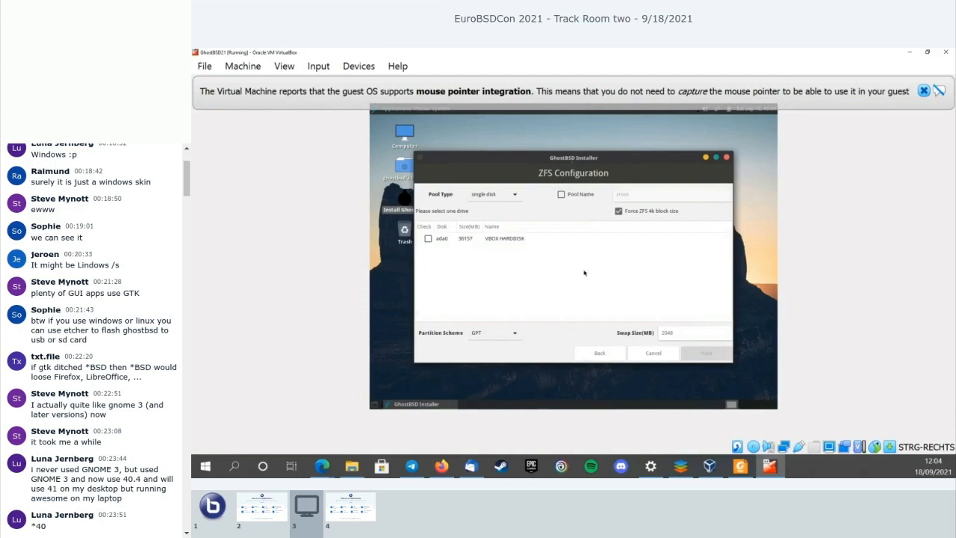
click(493, 194)
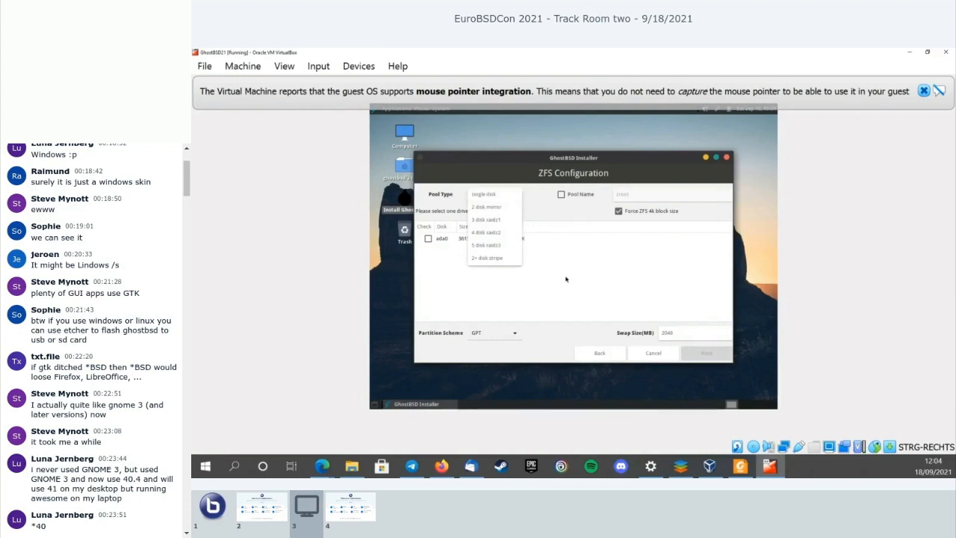
mouse_move(577, 267)
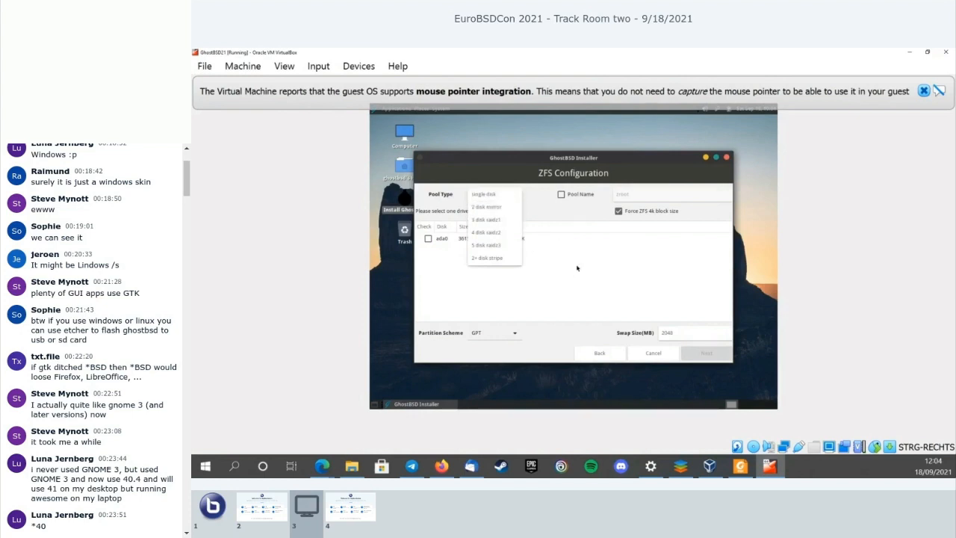
click(484, 194)
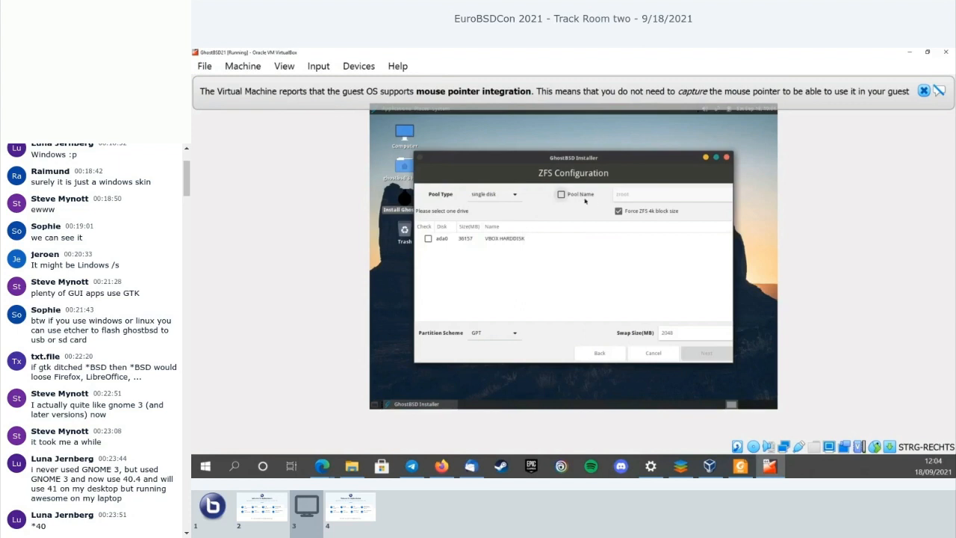
mouse_move(649, 228)
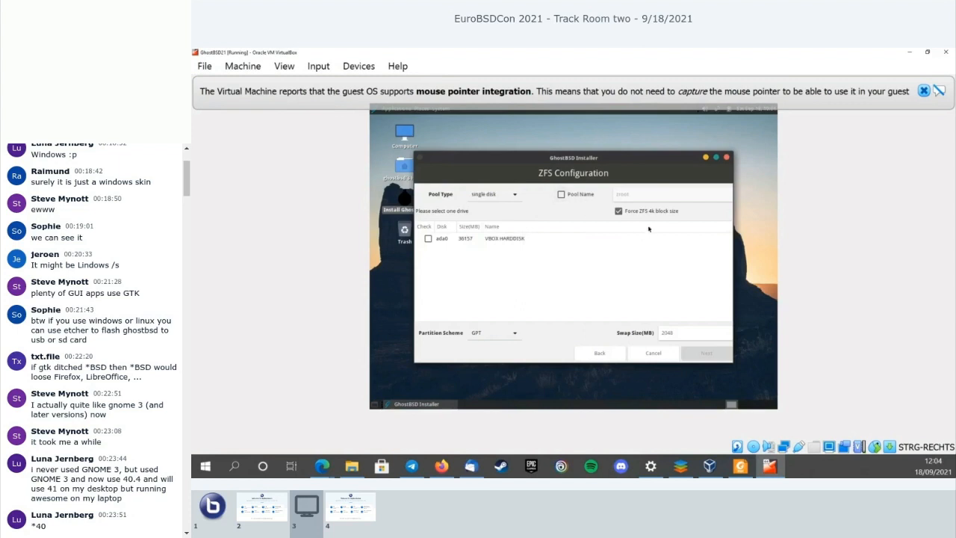
scroll(down, 3)
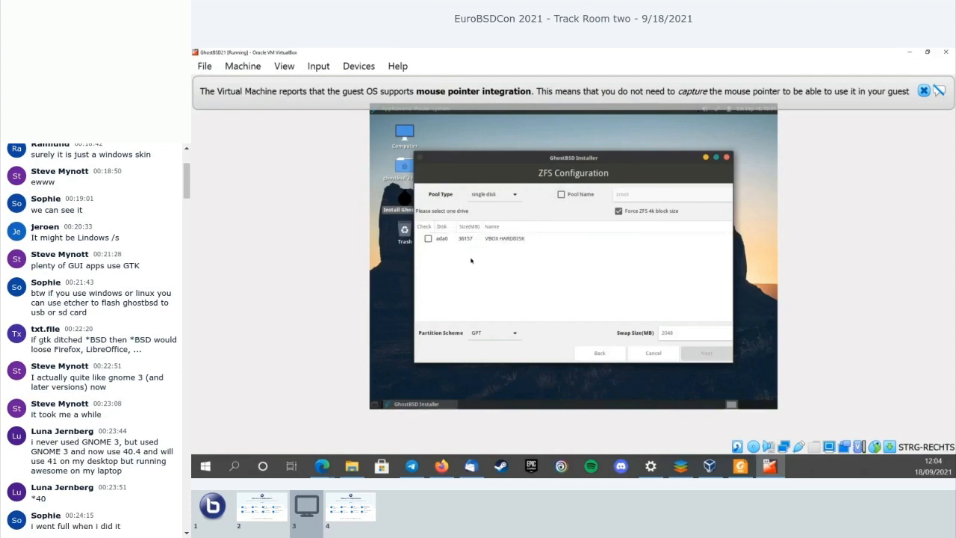
mouse_move(513, 260)
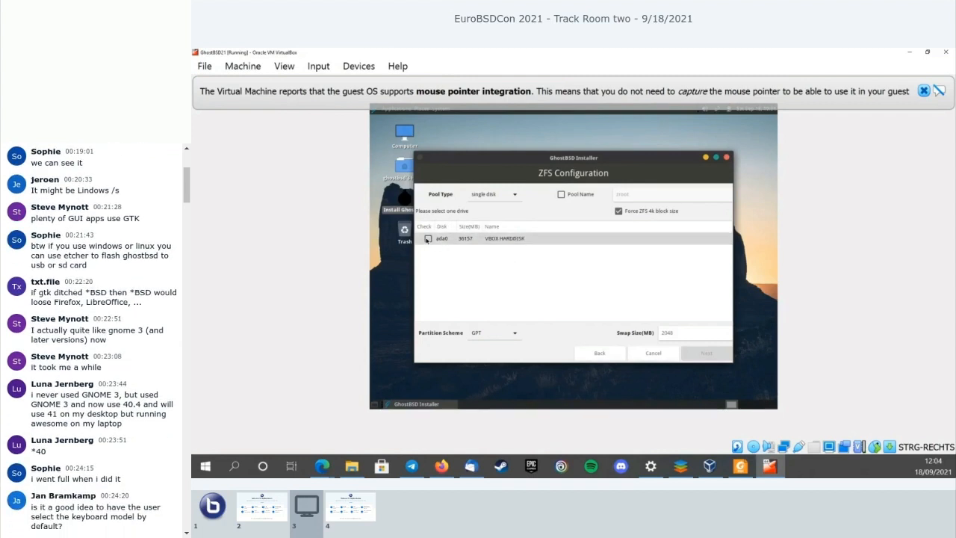
click(428, 239)
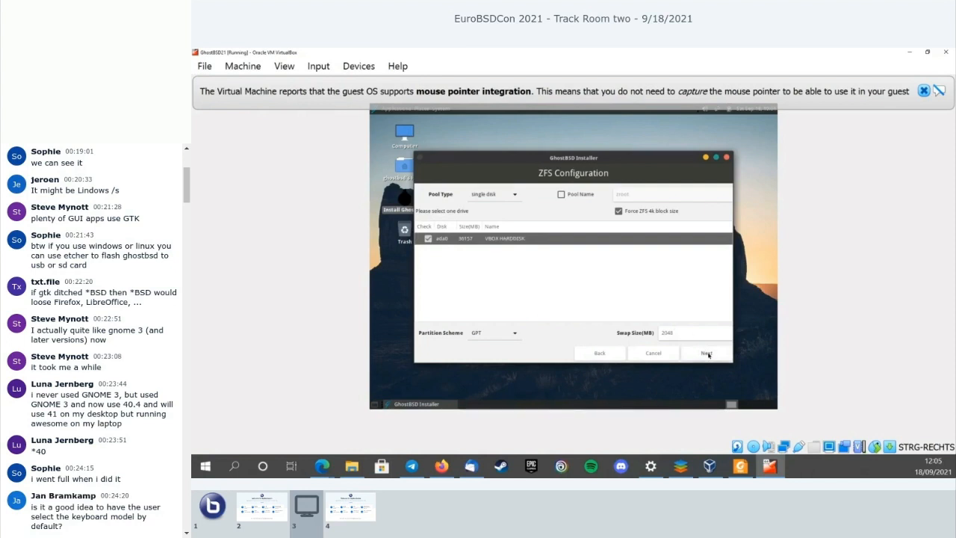
Step: Advance to Boot Option, keeping 'FreeBSD BSD loader only' selected
click(705, 353)
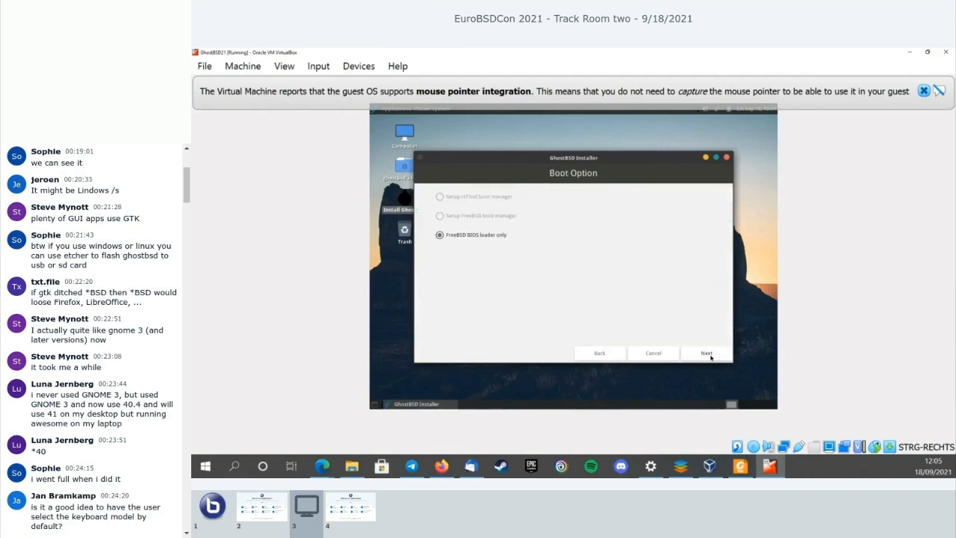
mouse_move(502, 209)
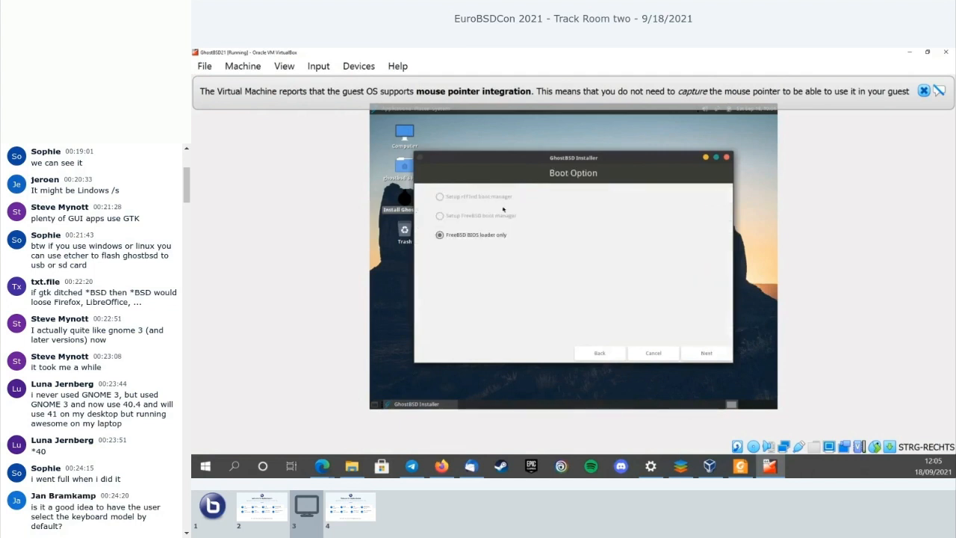
mouse_move(481, 246)
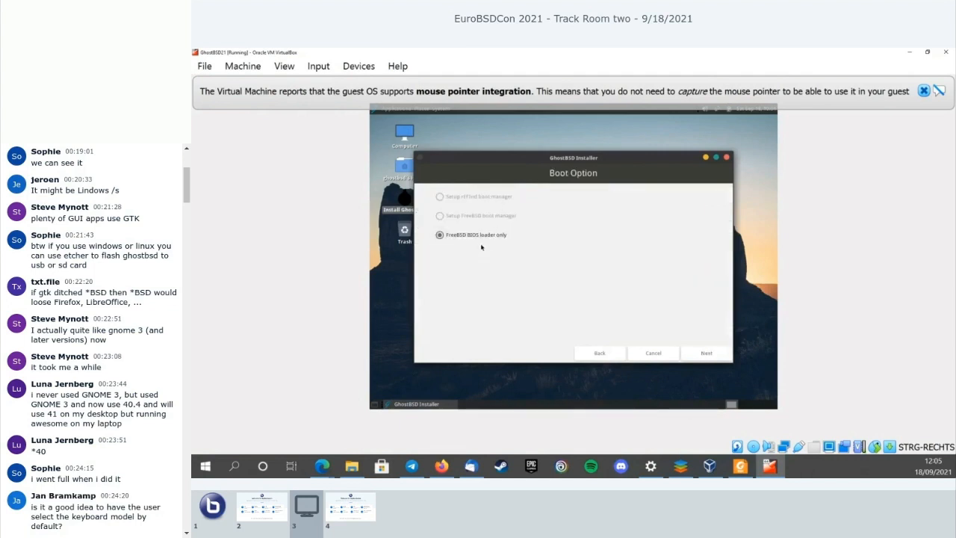
scroll(down, 3)
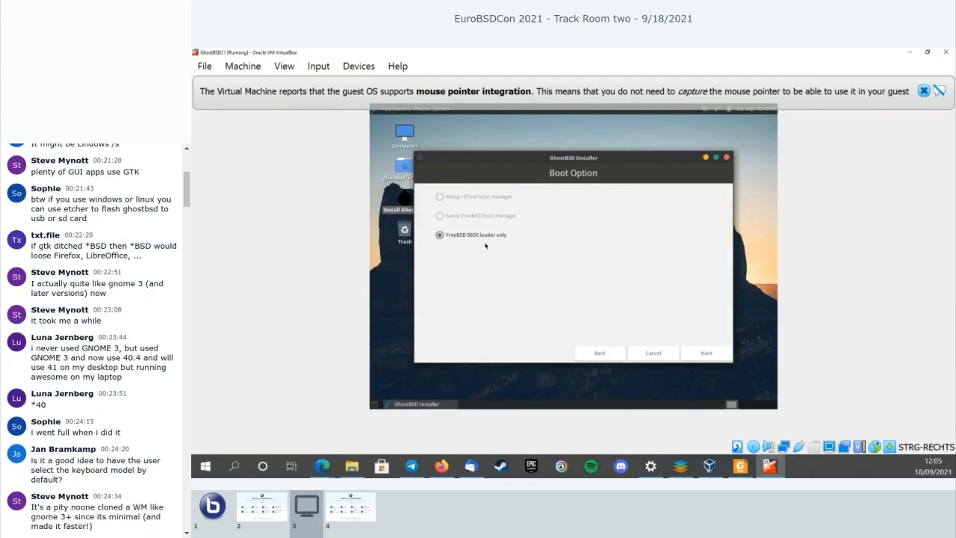
mouse_move(520, 190)
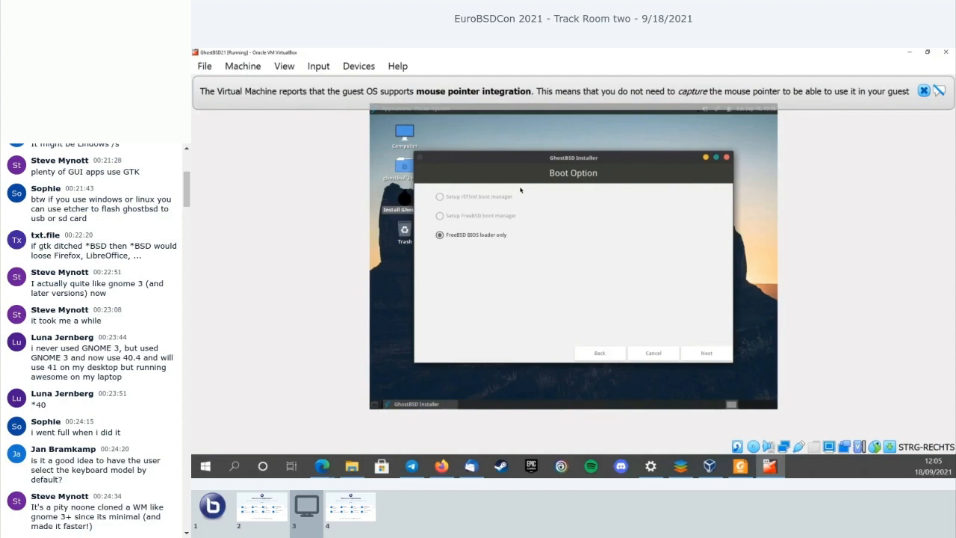
mouse_move(511, 209)
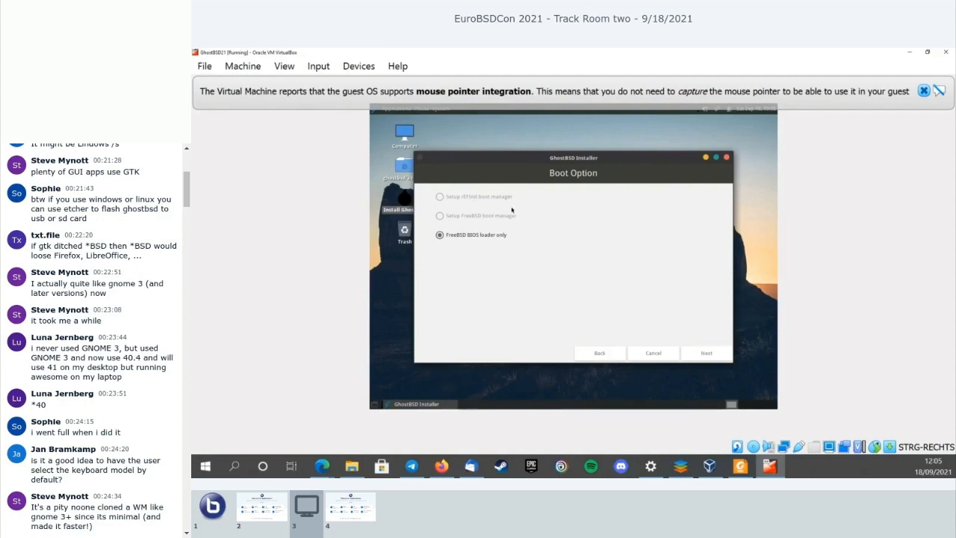
mouse_move(526, 203)
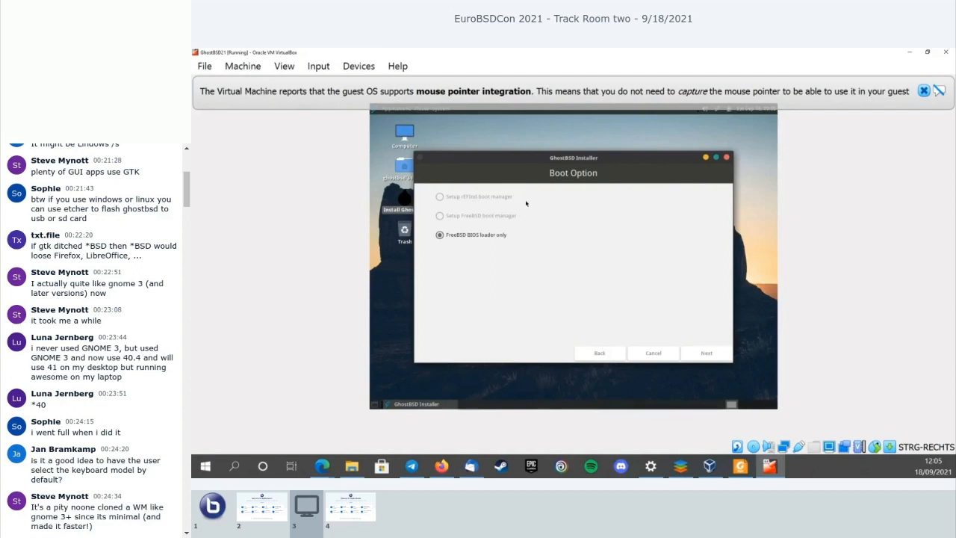
mouse_move(643, 312)
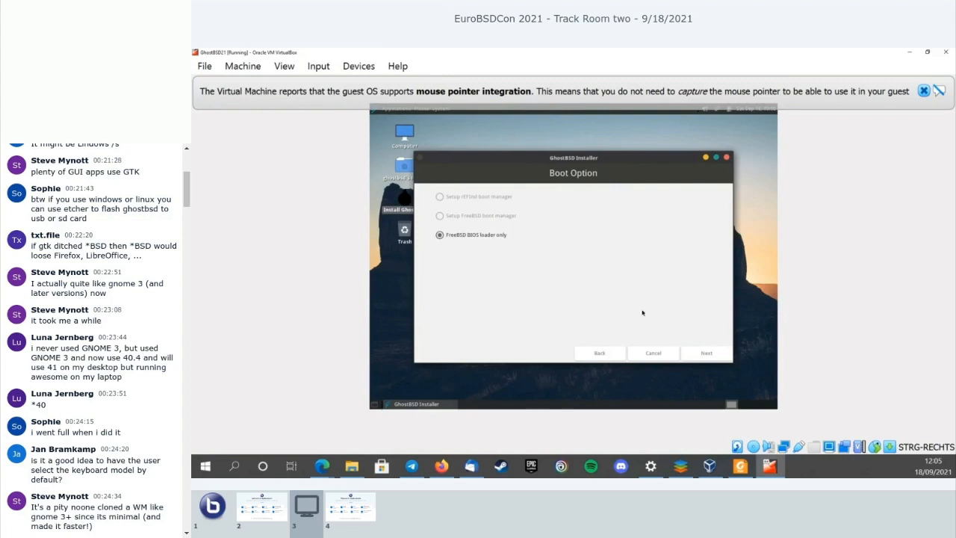
Step: Advance to the root password step and begin entering the administrator password
click(705, 352)
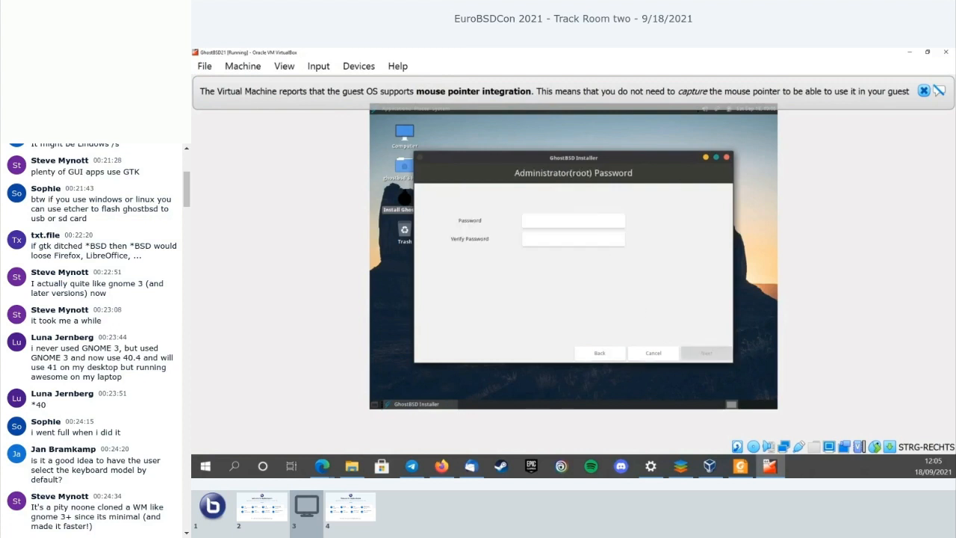
click(574, 220)
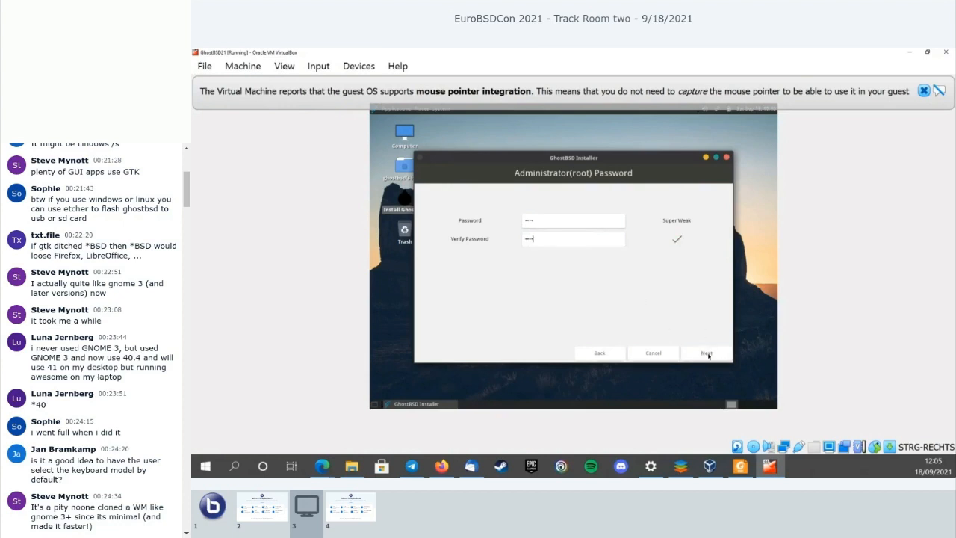
Step: Continue to User Setup and enter the real name 'Andi' for the GhostBSD account
click(705, 353)
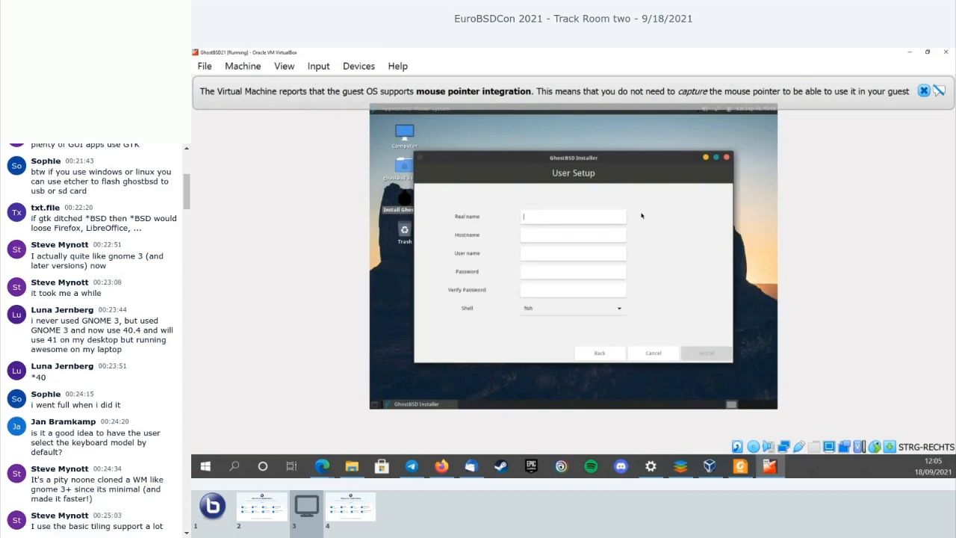
text(Andi)
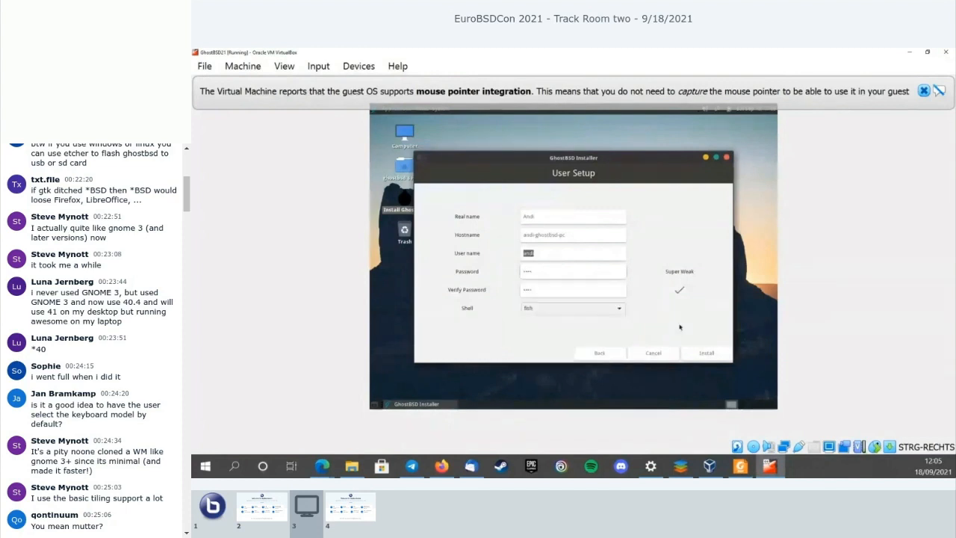
click(574, 308)
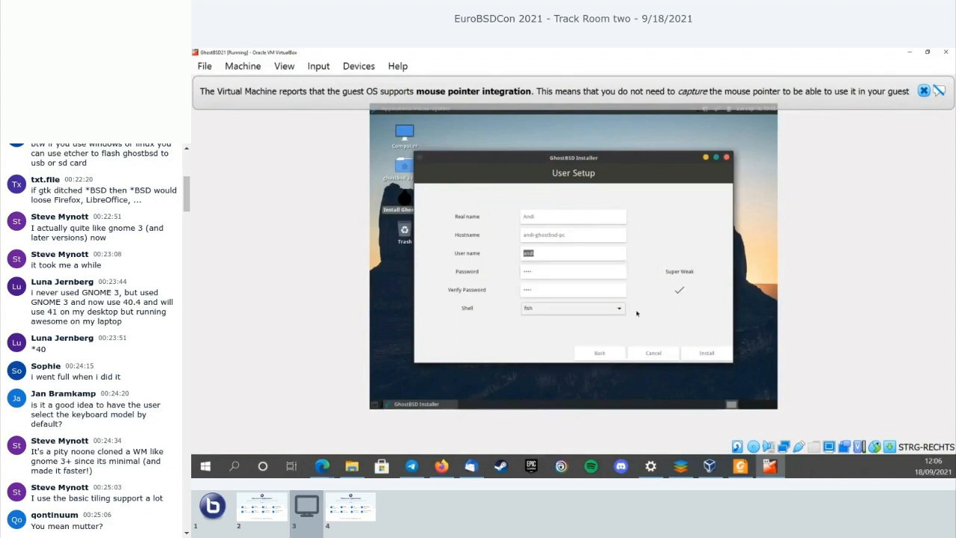
mouse_move(683, 325)
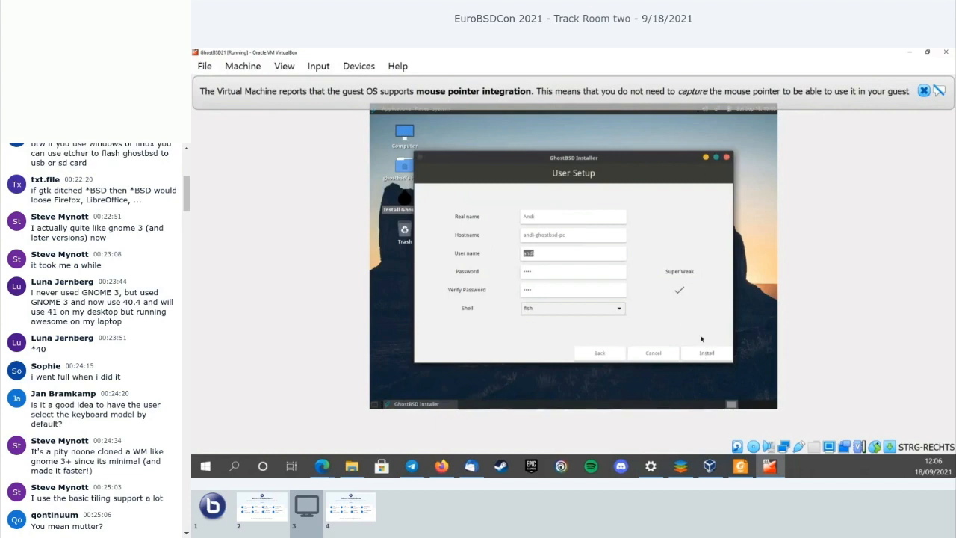
click(706, 353)
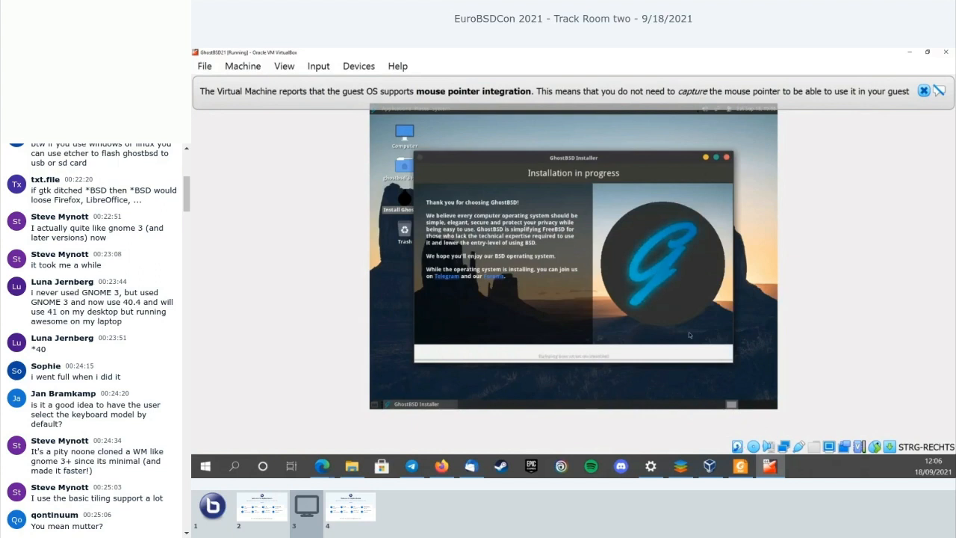
scroll(down, 3)
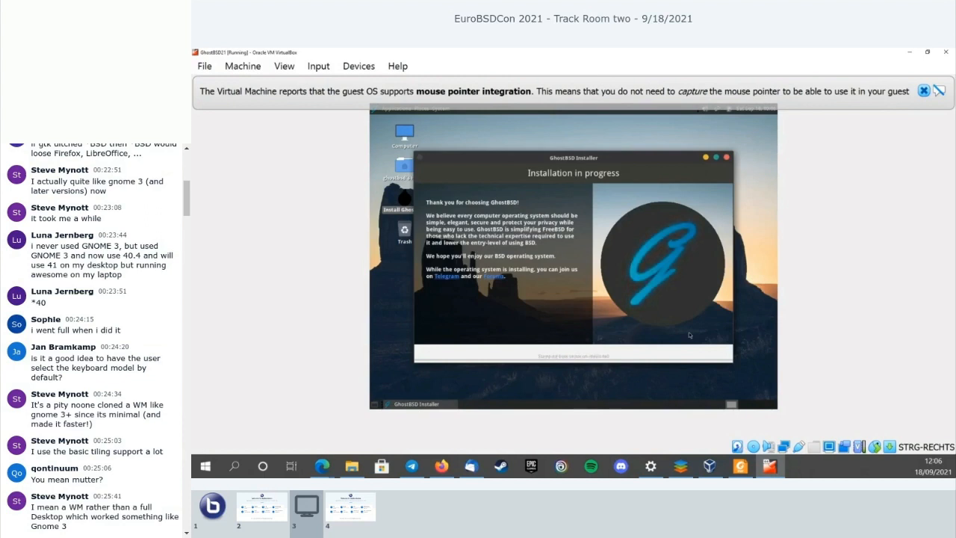
mouse_move(643, 308)
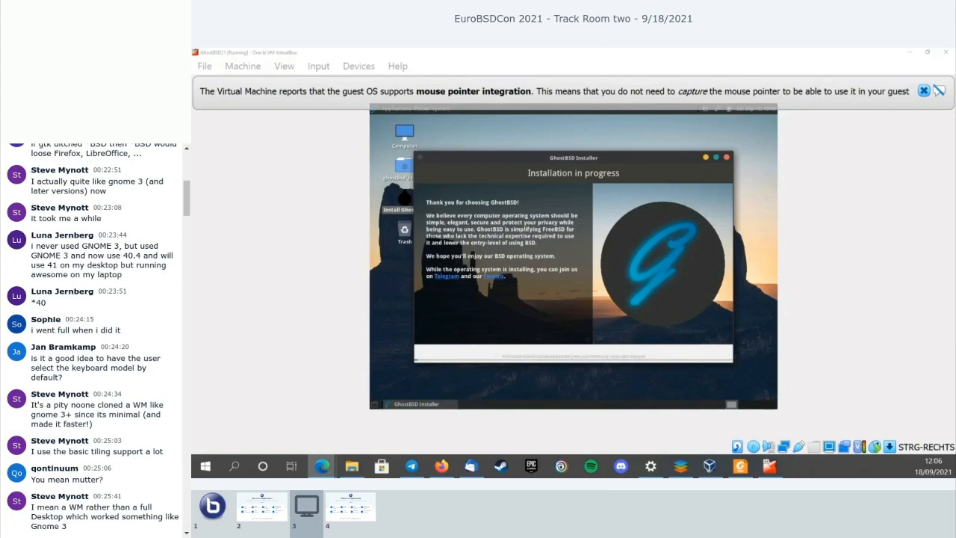
mouse_move(776, 275)
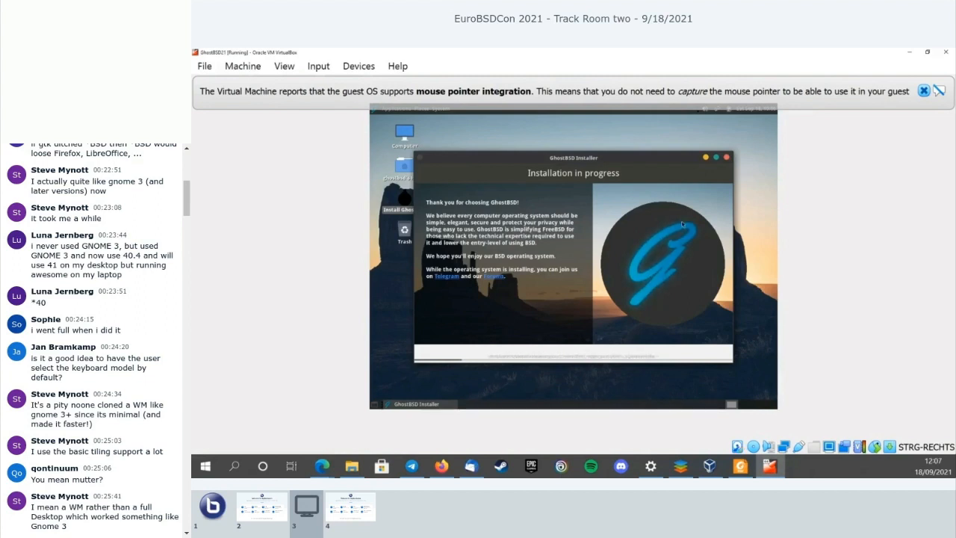
scroll(down, 3)
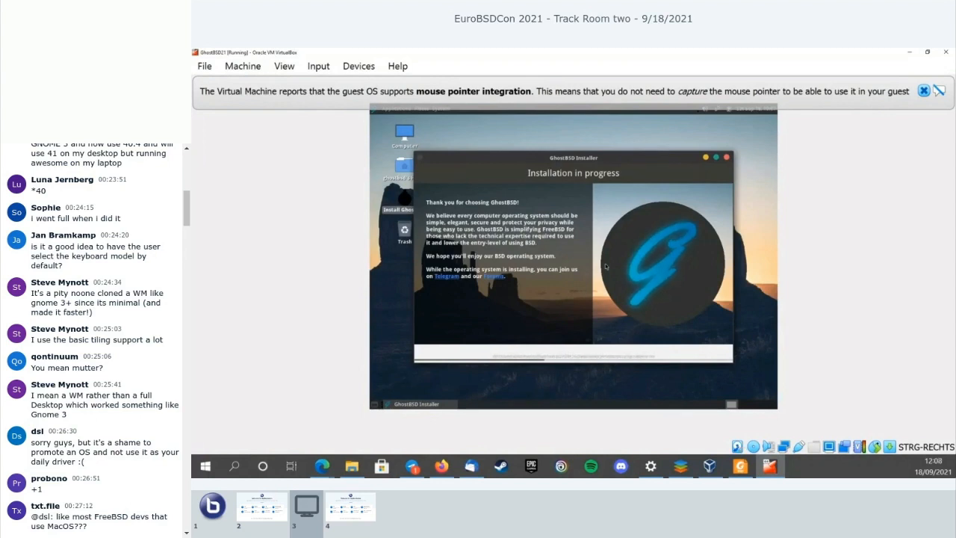
scroll(down, 3)
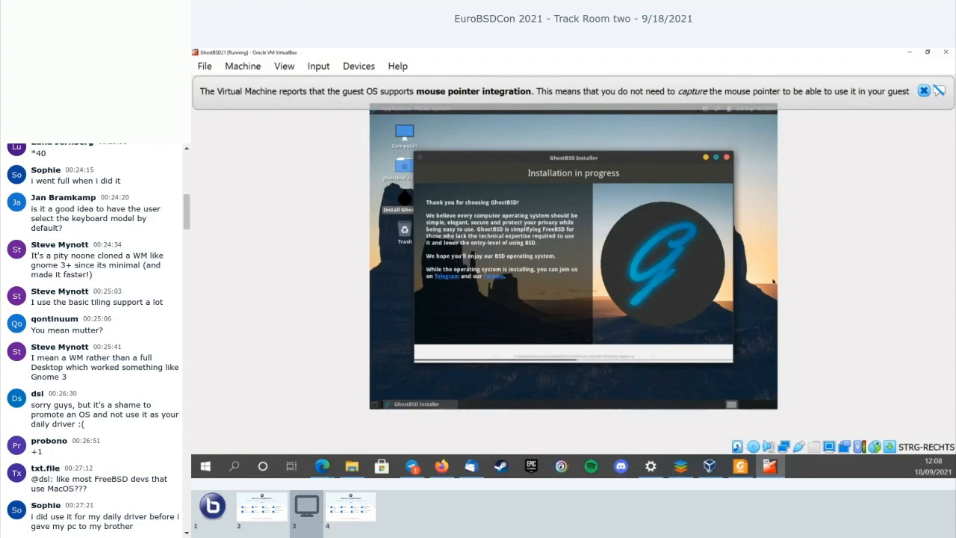
scroll(down, 3)
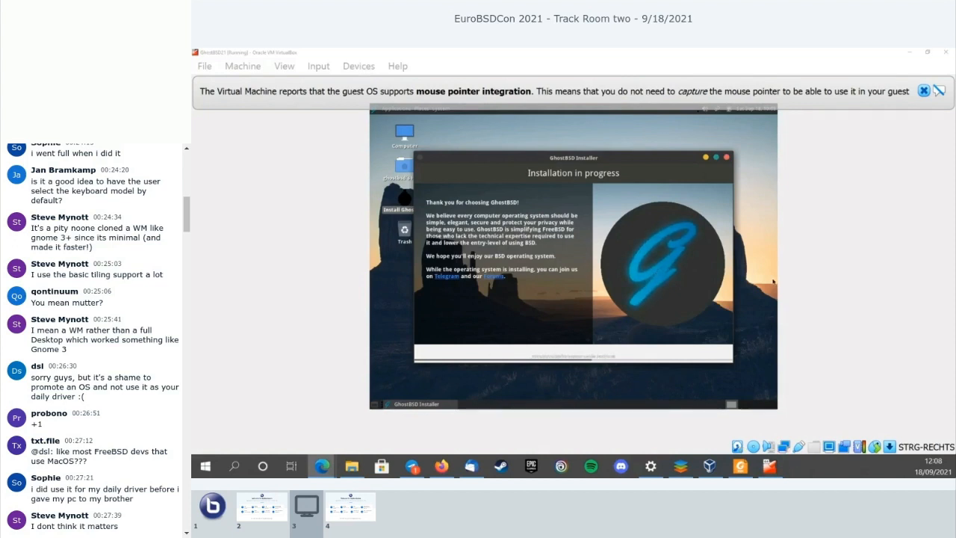
scroll(down, 3)
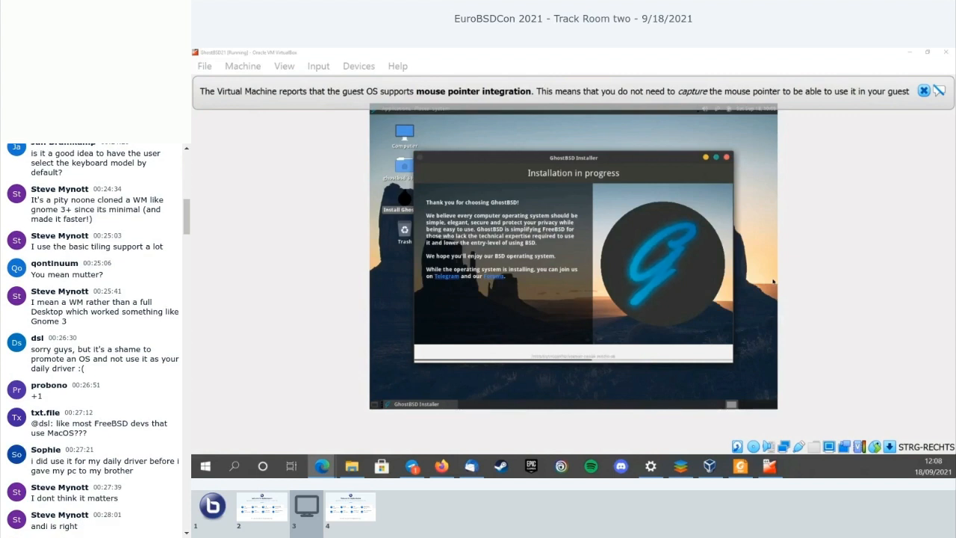
scroll(down, 3)
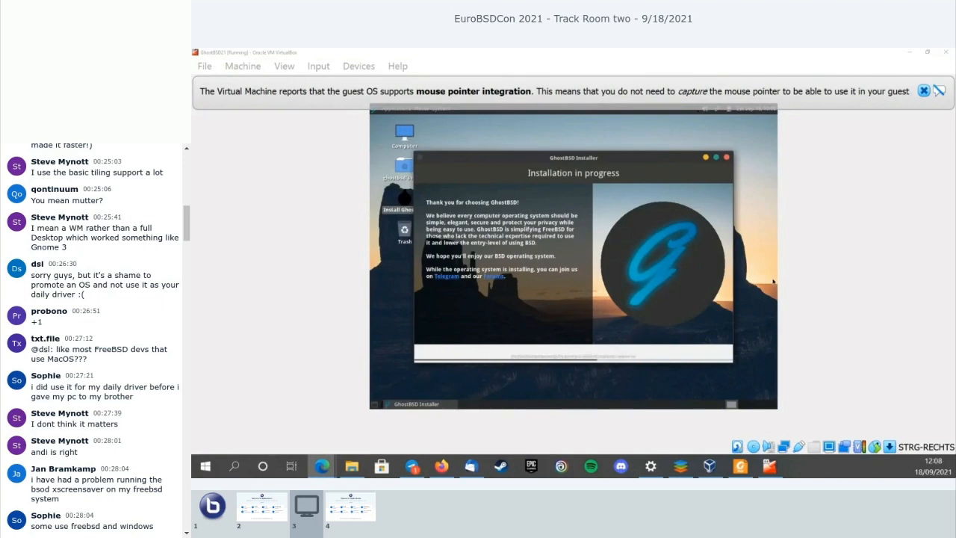
scroll(down, 3)
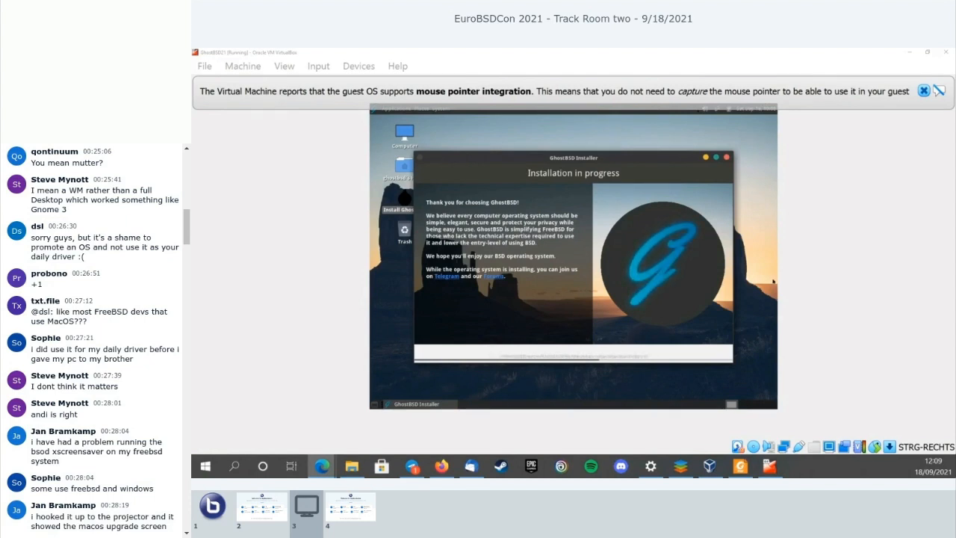
scroll(down, 3)
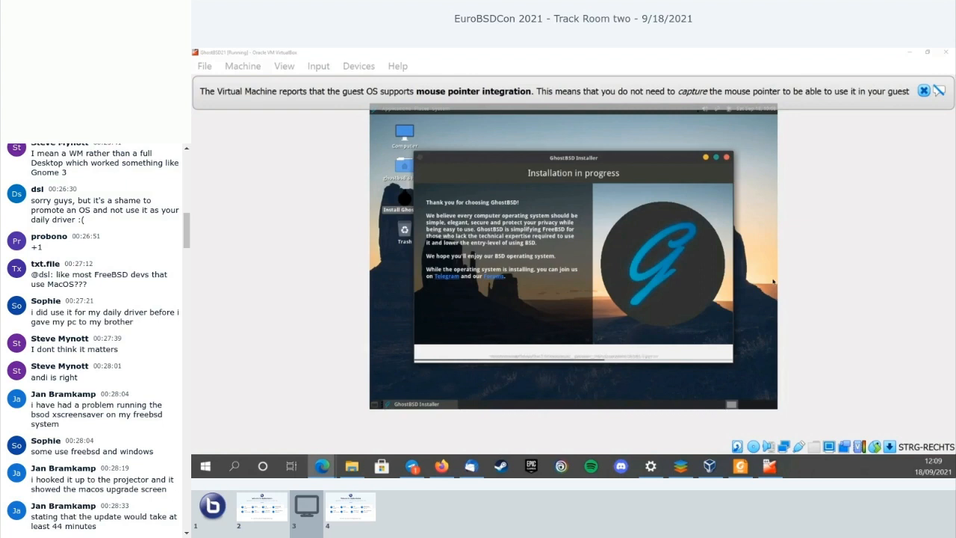
scroll(down, 3)
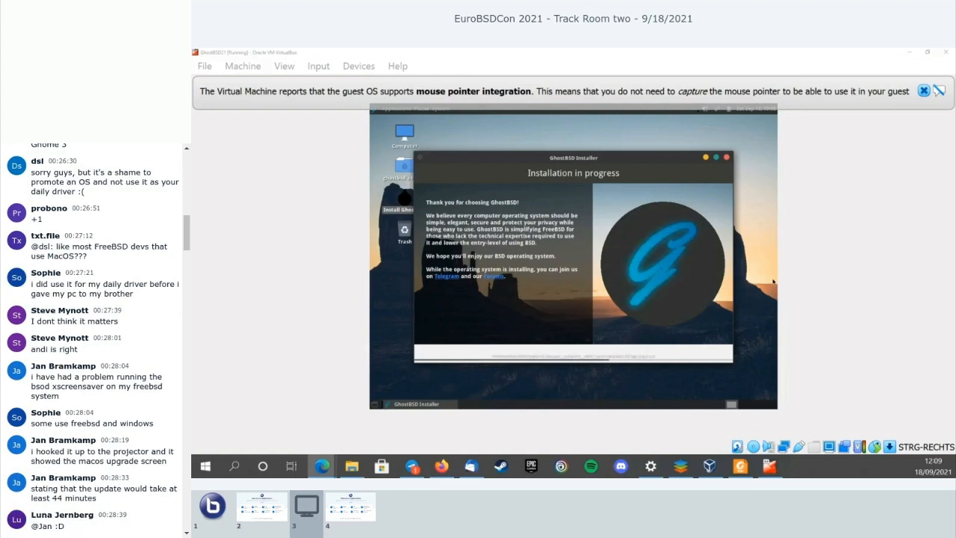
mouse_move(682, 299)
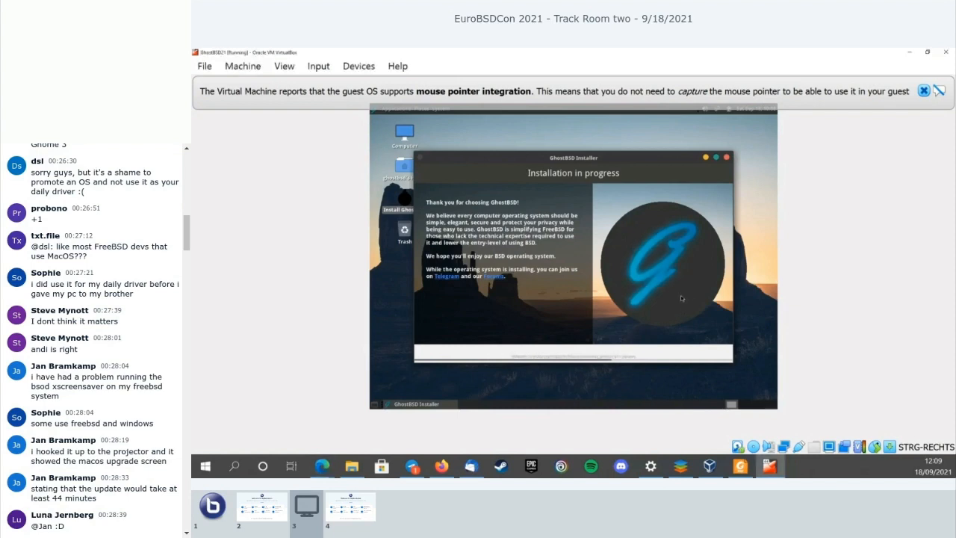
scroll(down, 3)
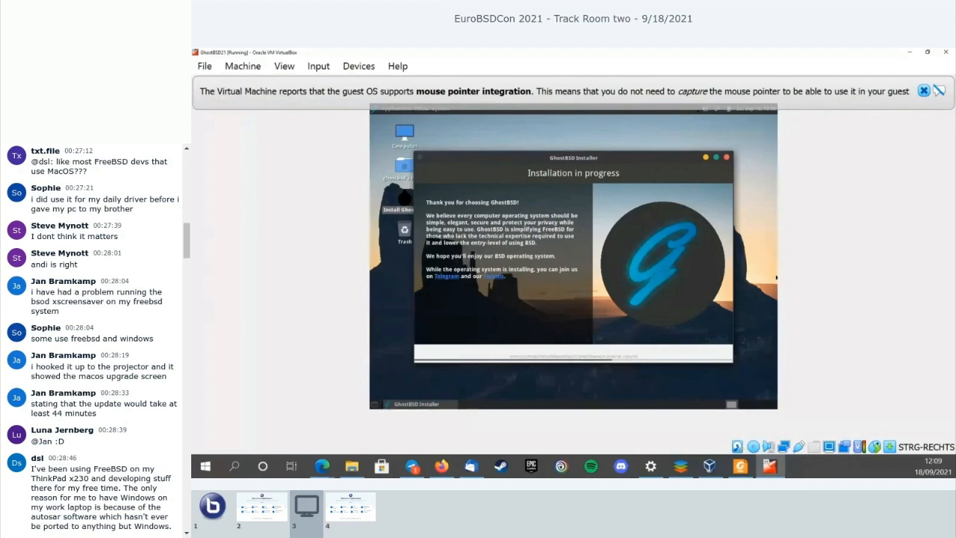
scroll(down, 3)
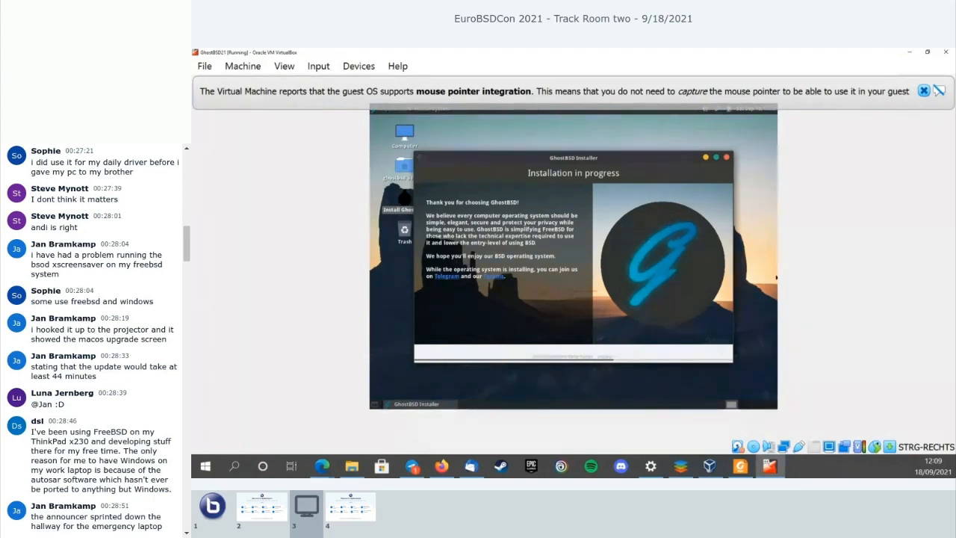
scroll(down, 3)
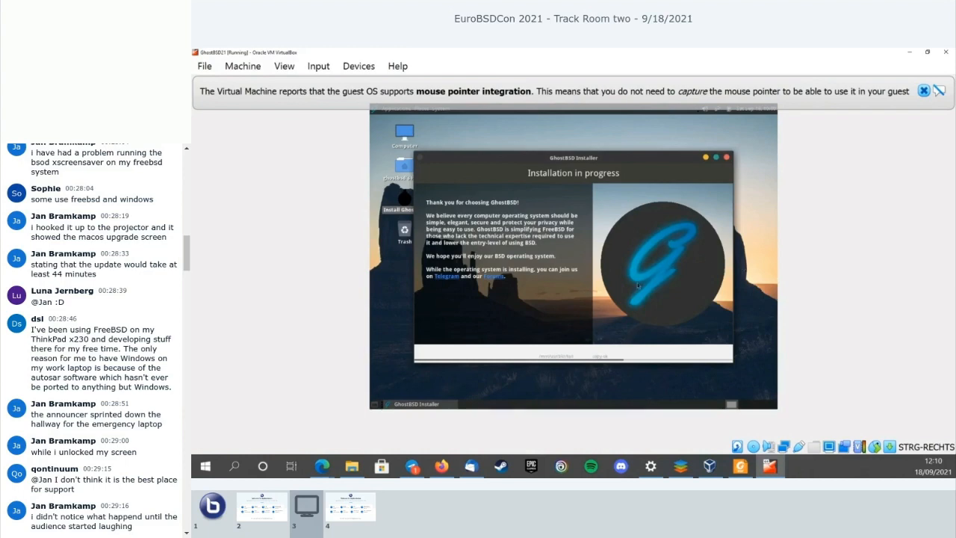
scroll(down, 3)
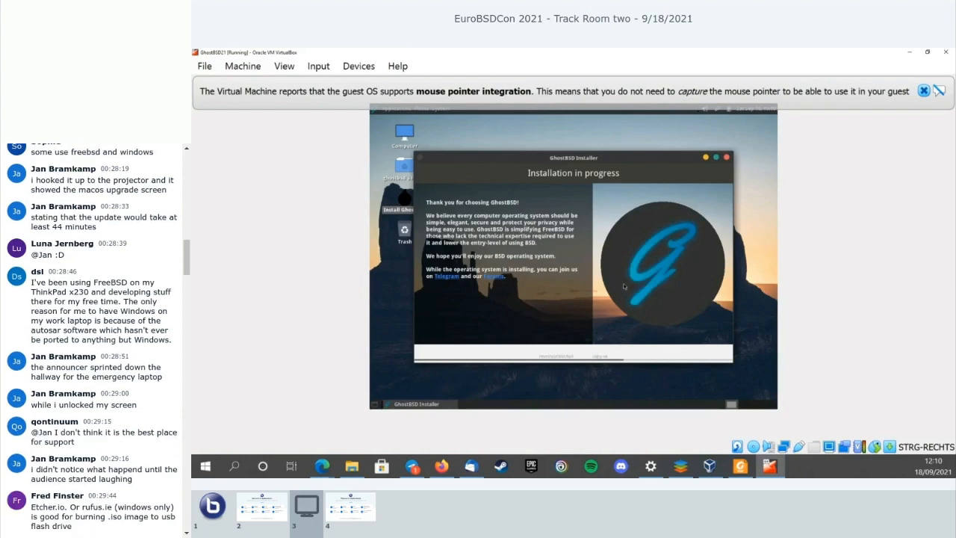
scroll(down, 3)
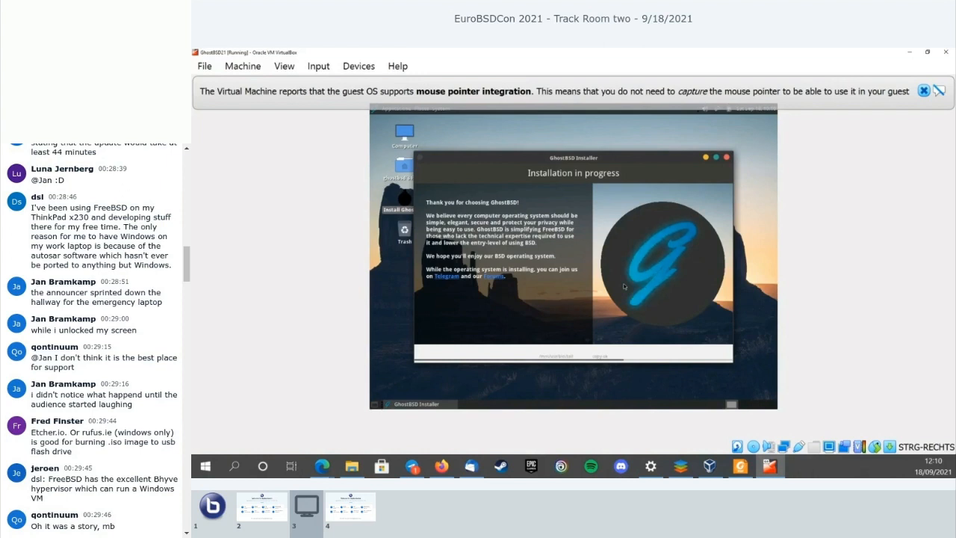
scroll(down, 3)
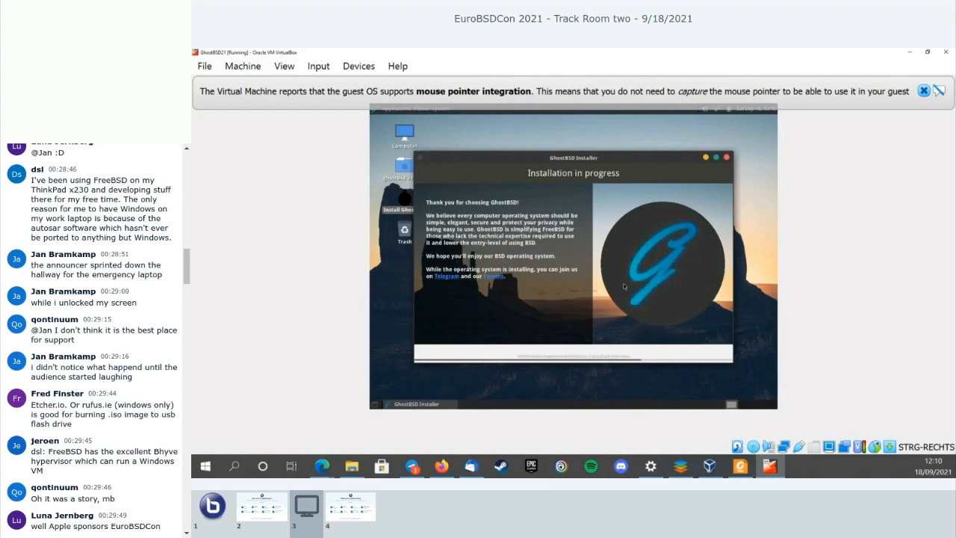
scroll(down, 3)
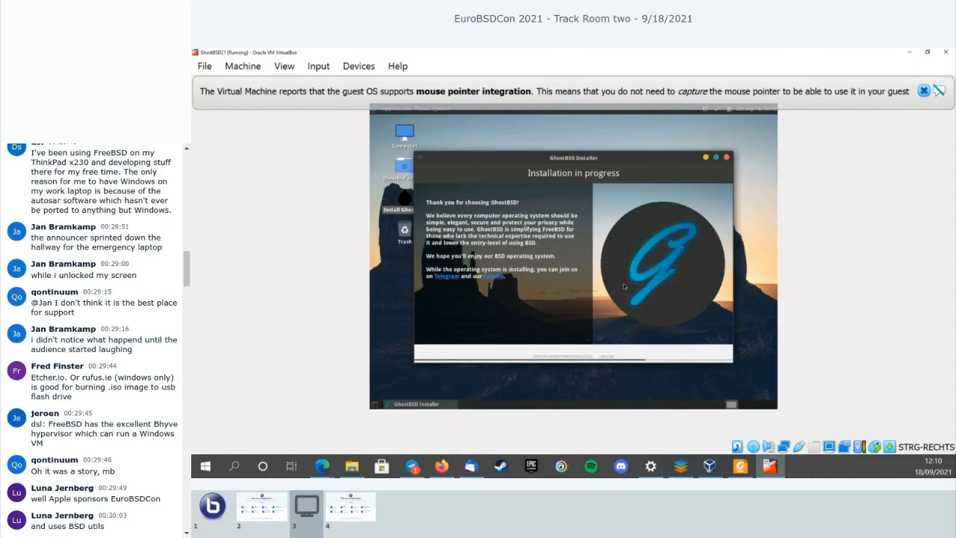
scroll(down, 3)
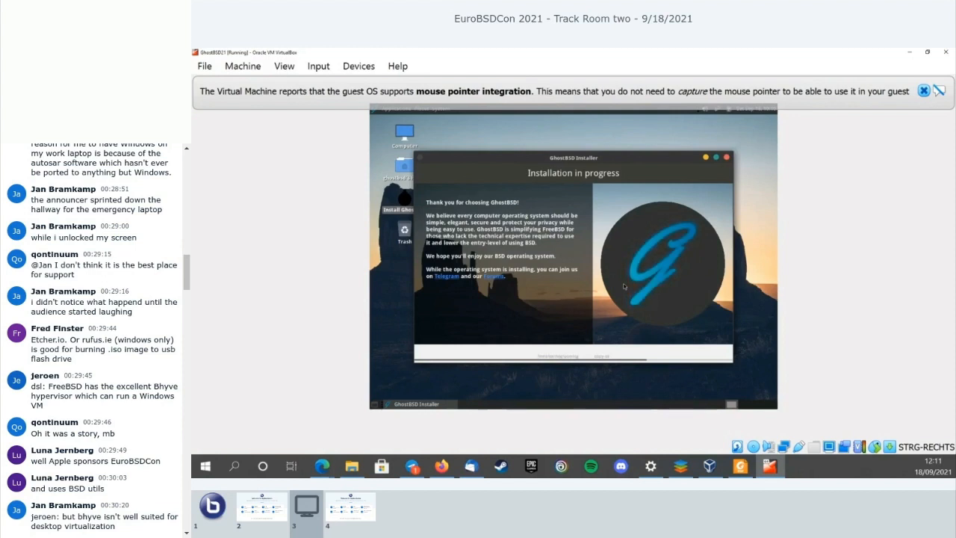
scroll(down, 3)
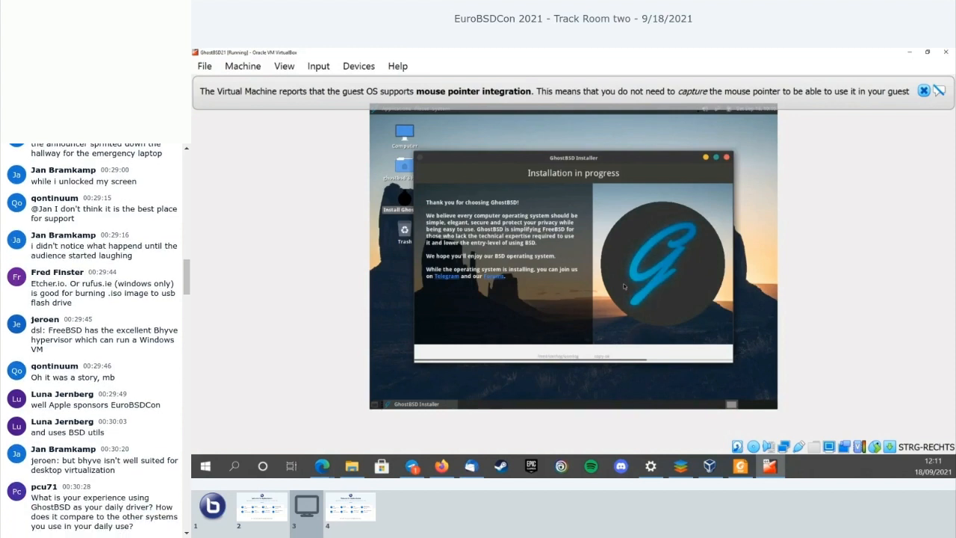
scroll(down, 3)
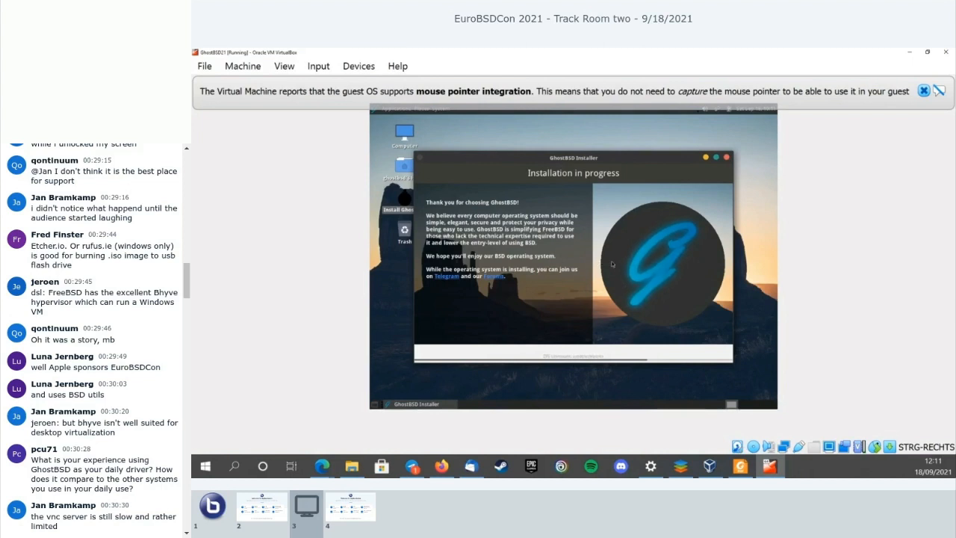
scroll(down, 3)
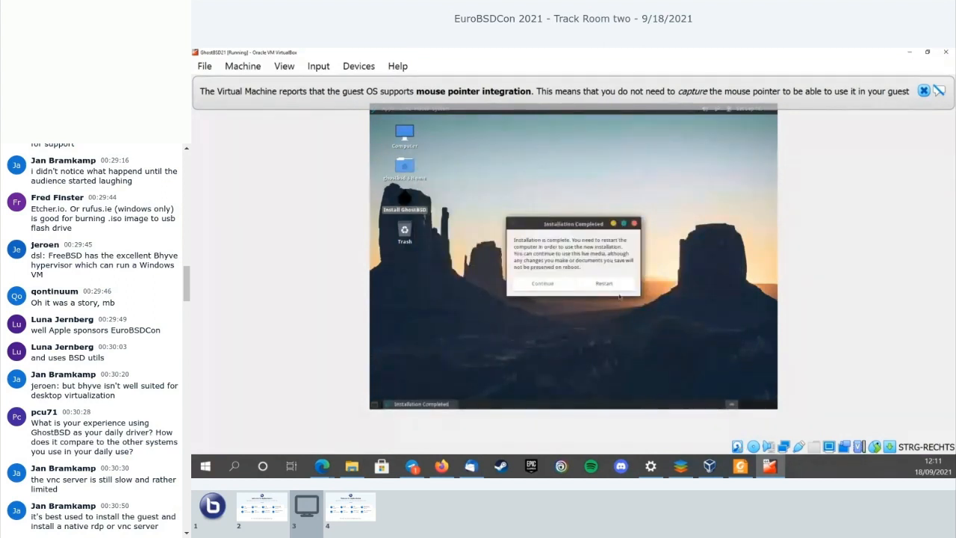
Step: Restart from the Installation Completed dialog so the GhostBSD live desktop shows again
scroll(down, 3)
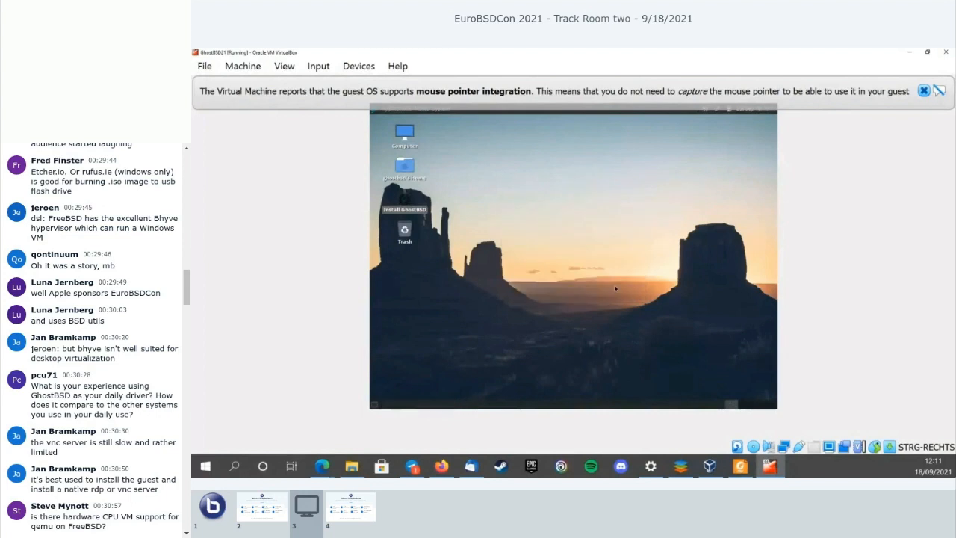
mouse_move(609, 279)
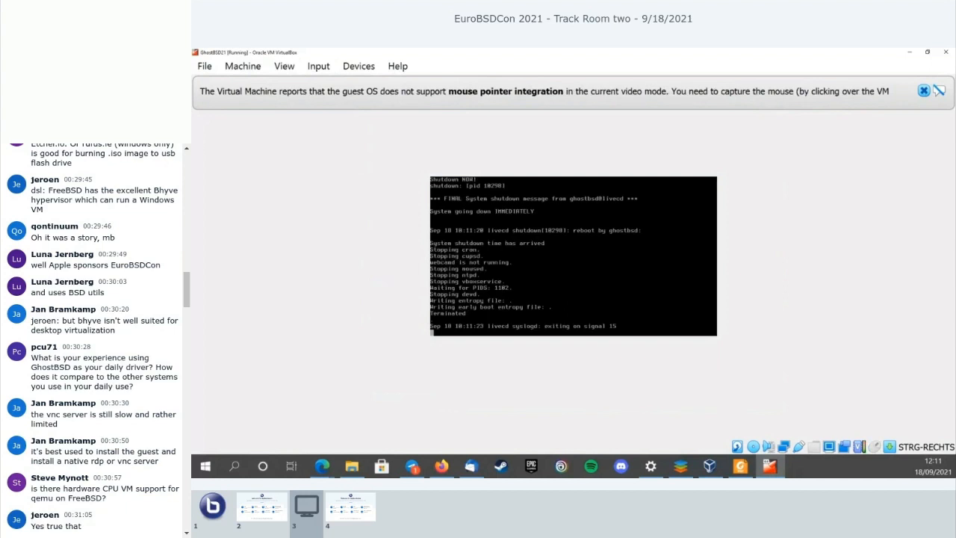
mouse_move(618, 290)
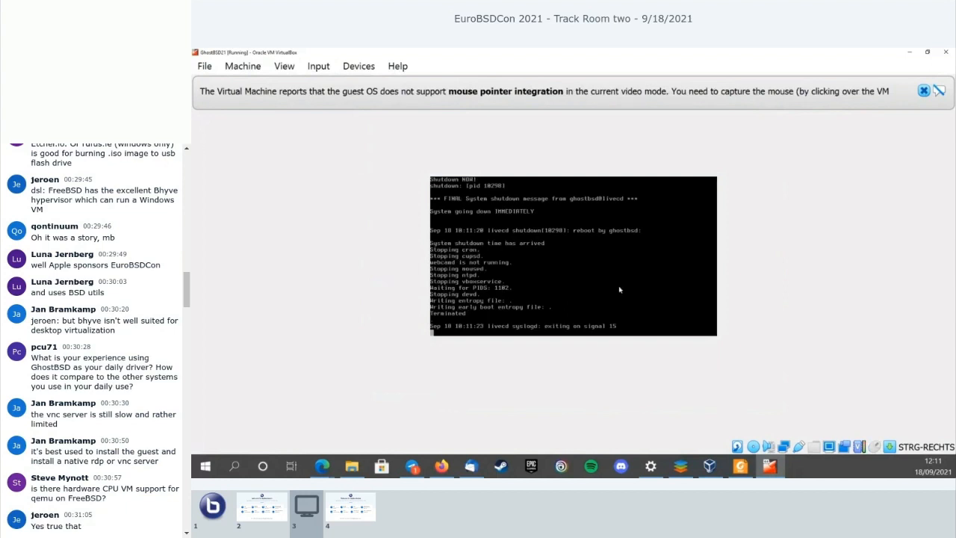
mouse_move(655, 329)
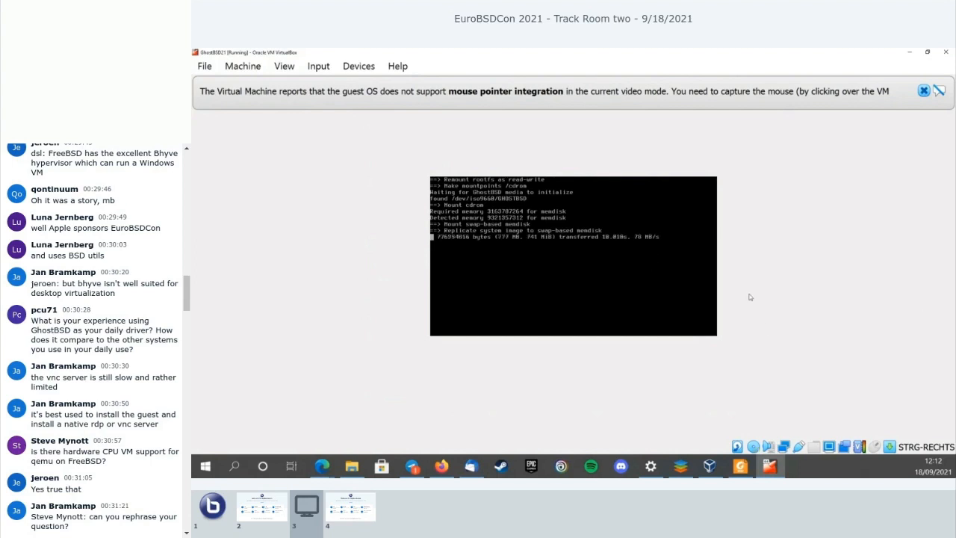
Step: Keep the VM focused while GhostBSD shuts down and reboots through its text console
click(574, 256)
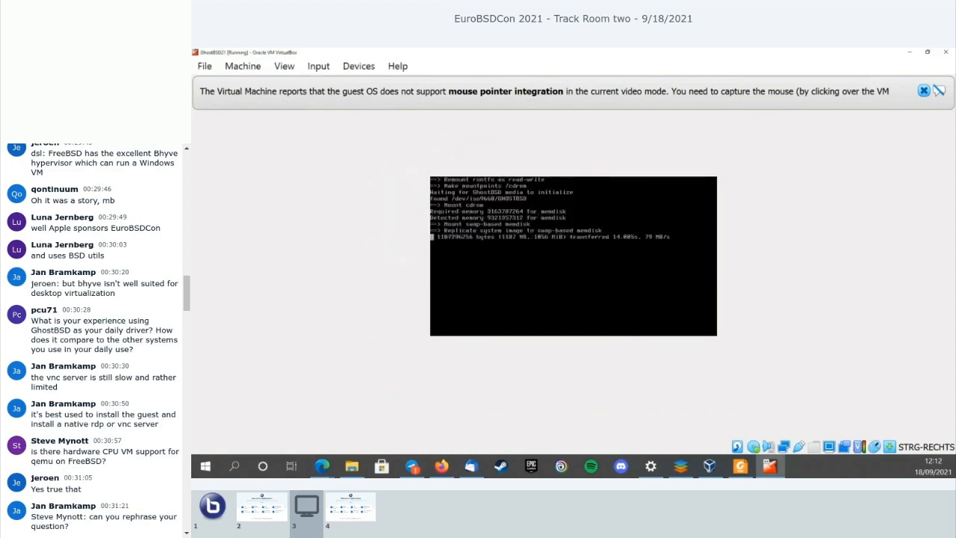
scroll(down, 3)
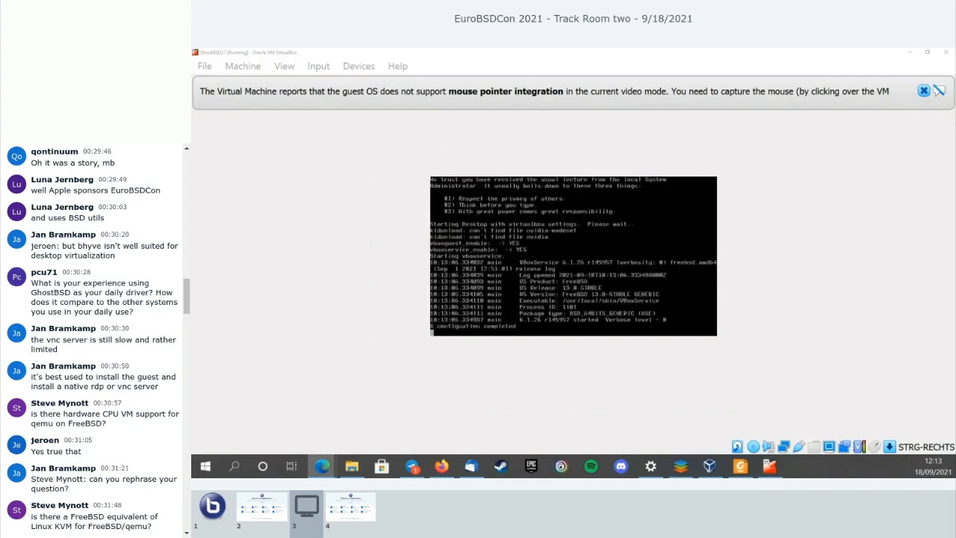
click(573, 256)
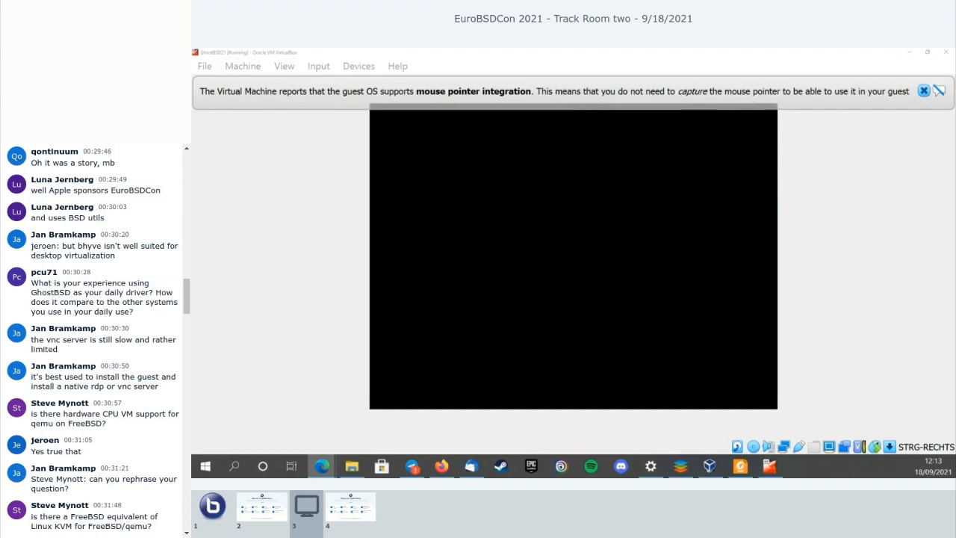
mouse_move(574, 258)
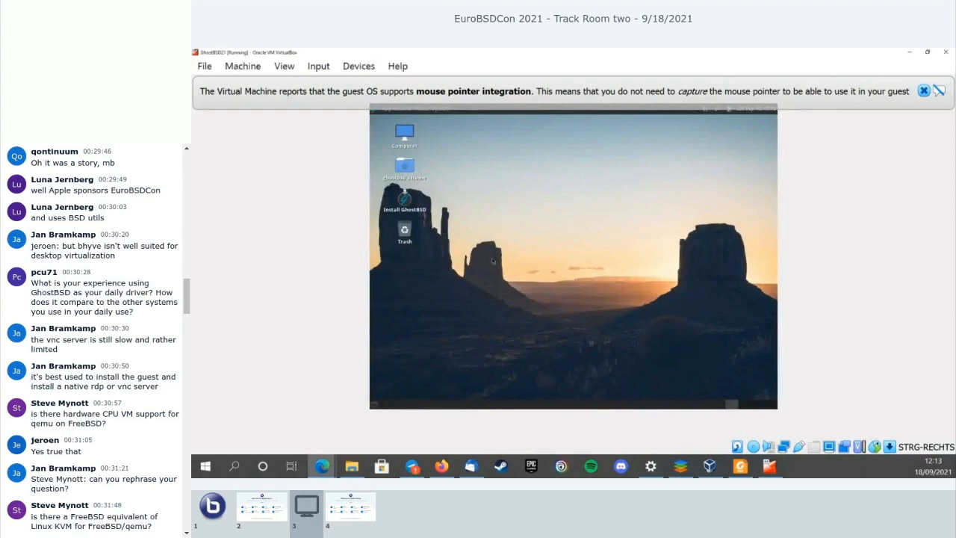
mouse_move(774, 221)
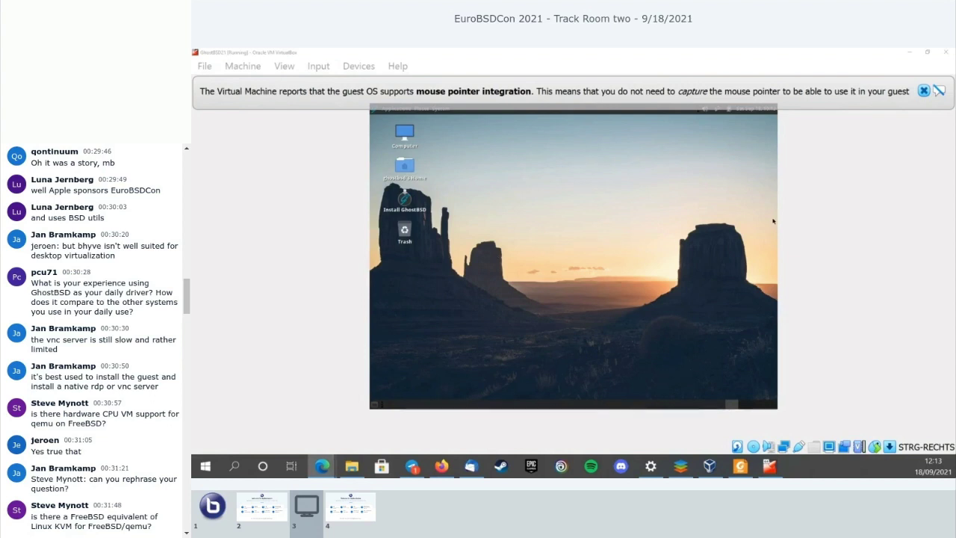
Step: Scroll through the booted GhostBSD desktop demo and return to the 'How to get support?' slide
scroll(down, 3)
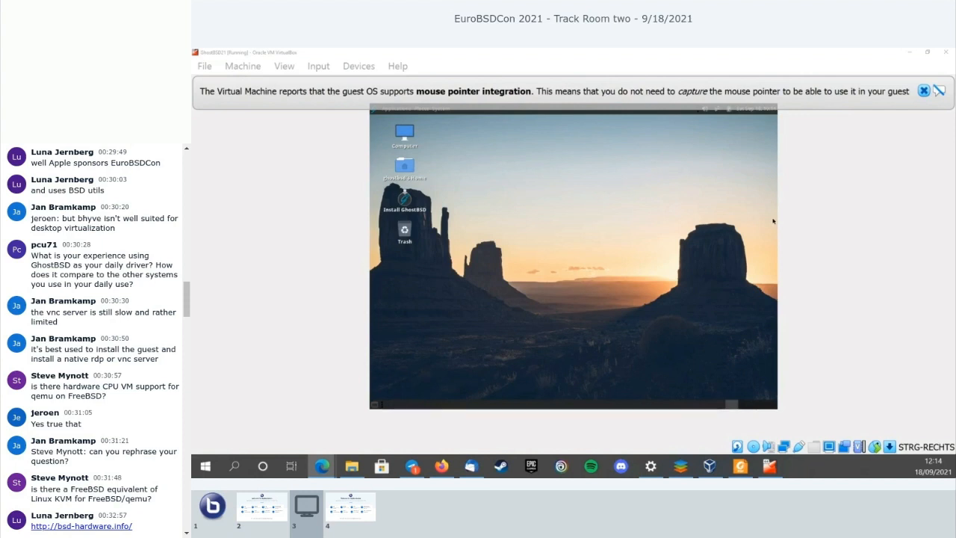
scroll(down, 3)
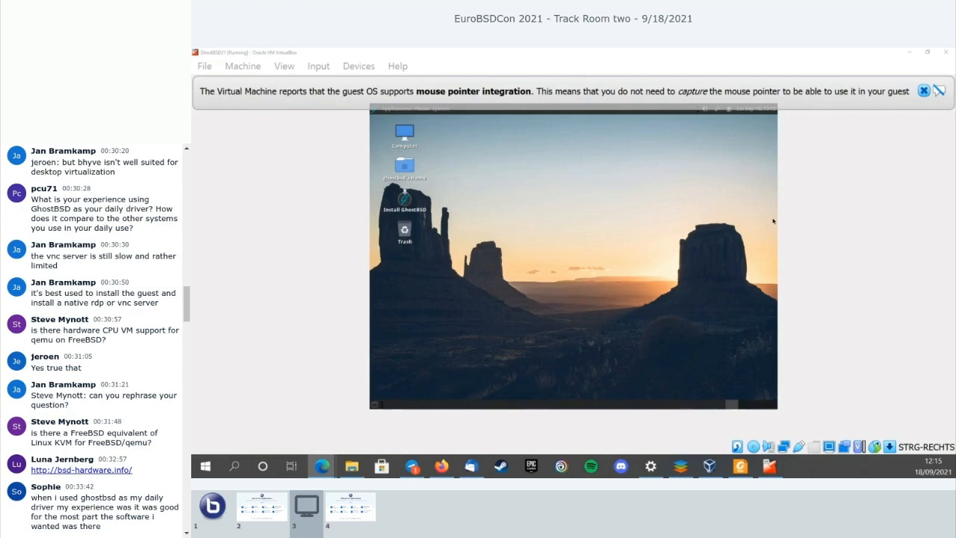
scroll(down, 3)
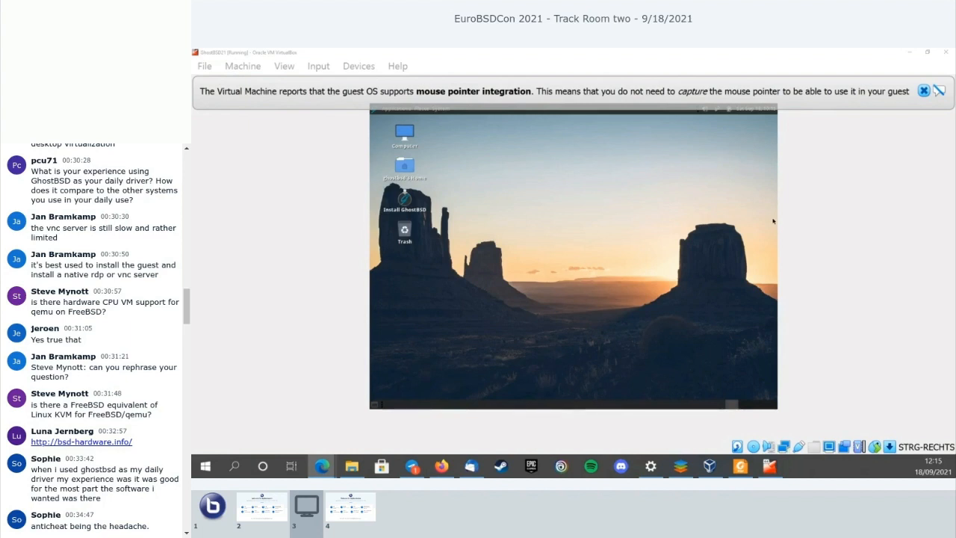
scroll(down, 3)
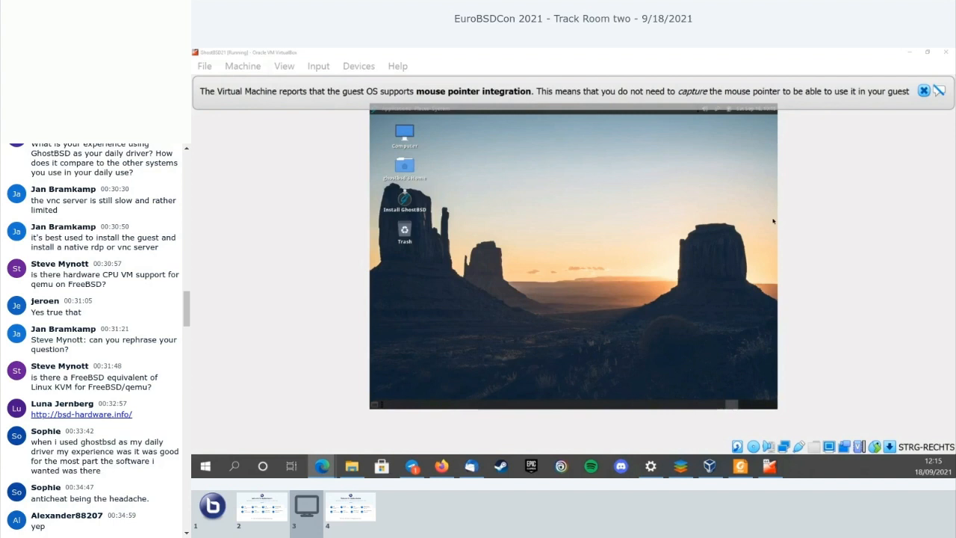
scroll(down, 3)
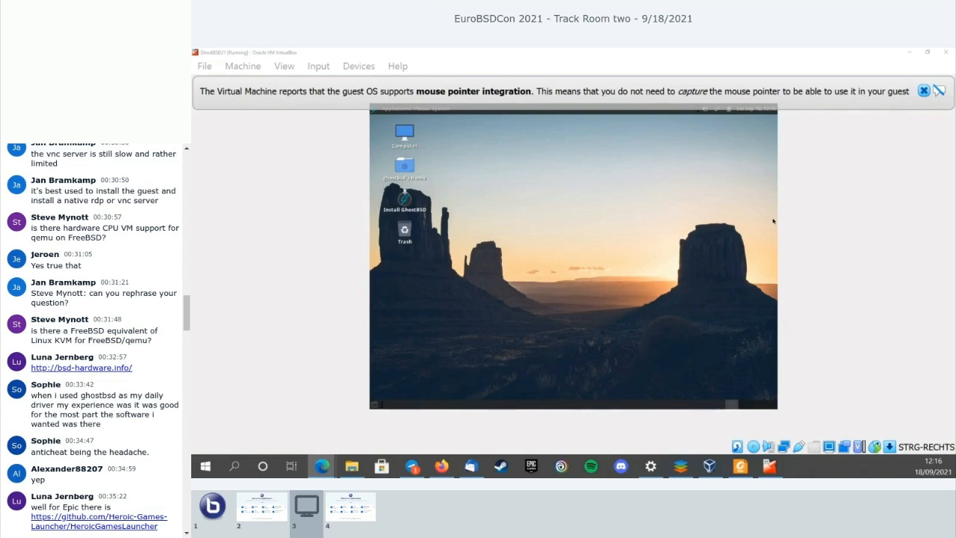
scroll(down, 3)
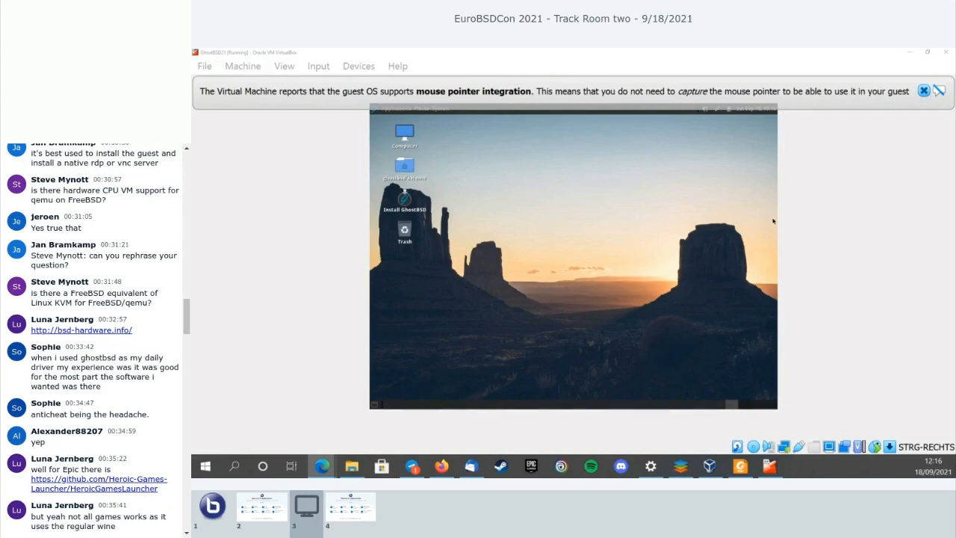
scroll(down, 3)
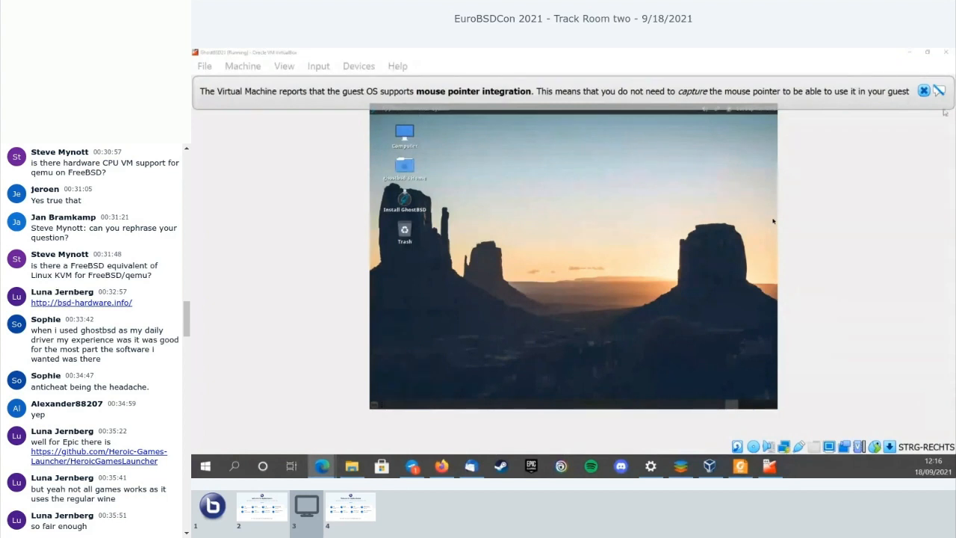
scroll(down, 3)
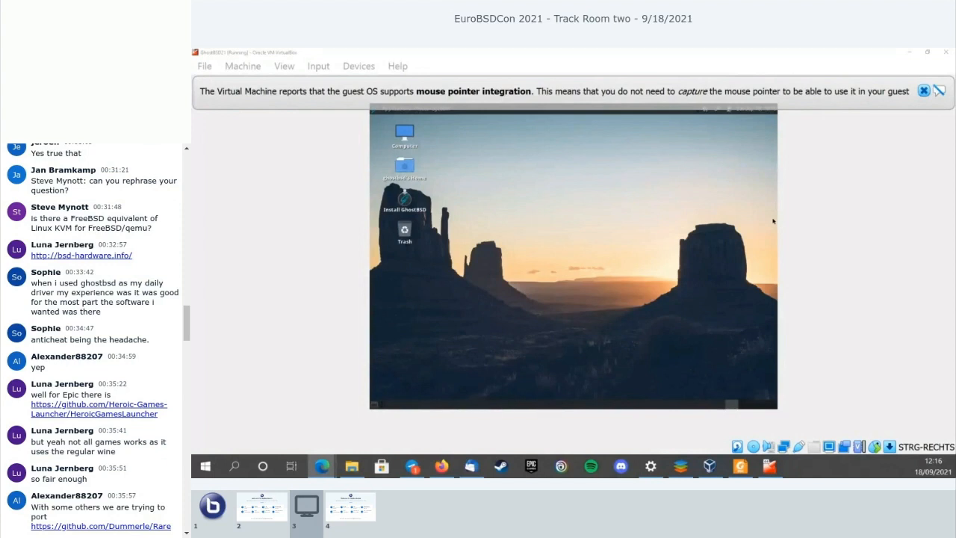
scroll(down, 3)
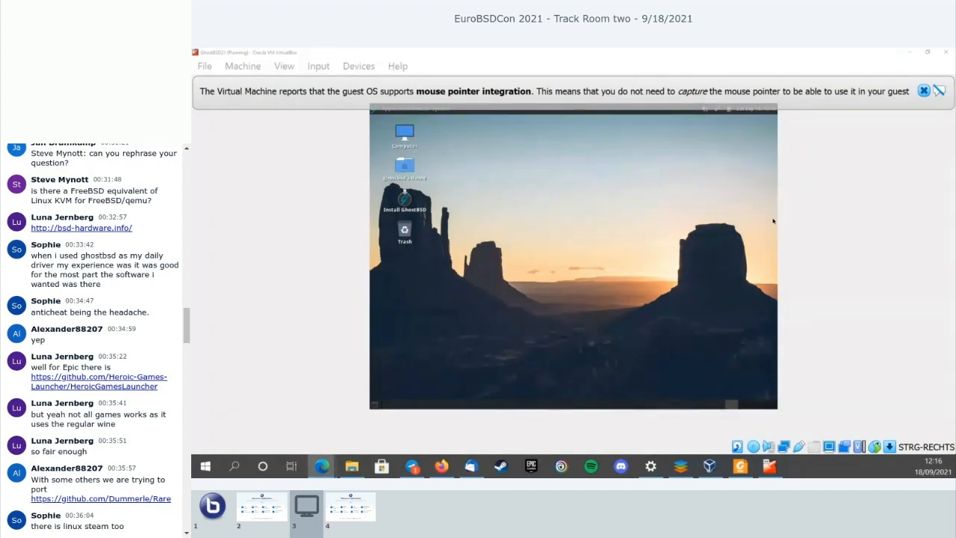
scroll(down, 3)
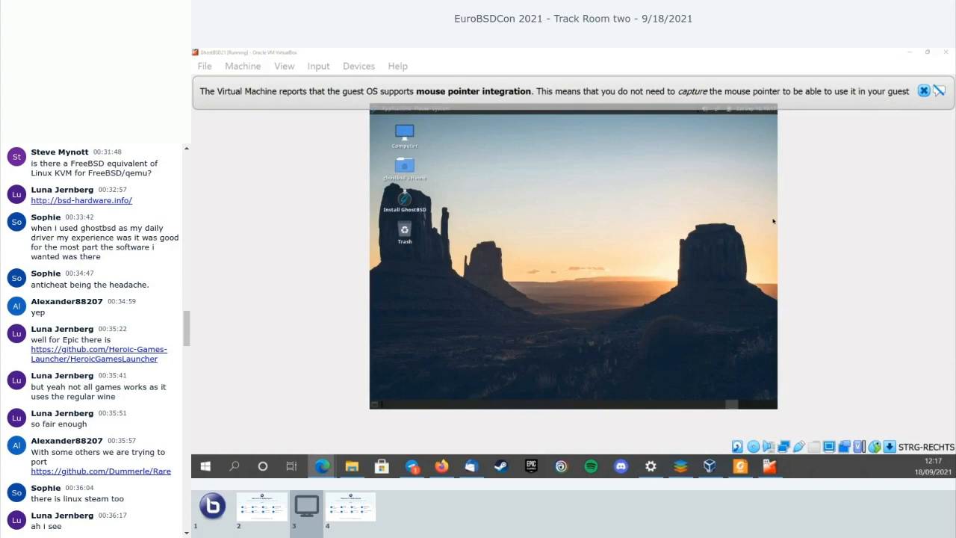
scroll(down, 3)
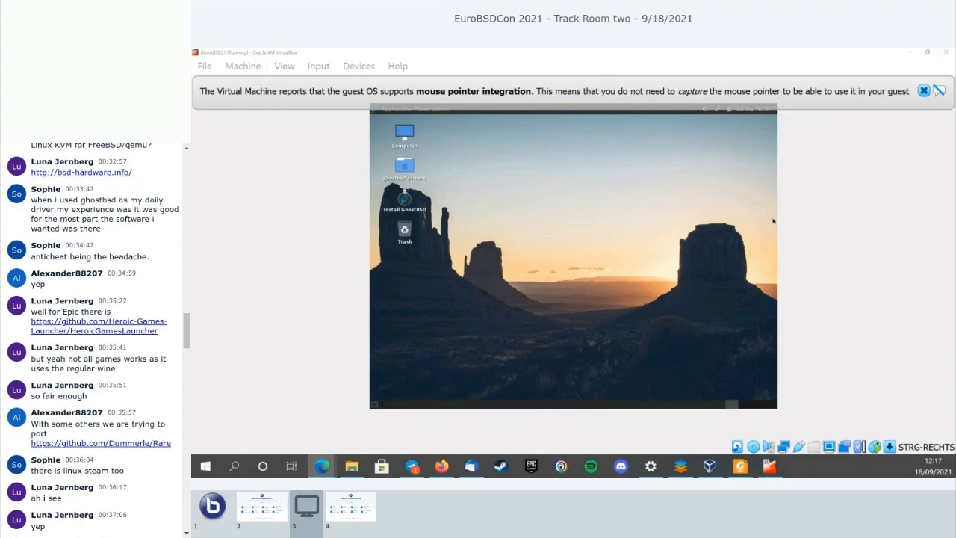
scroll(down, 3)
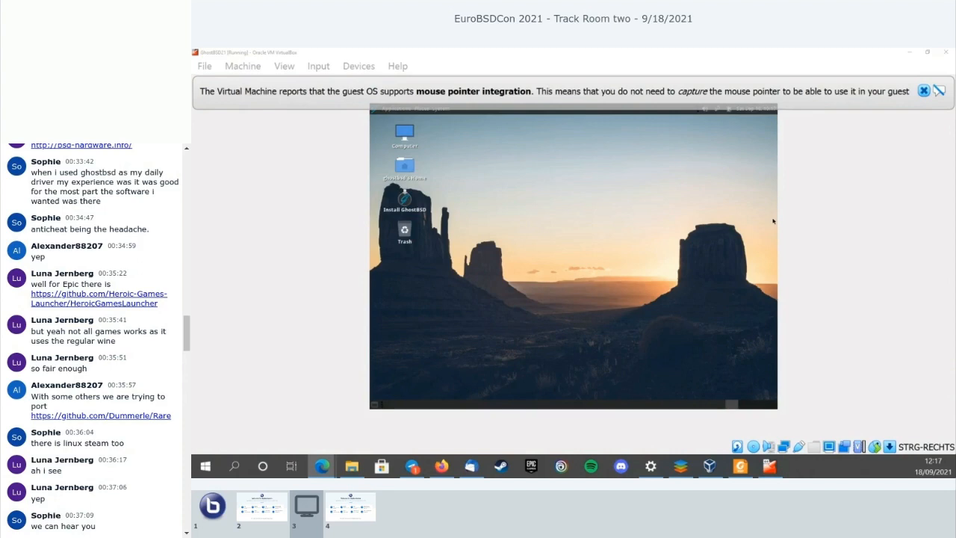
scroll(down, 3)
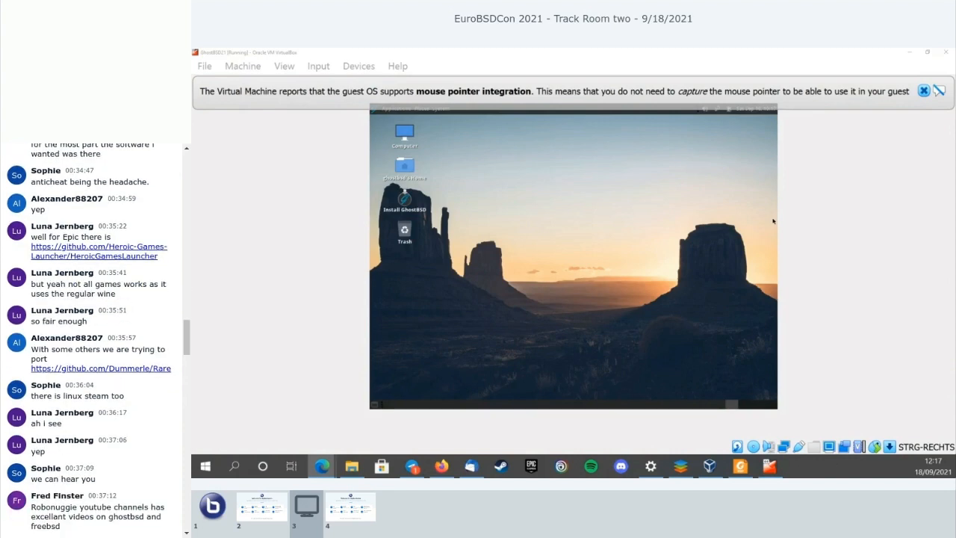
scroll(down, 3)
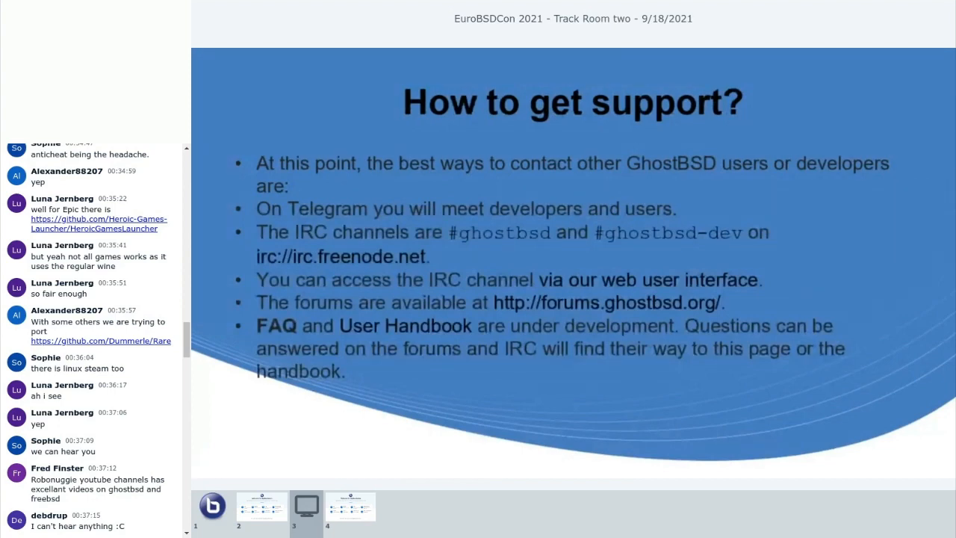
scroll(down, 3)
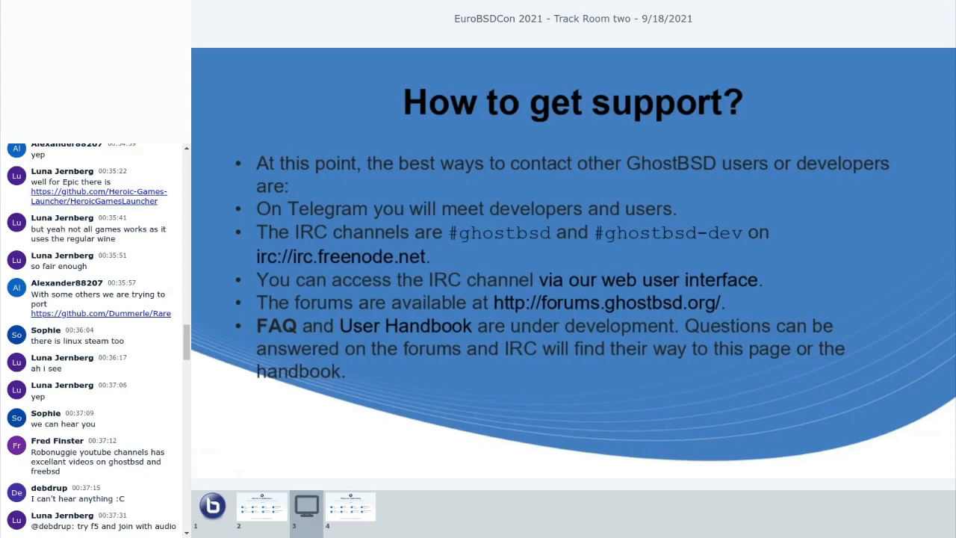
scroll(down, 3)
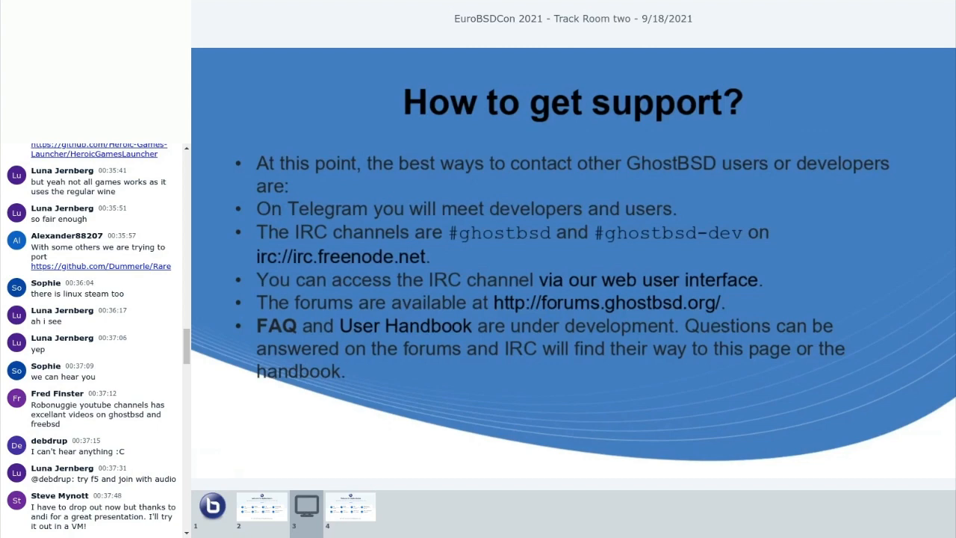
scroll(down, 3)
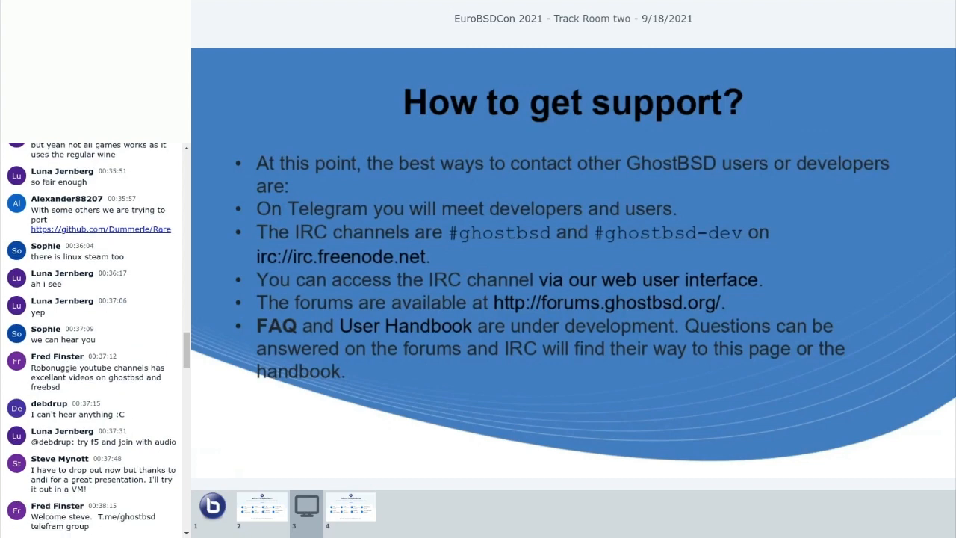
scroll(down, 3)
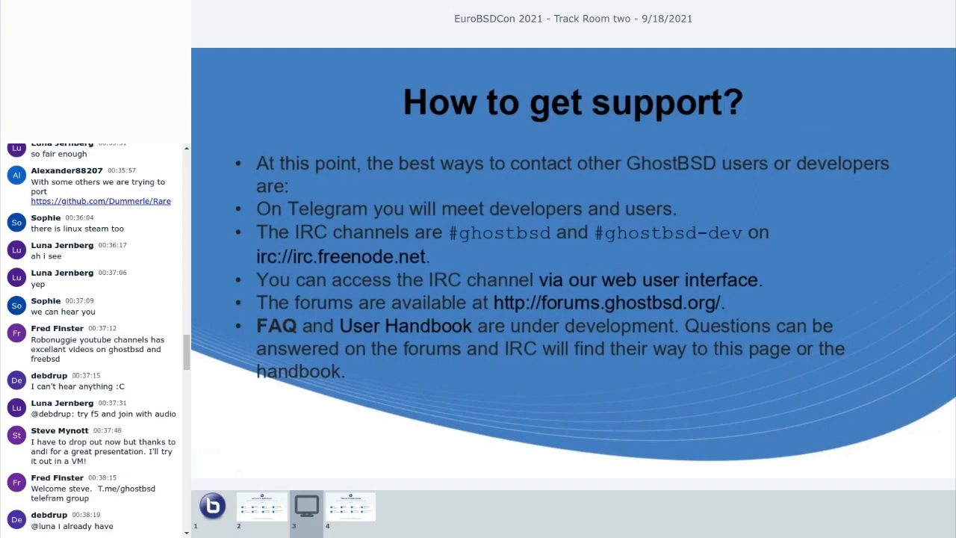
scroll(down, 3)
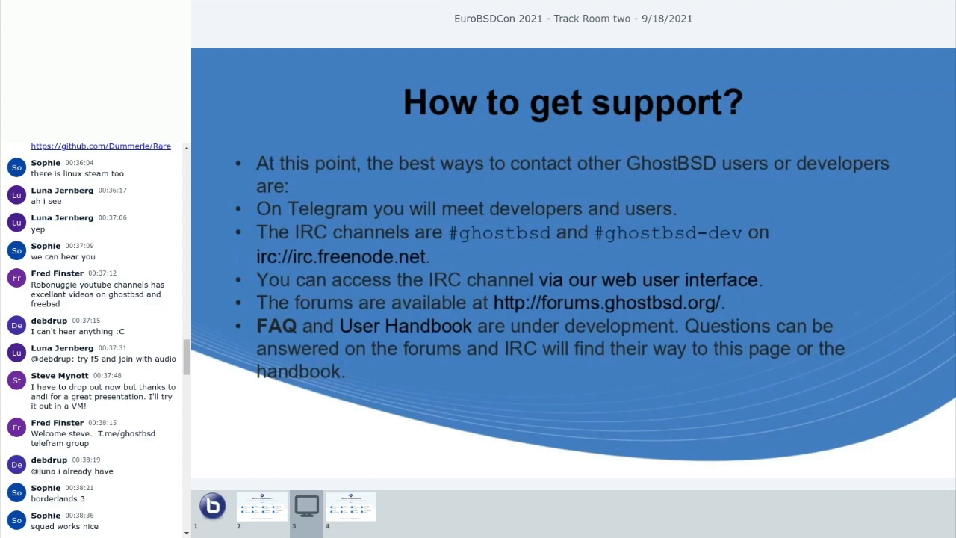
scroll(down, 3)
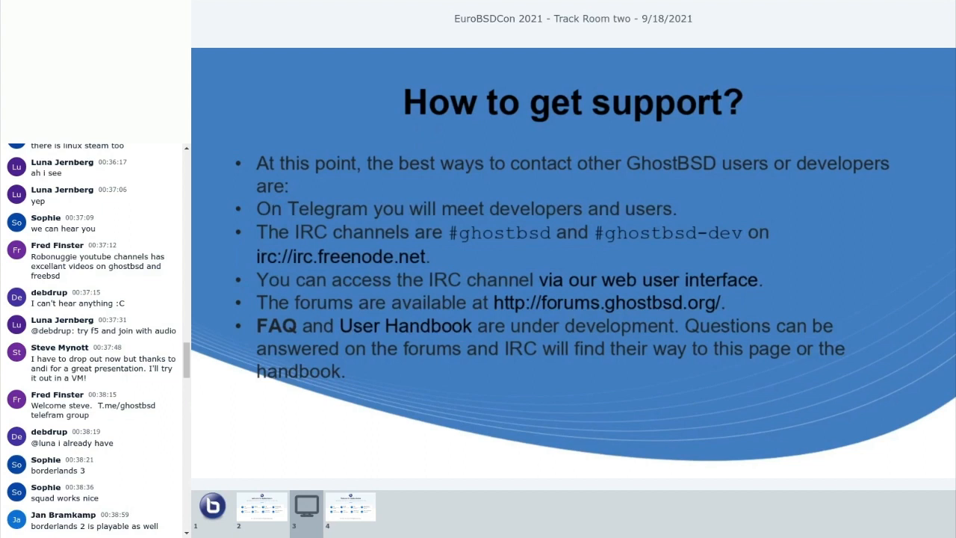
scroll(down, 3)
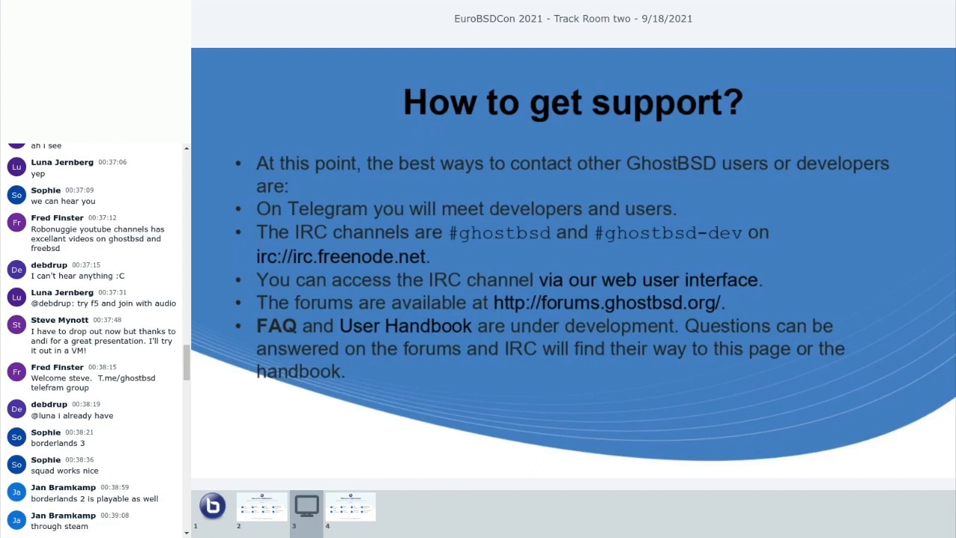
scroll(down, 3)
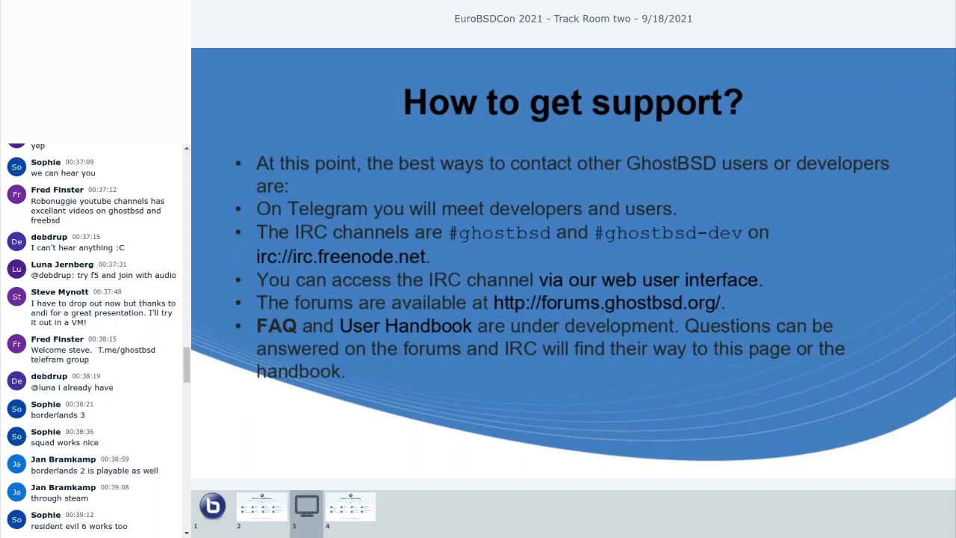
scroll(down, 3)
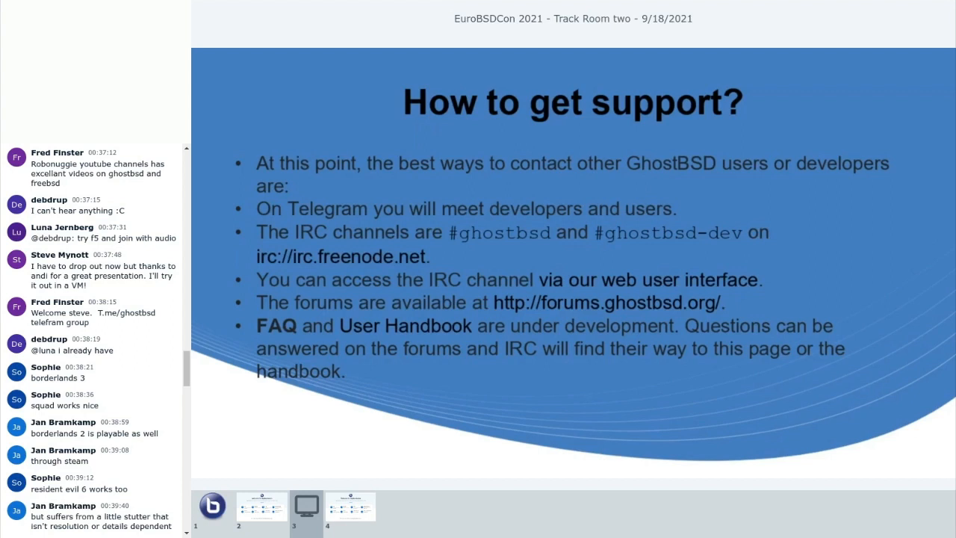
scroll(down, 3)
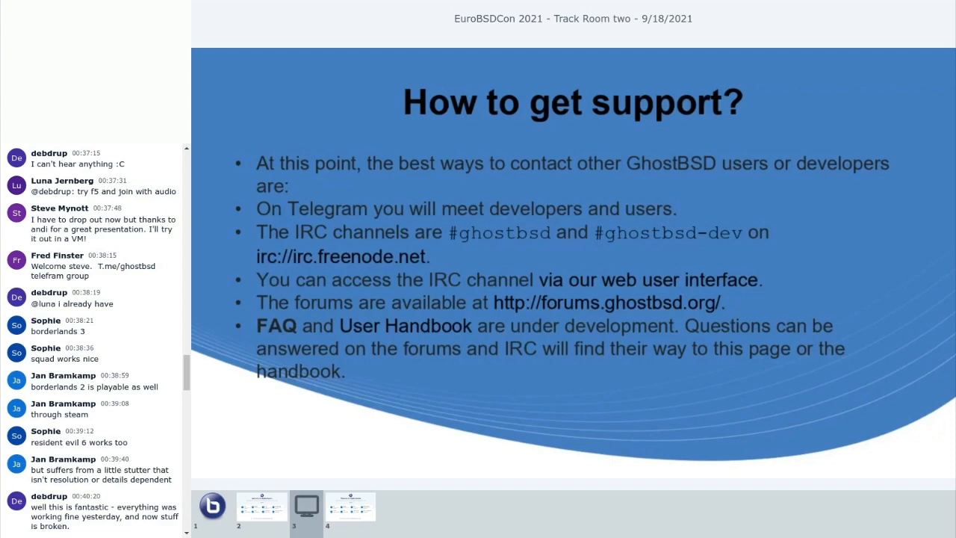
scroll(down, 3)
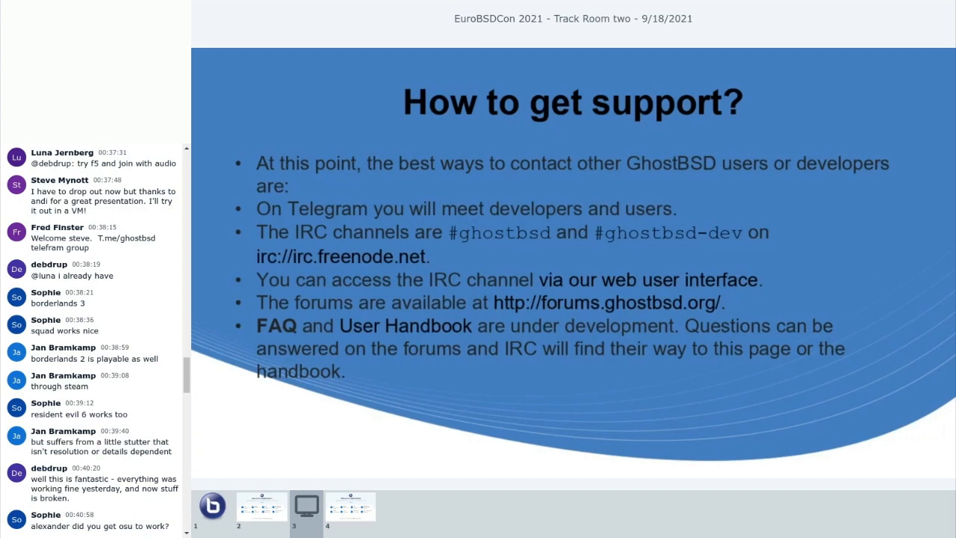
scroll(down, 3)
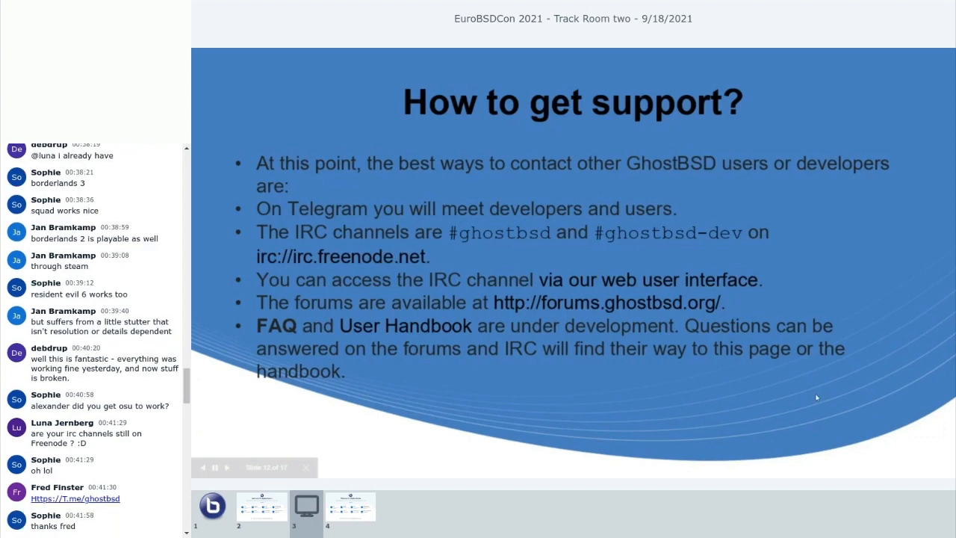
mouse_move(804, 388)
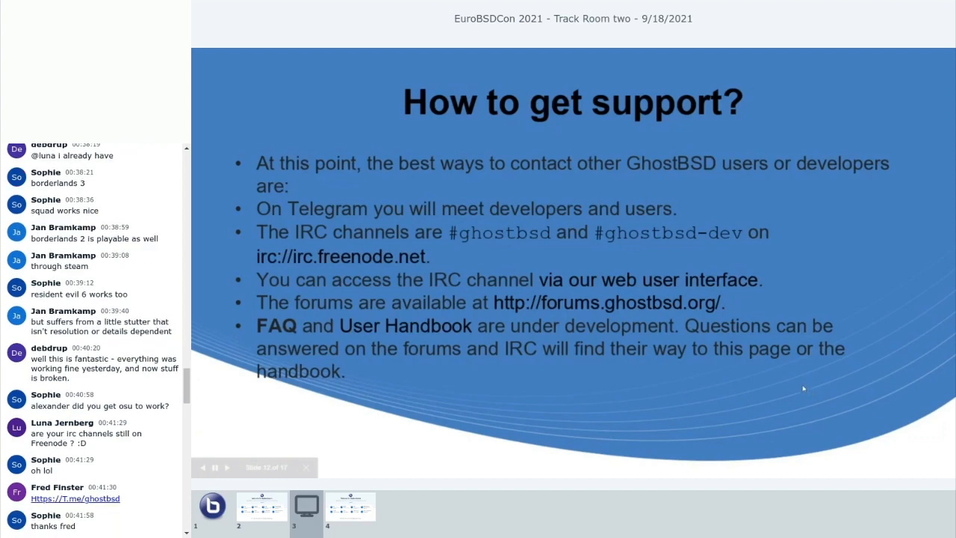
mouse_move(798, 389)
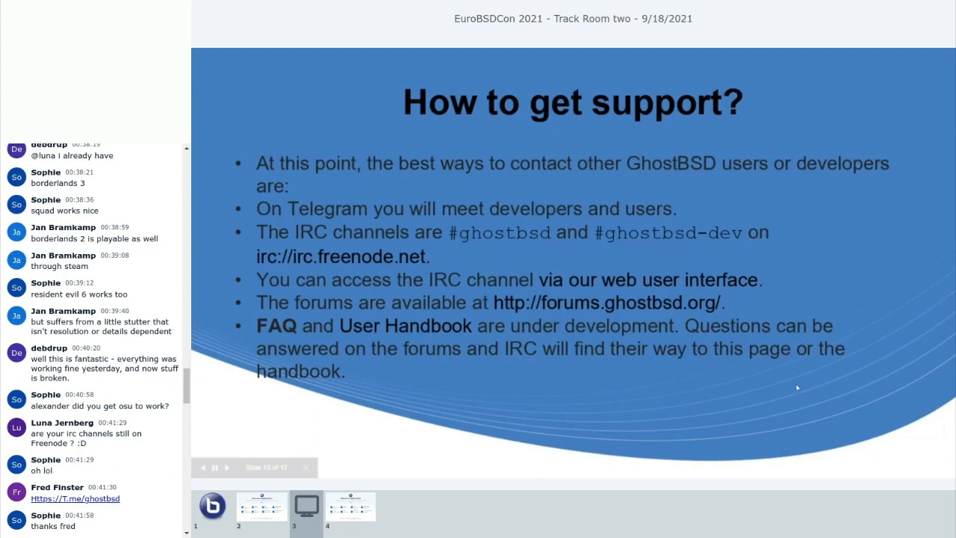
mouse_move(717, 422)
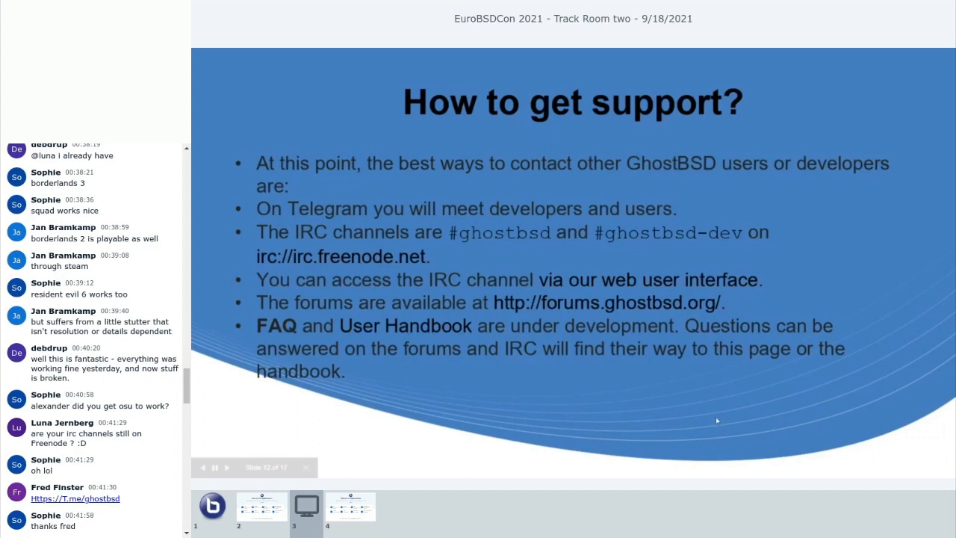
mouse_move(716, 419)
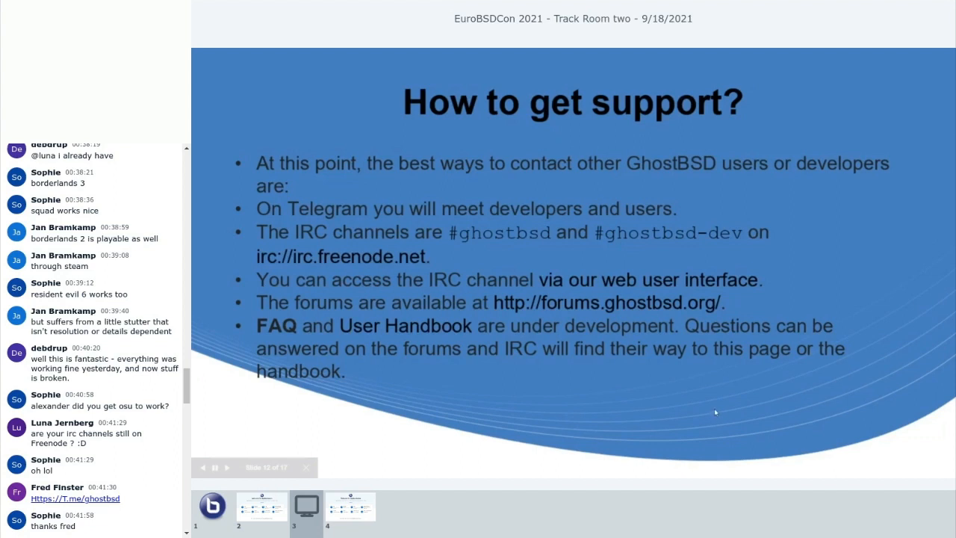
mouse_move(682, 379)
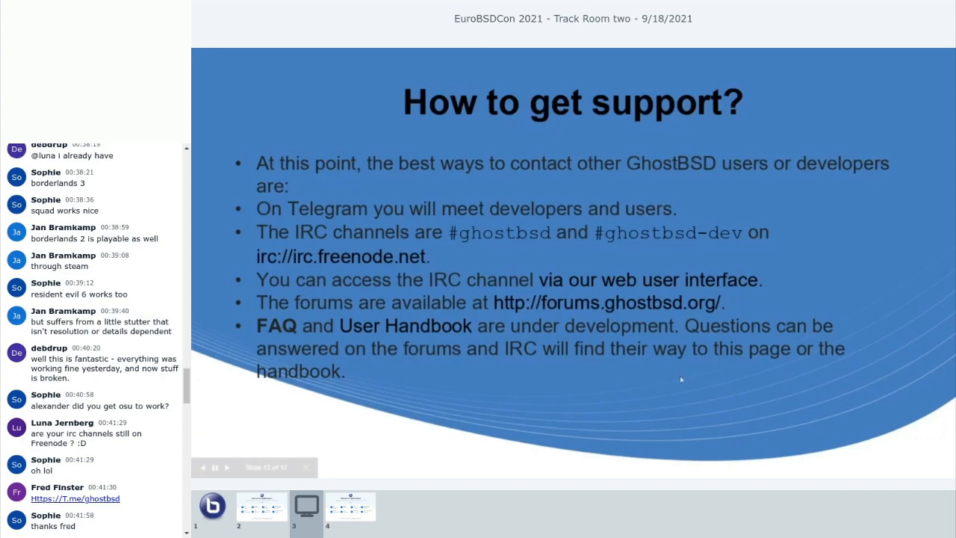
mouse_move(792, 419)
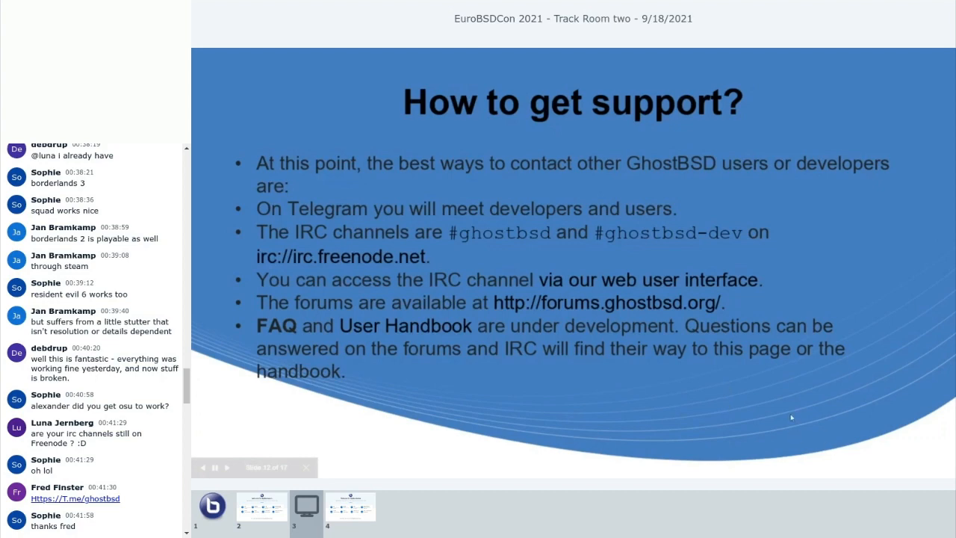
mouse_move(786, 401)
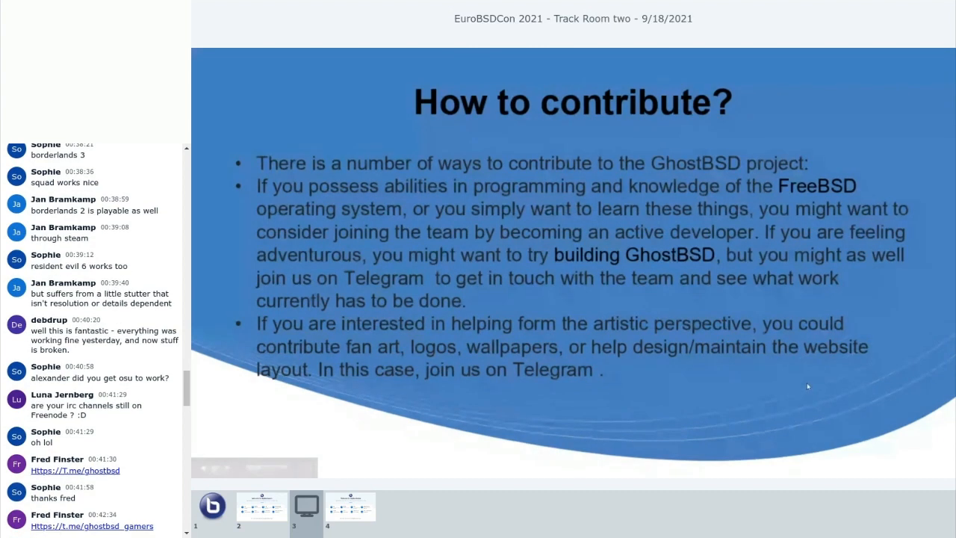
mouse_move(732, 335)
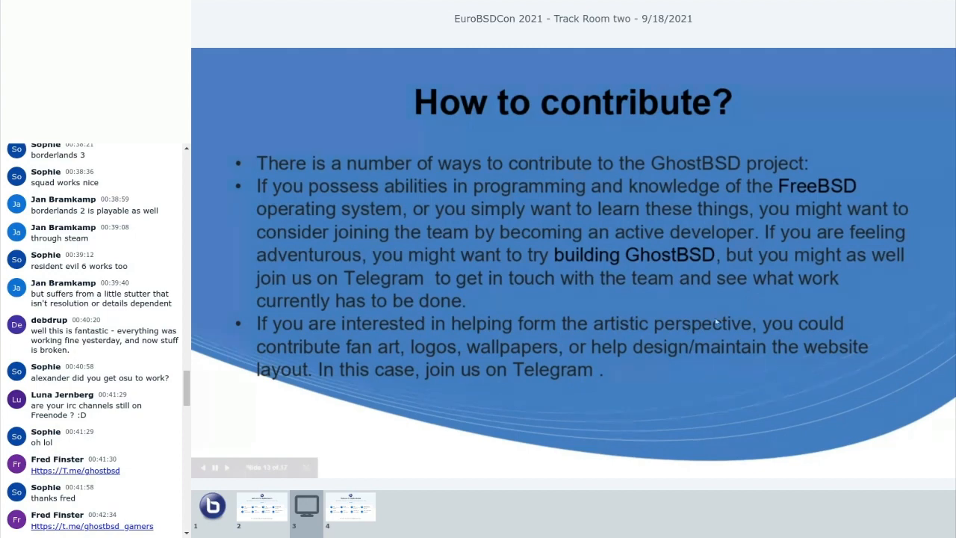
mouse_move(724, 437)
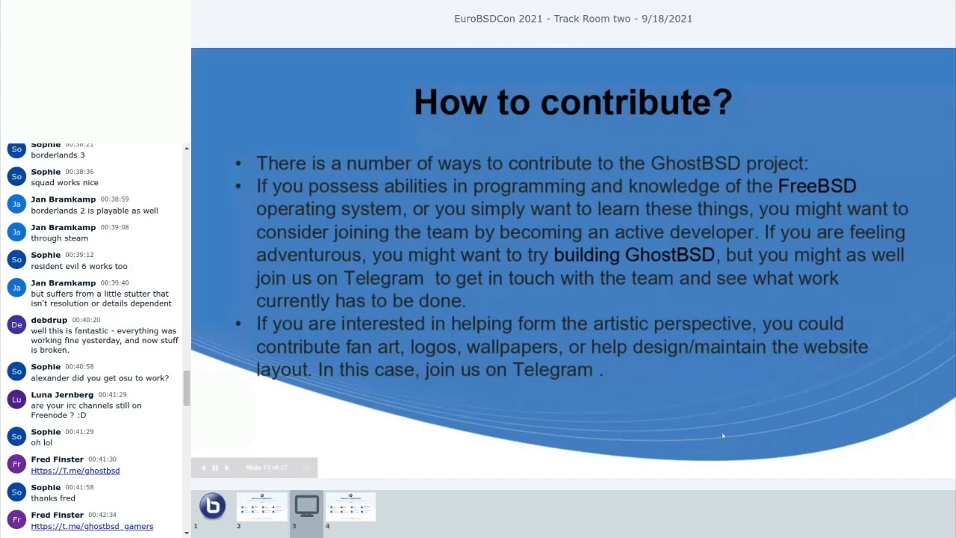
mouse_move(708, 431)
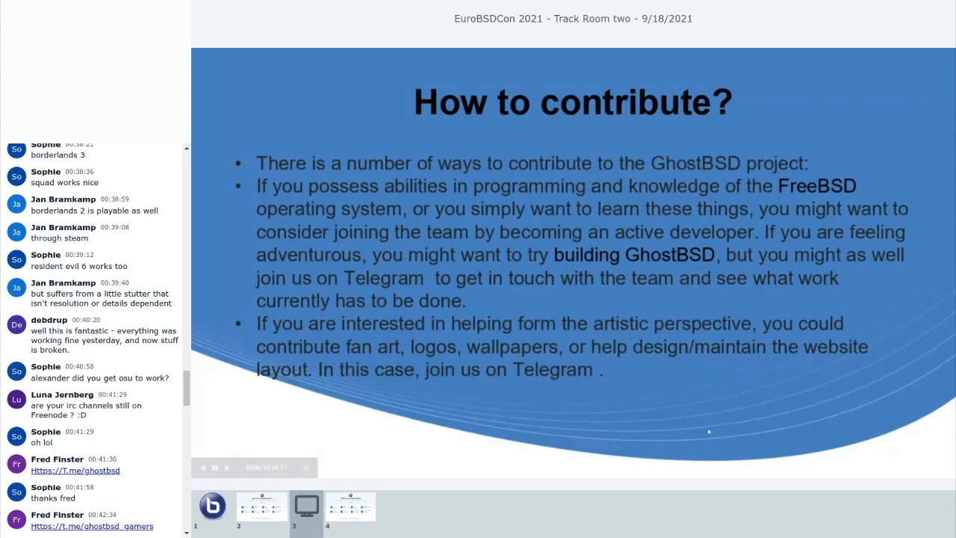
mouse_move(699, 426)
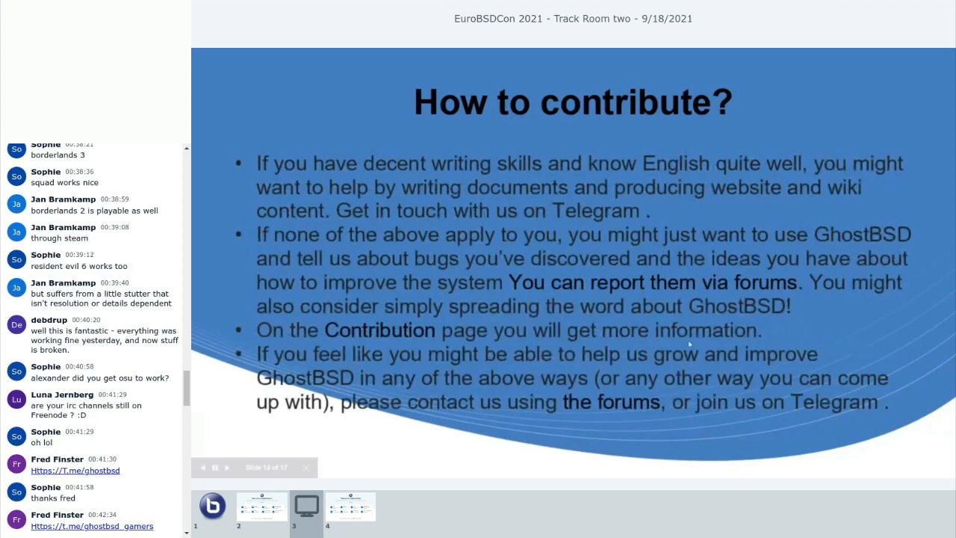
mouse_move(687, 344)
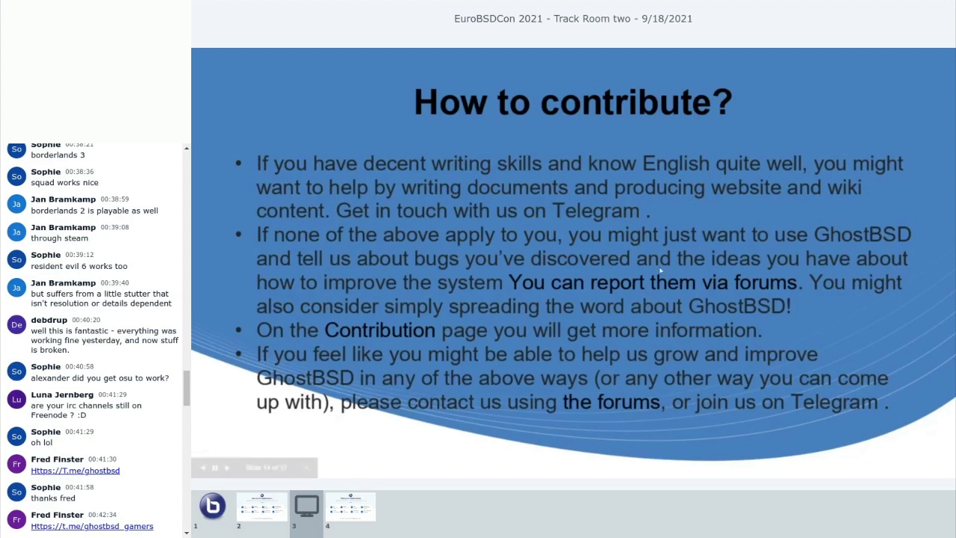
Step: Advance the presentation to the Summary slide about GhostBSD
scroll(down, 3)
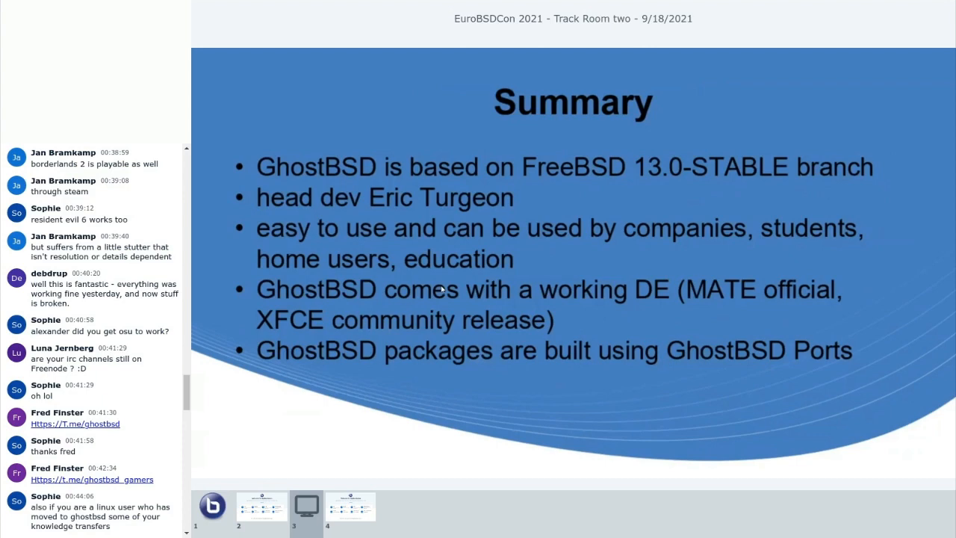
Step: Advance the presentation toward the Q+A session slide
scroll(down, 3)
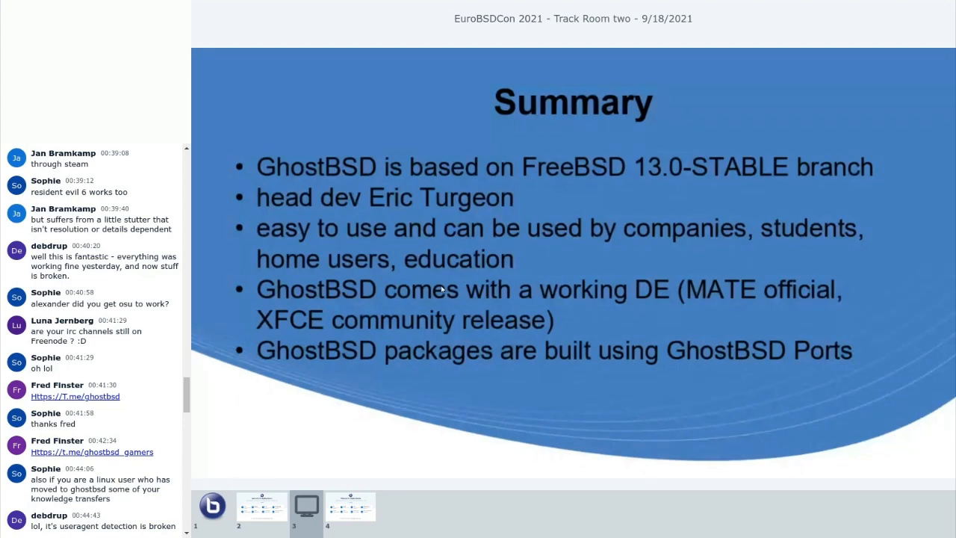
mouse_move(472, 277)
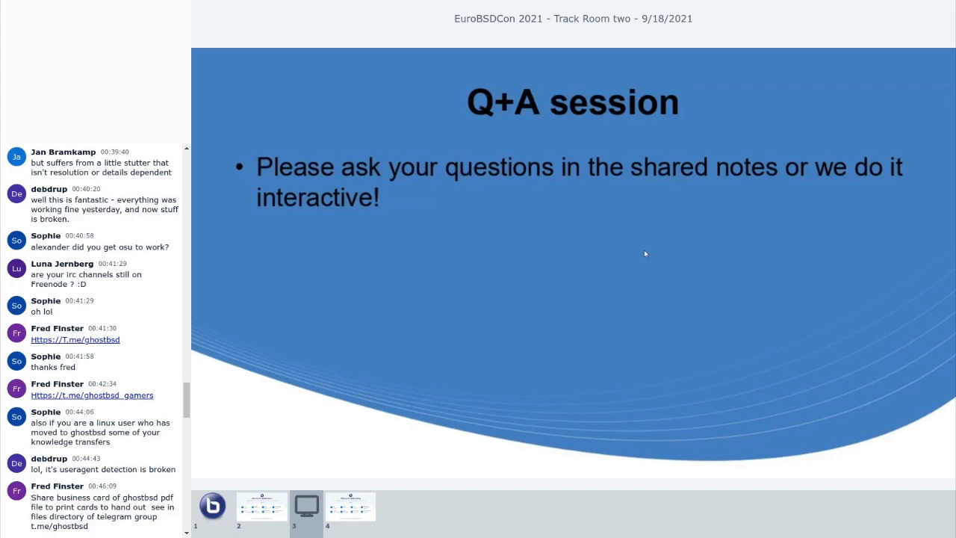
Step: Scroll through chat during the Q+A session until the slide deck is no longer shared
scroll(down, 3)
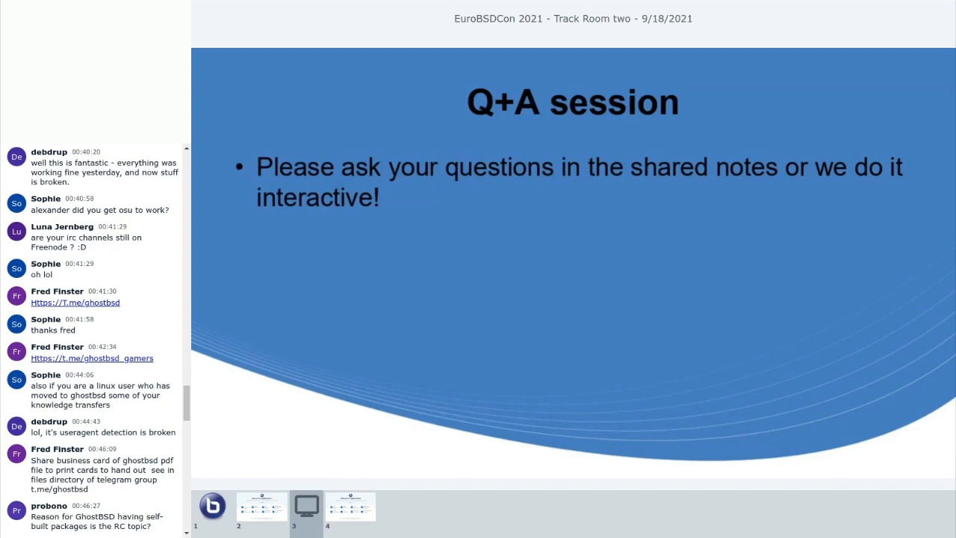
scroll(down, 3)
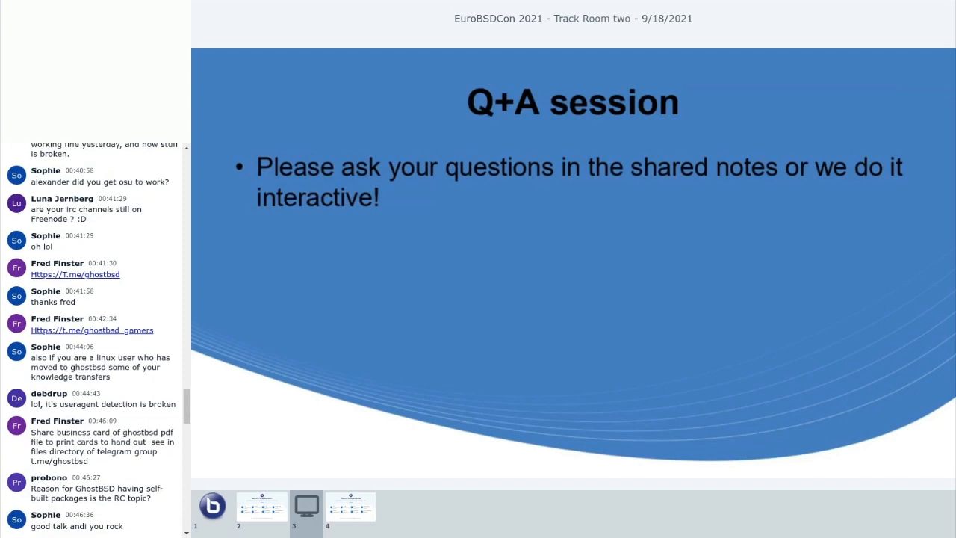
scroll(down, 3)
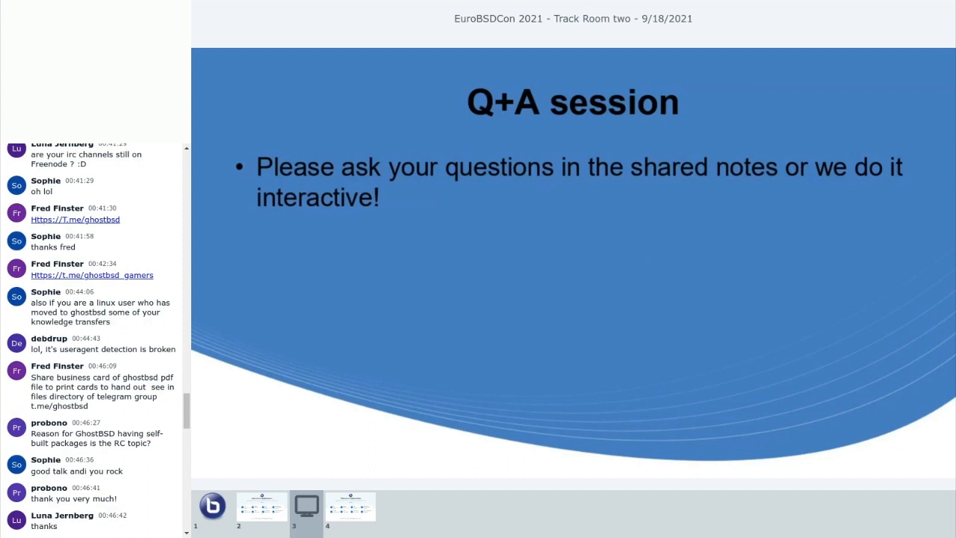
scroll(down, 3)
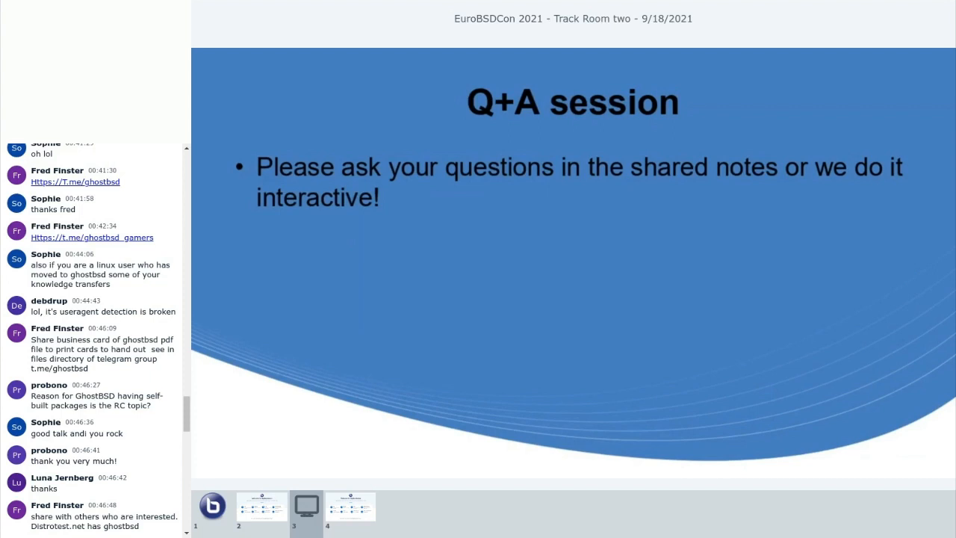
scroll(down, 3)
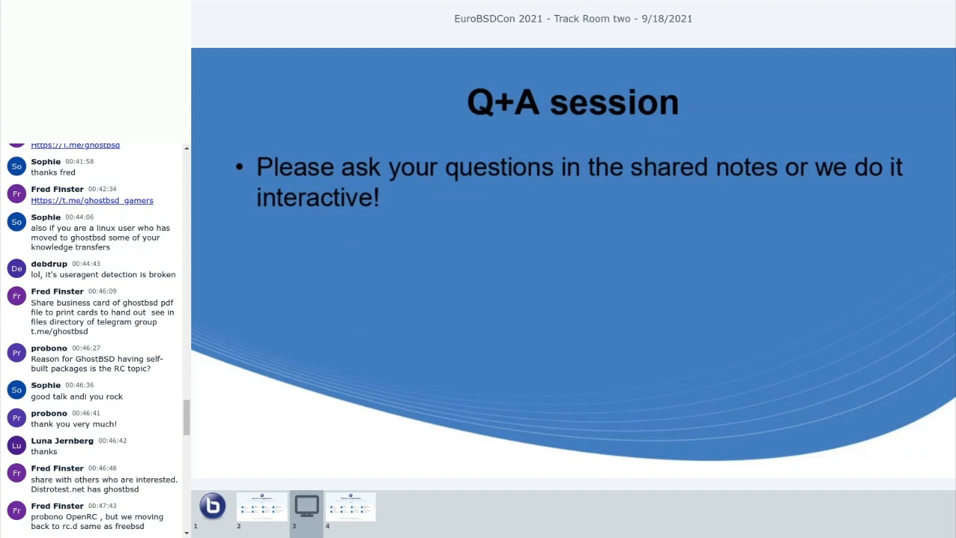
scroll(down, 3)
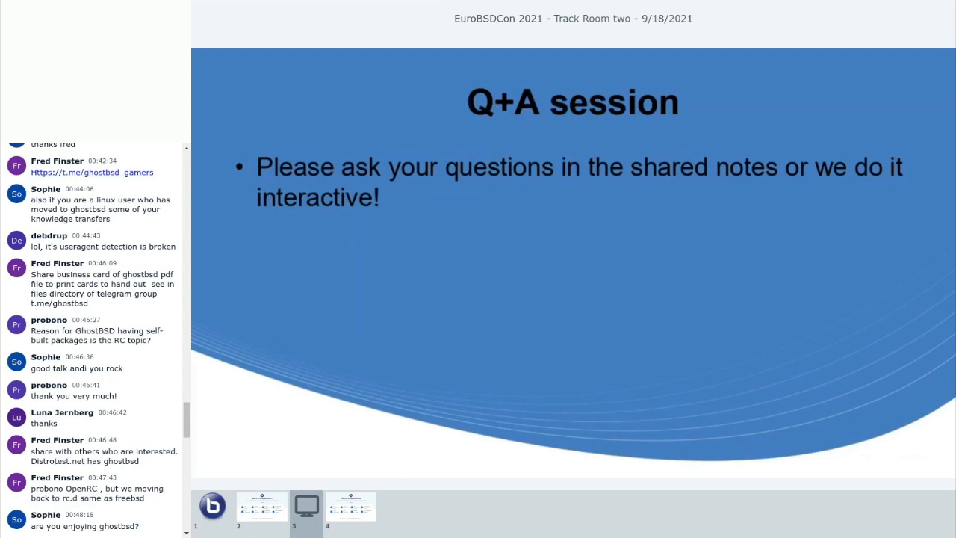
scroll(down, 3)
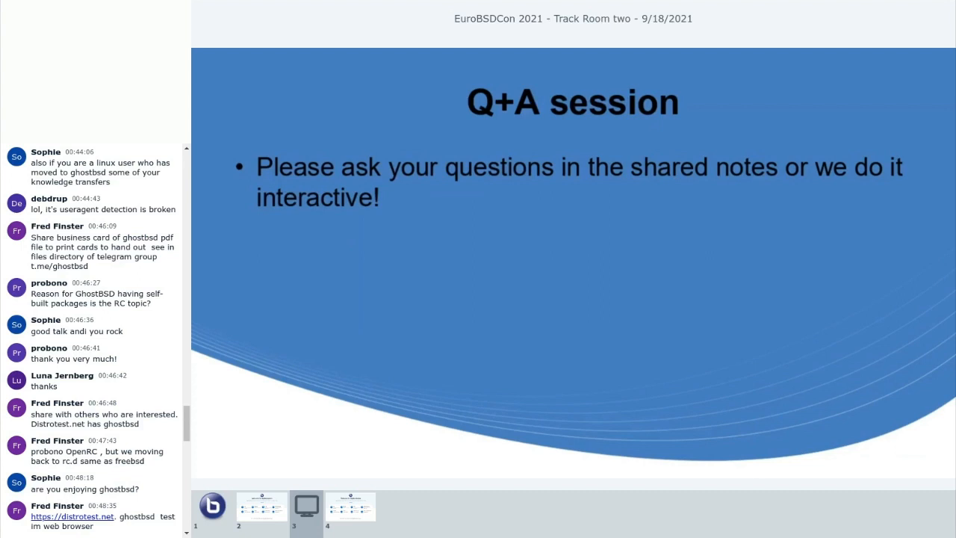
scroll(down, 3)
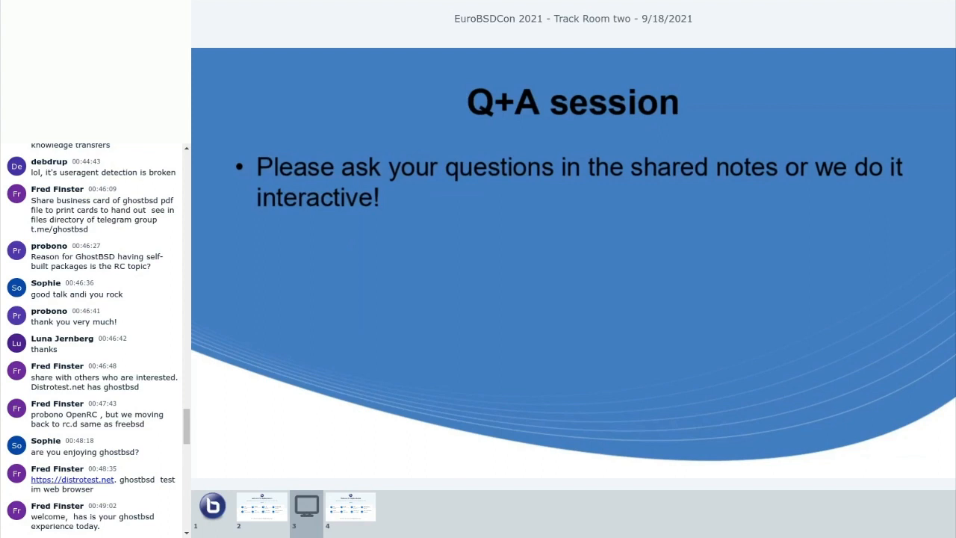
scroll(down, 3)
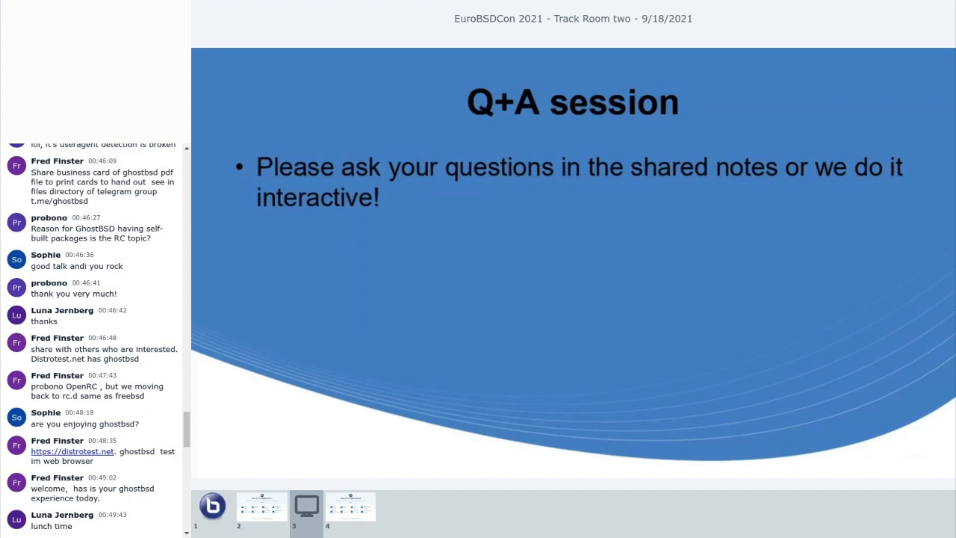
scroll(down, 3)
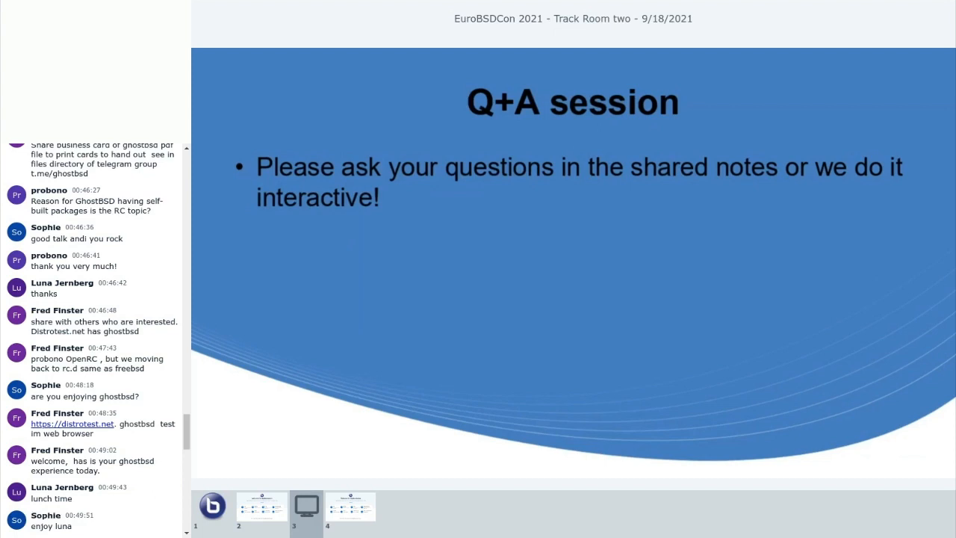
scroll(down, 3)
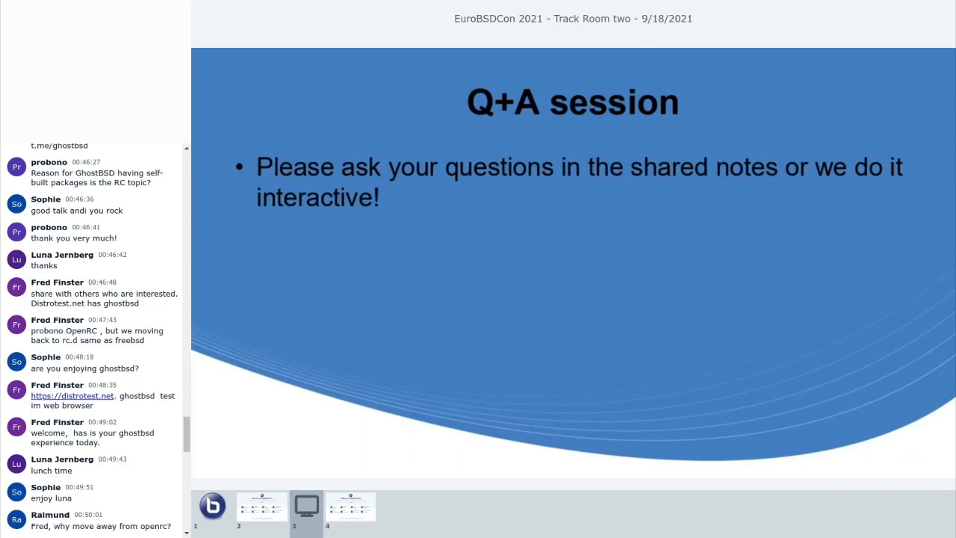
scroll(down, 3)
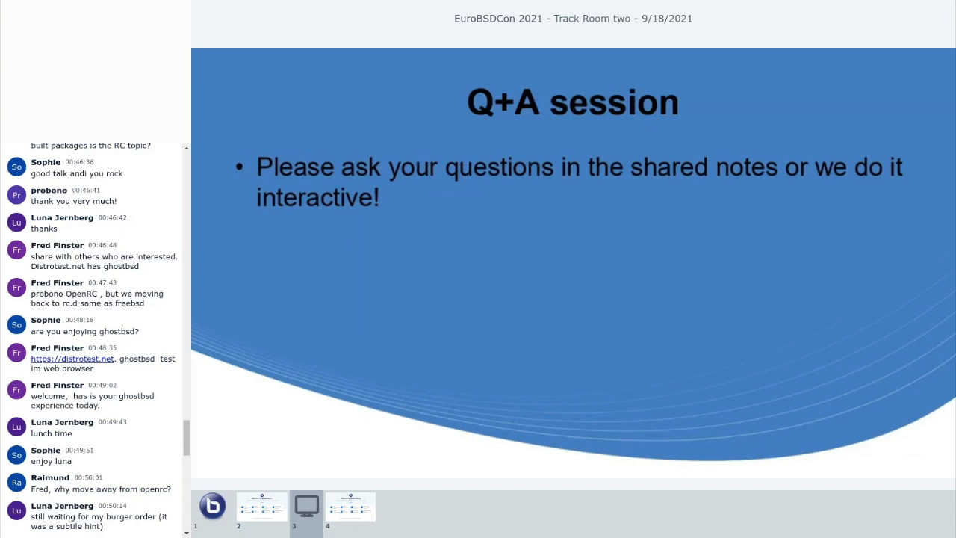
scroll(down, 3)
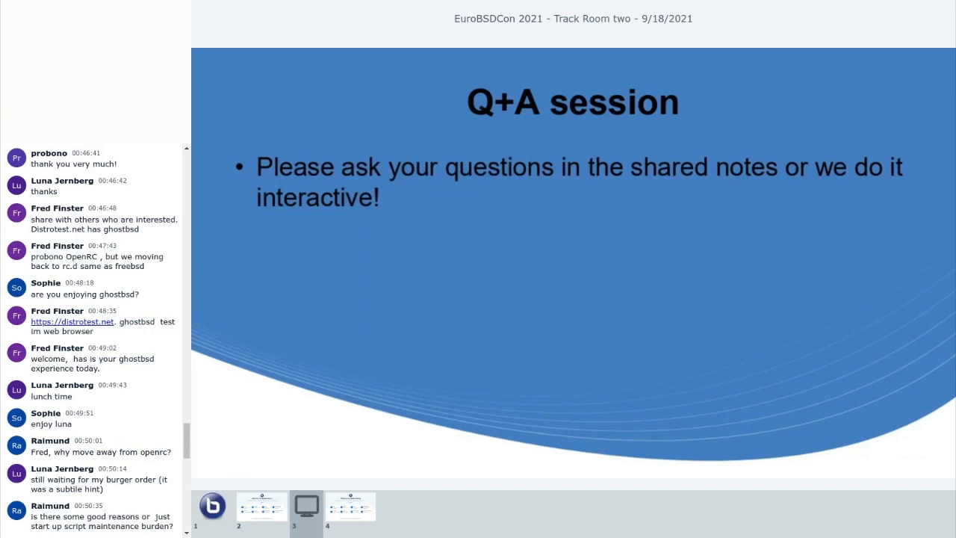
scroll(down, 3)
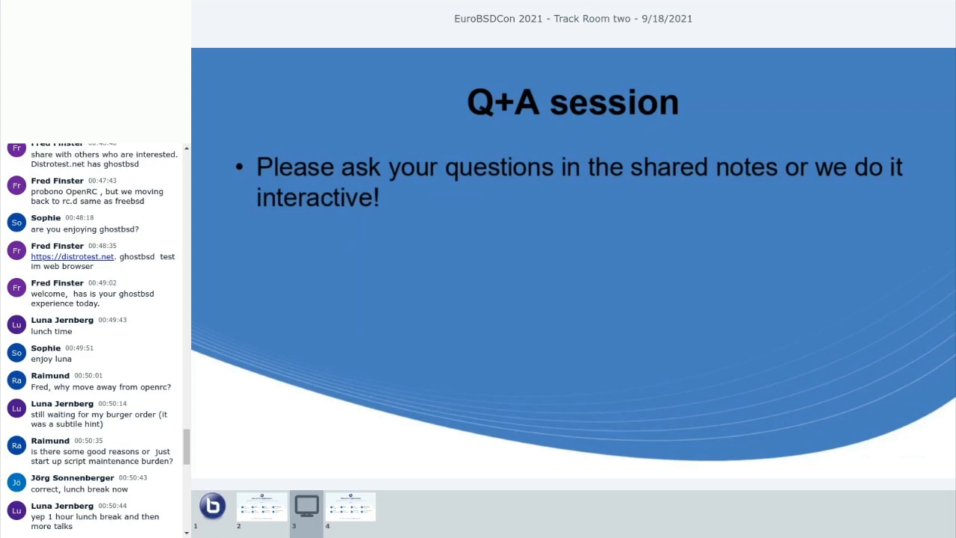
scroll(down, 3)
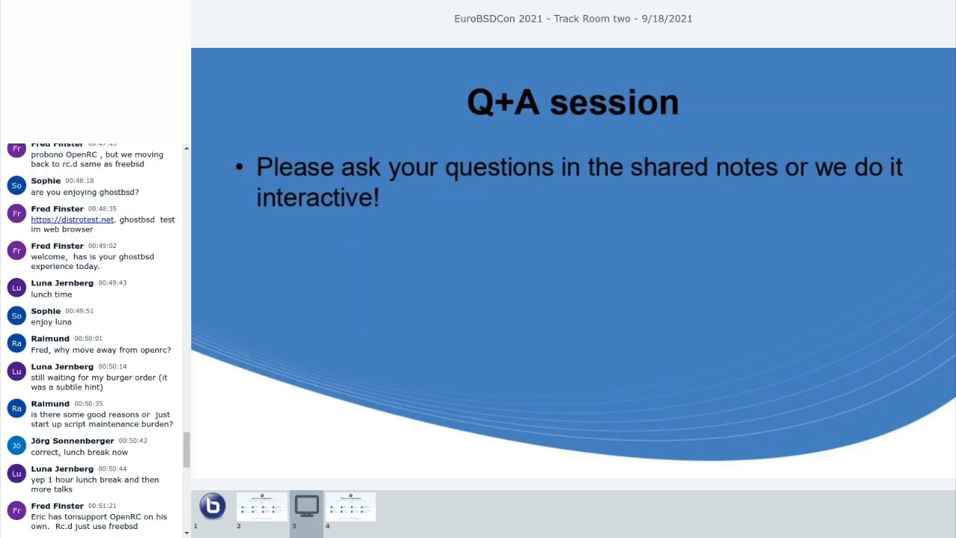
scroll(down, 3)
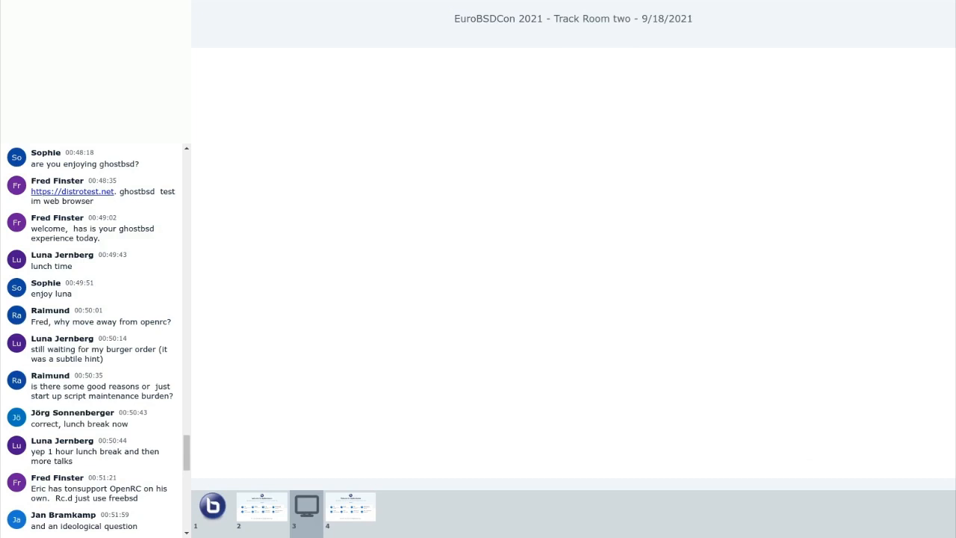
Step: Return to the default 'Welcome To BigBlueButton' page and scroll through the thank-you chat messages
click(350, 507)
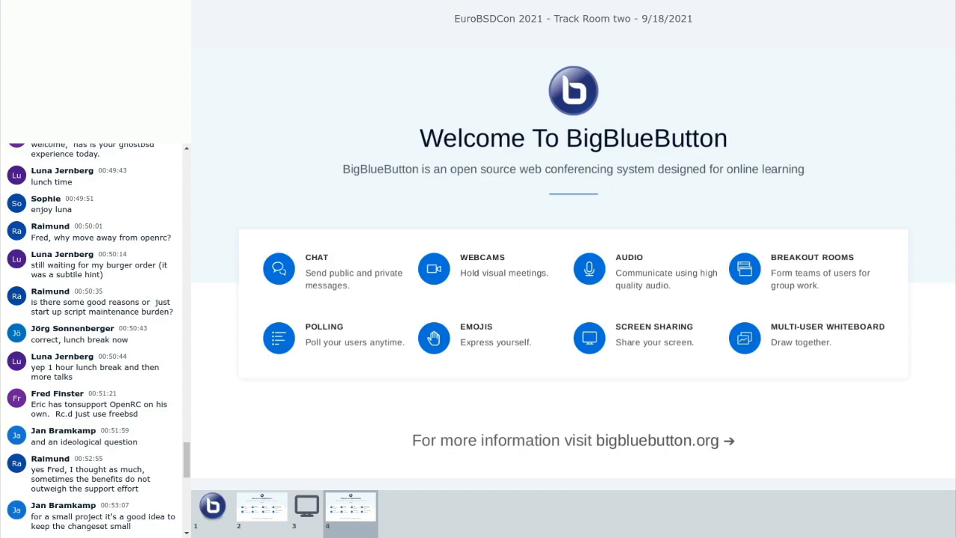
scroll(down, 3)
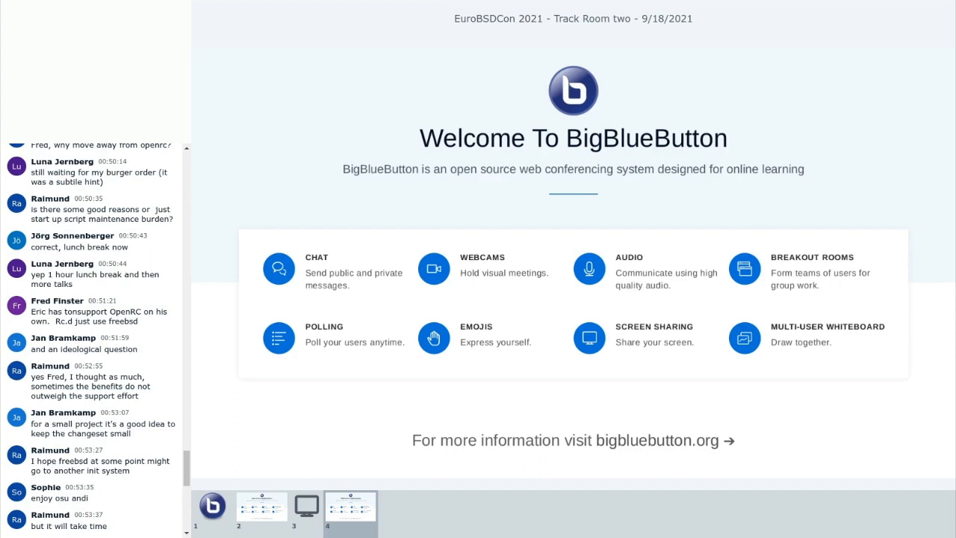
scroll(down, 3)
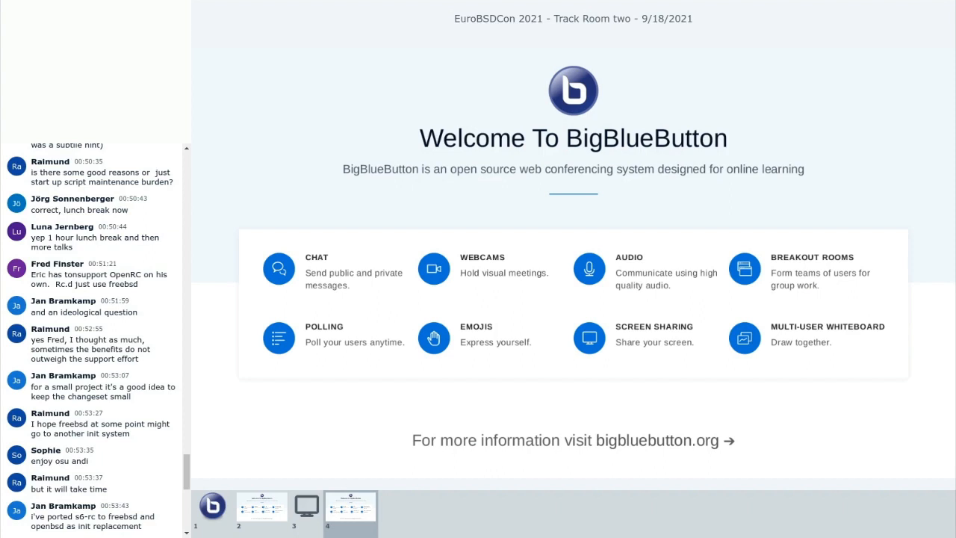
scroll(down, 3)
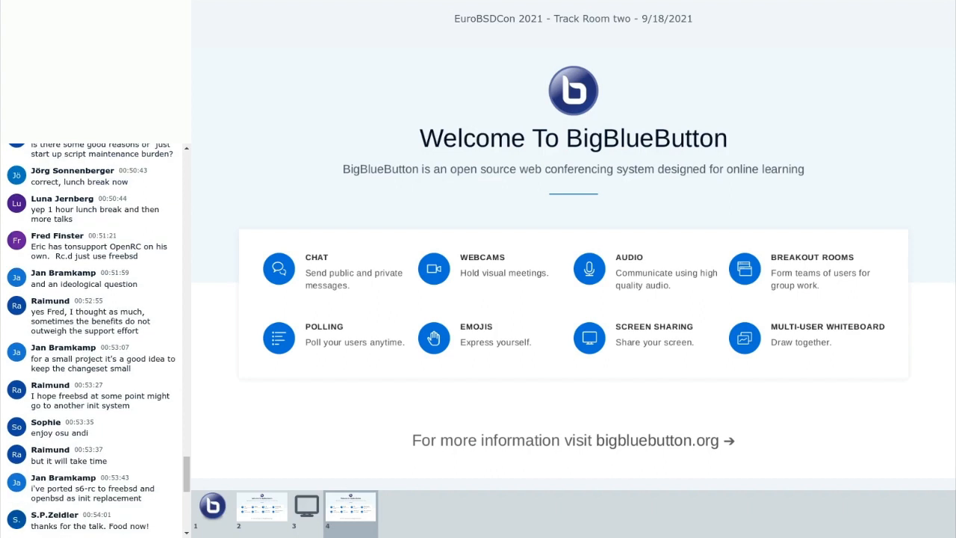
scroll(down, 3)
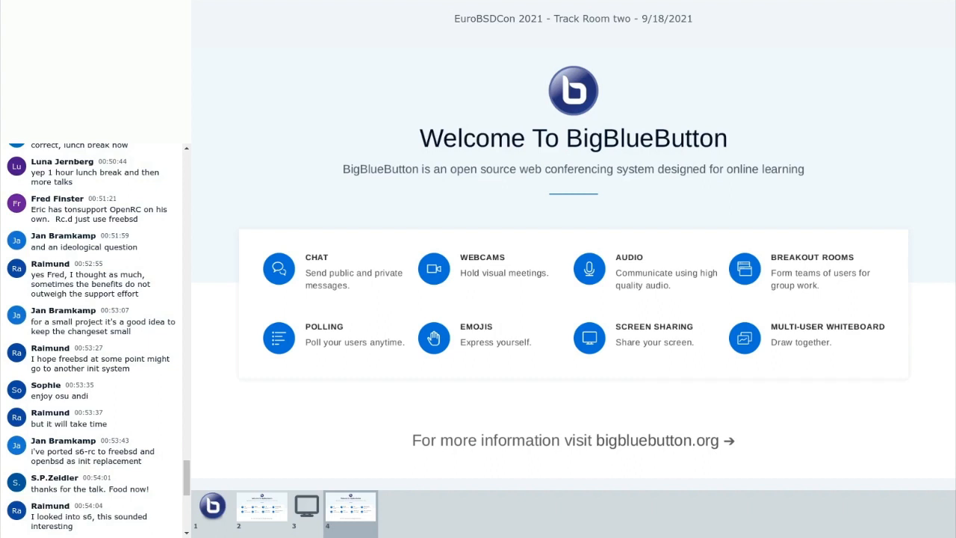
scroll(down, 3)
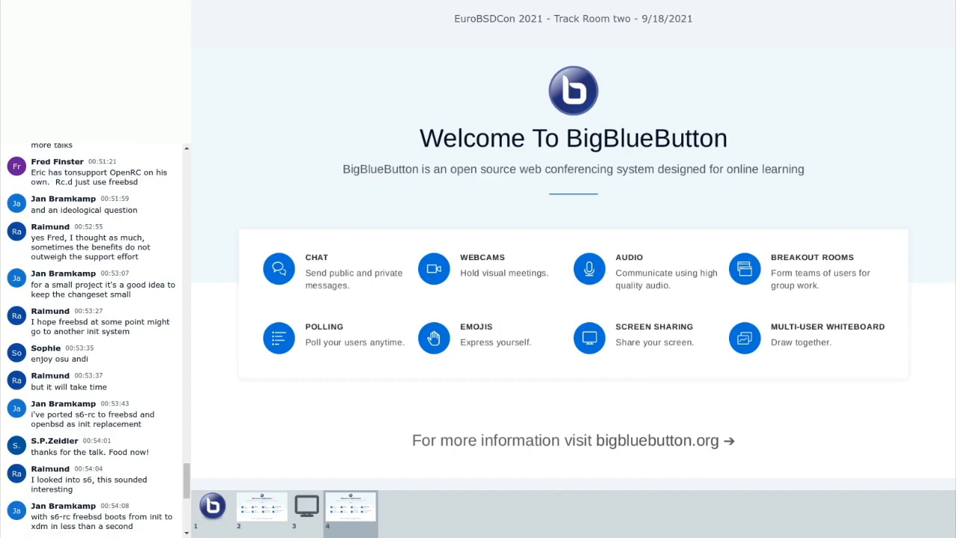
scroll(down, 3)
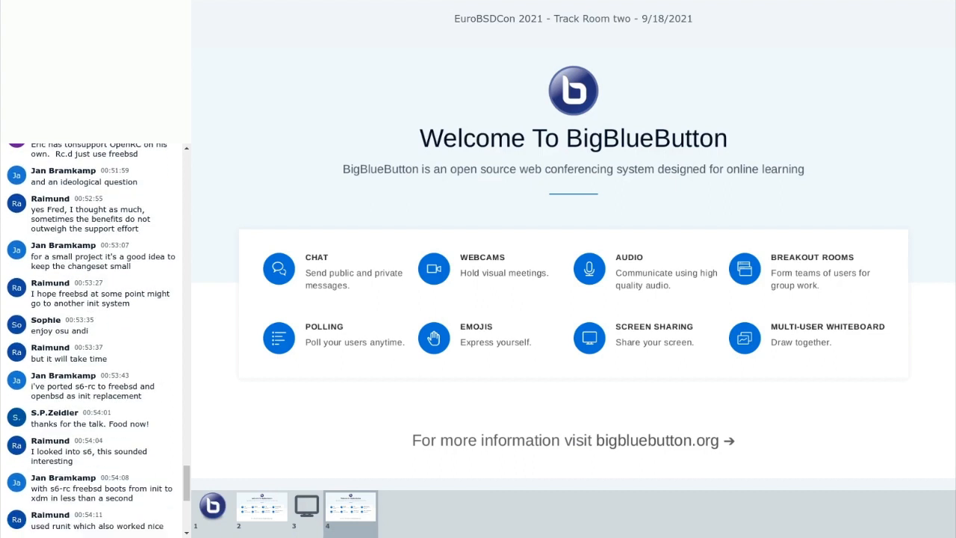
scroll(down, 3)
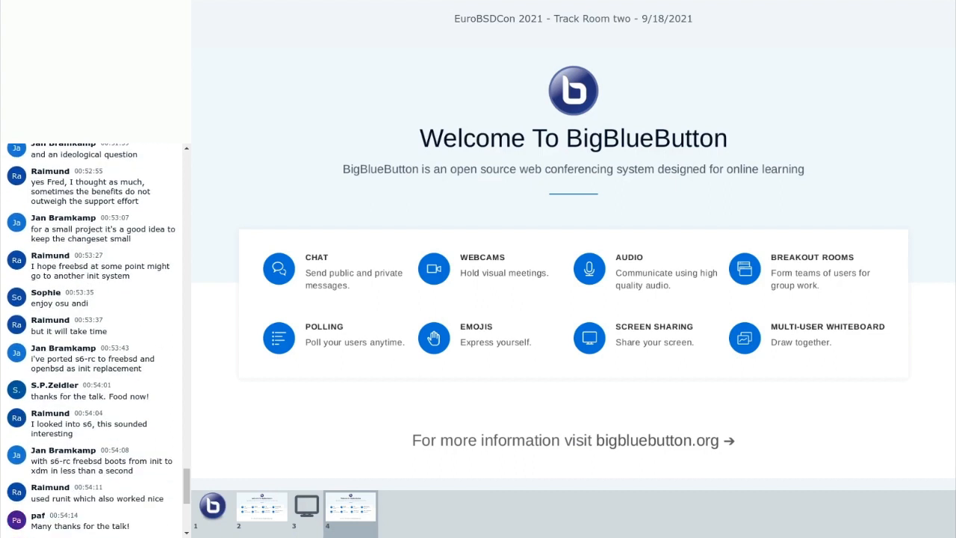
scroll(down, 3)
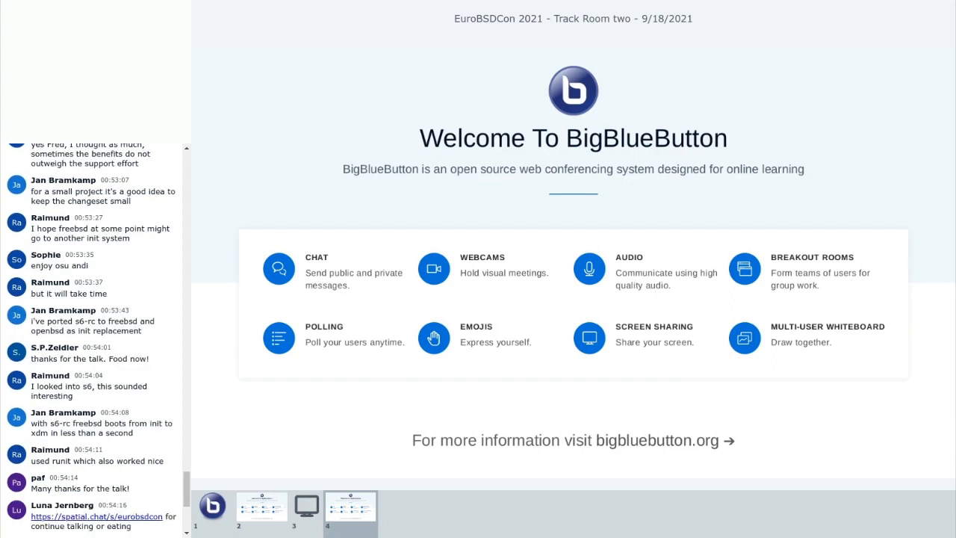
scroll(down, 3)
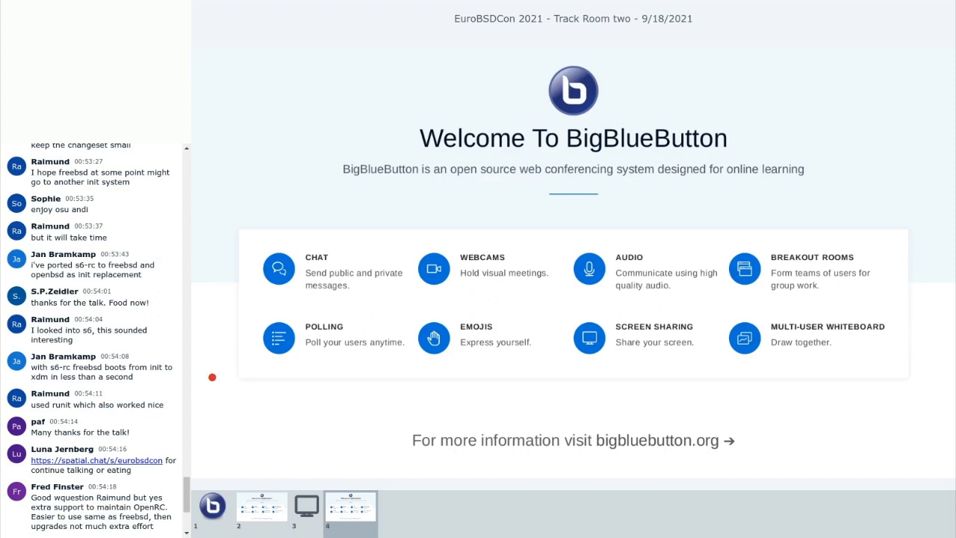
scroll(down, 3)
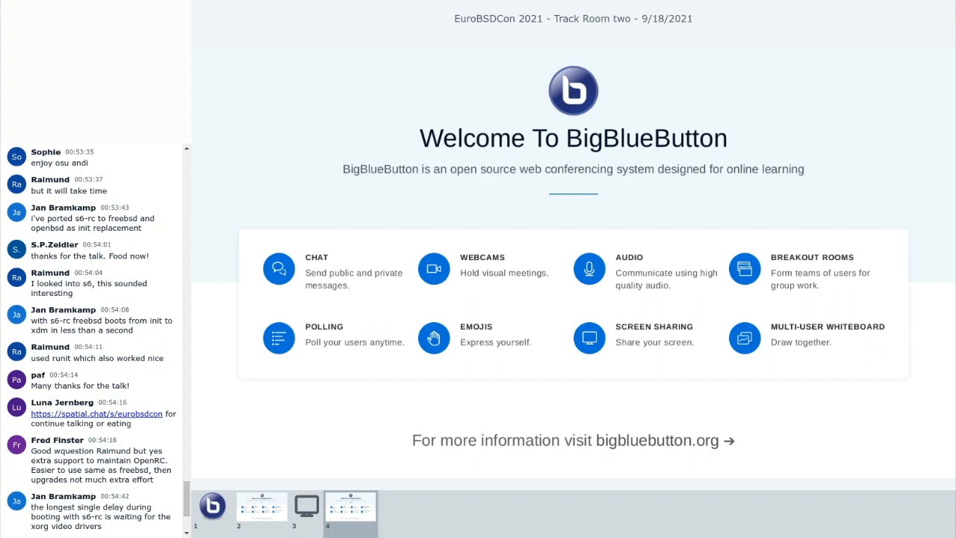
scroll(down, 3)
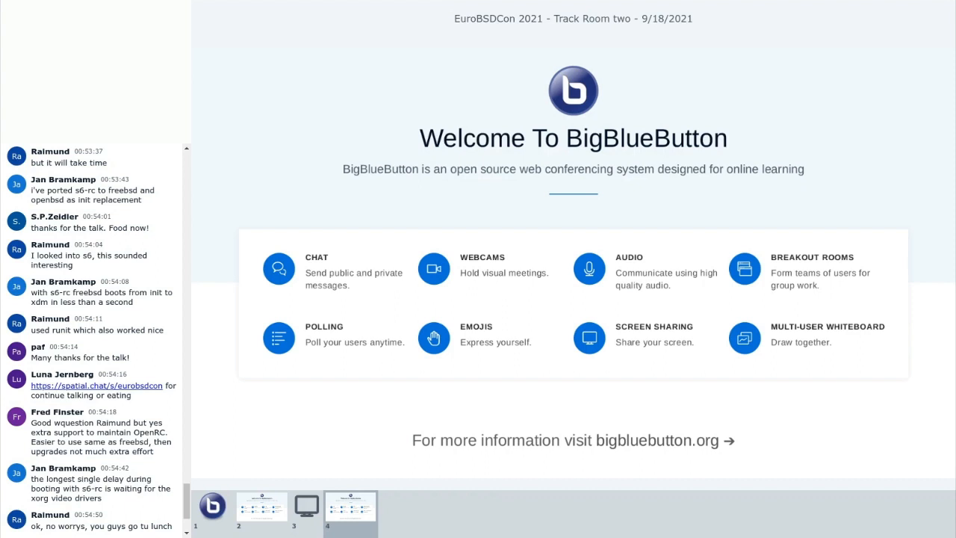
scroll(down, 3)
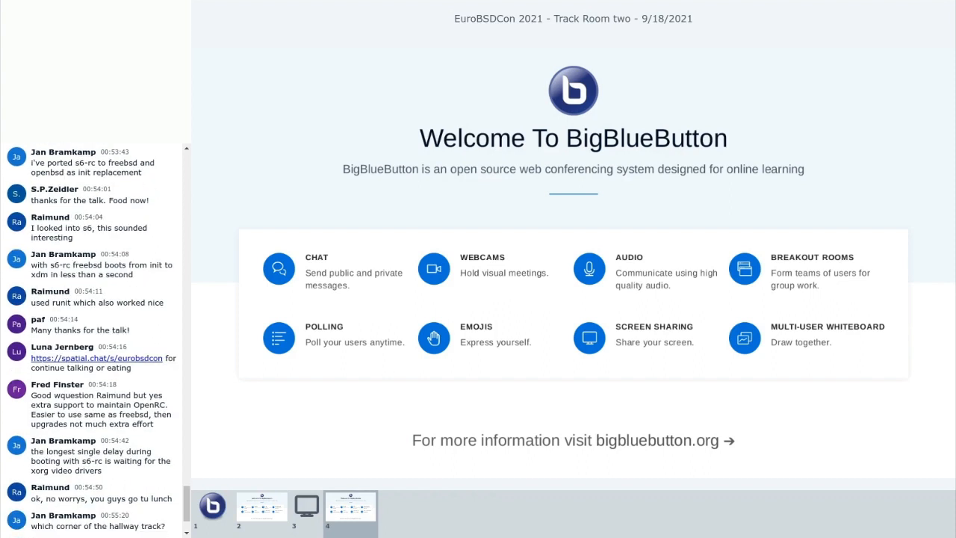